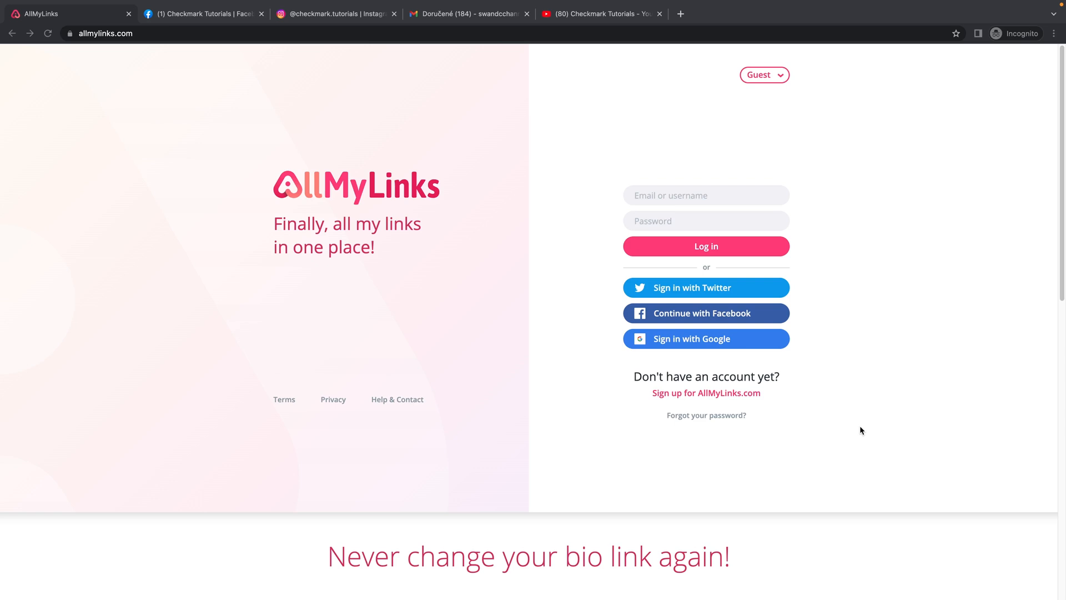
Sign up for a new AllMyLinks account and register it via Continue with Facebook.
scroll("down", 3)
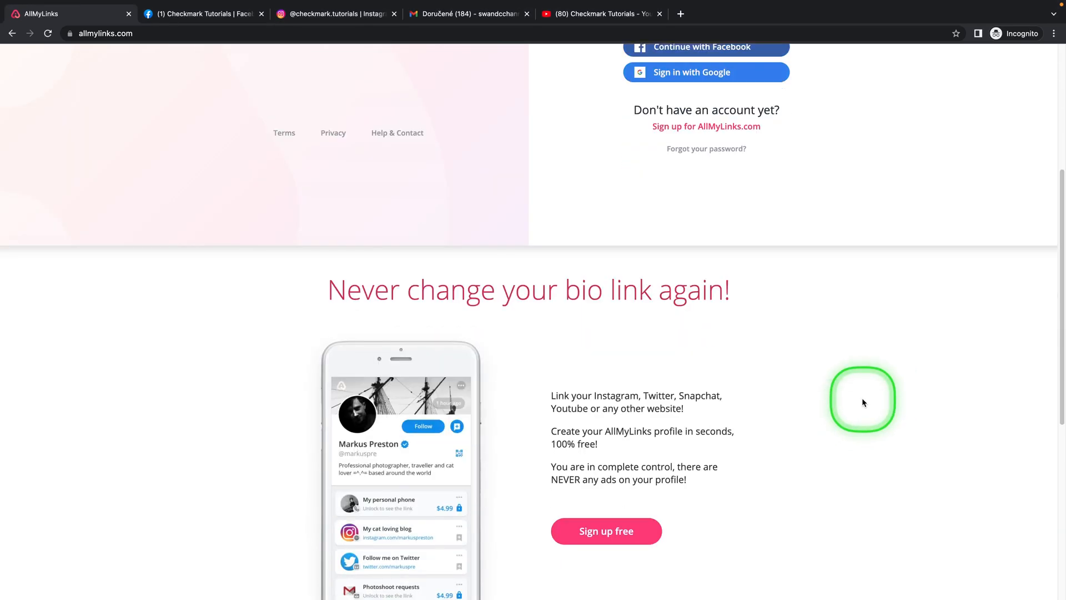
scroll("down", 3)
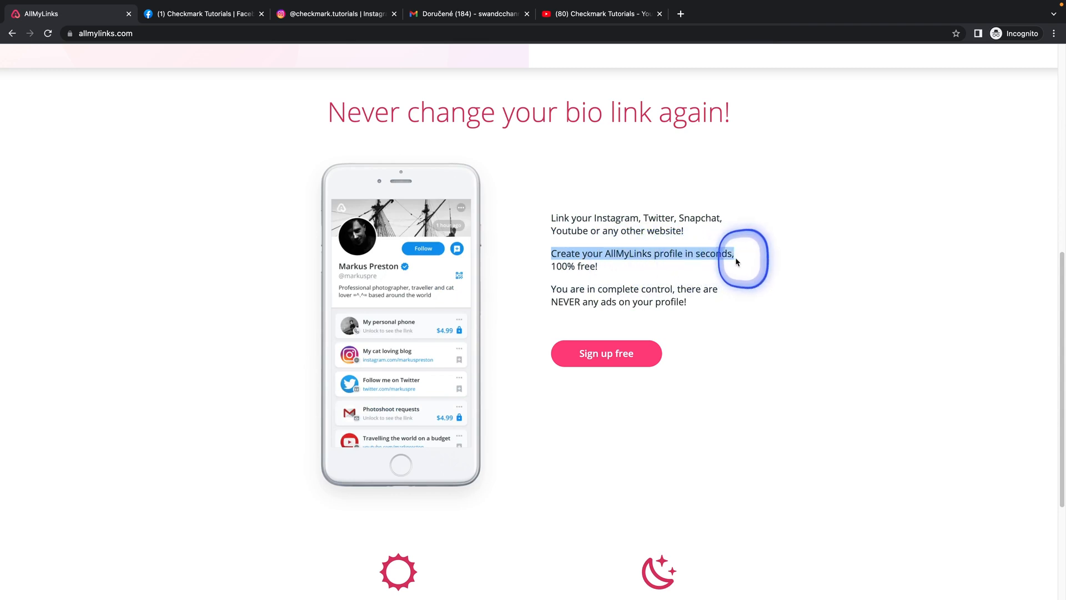
mouse_move(558, 269)
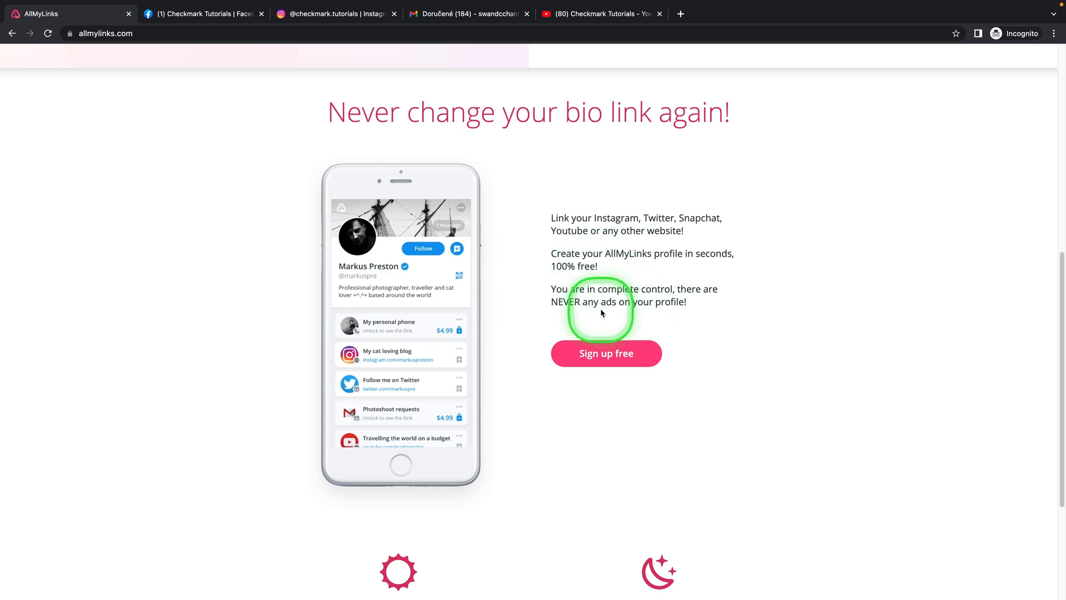
mouse_move(695, 286)
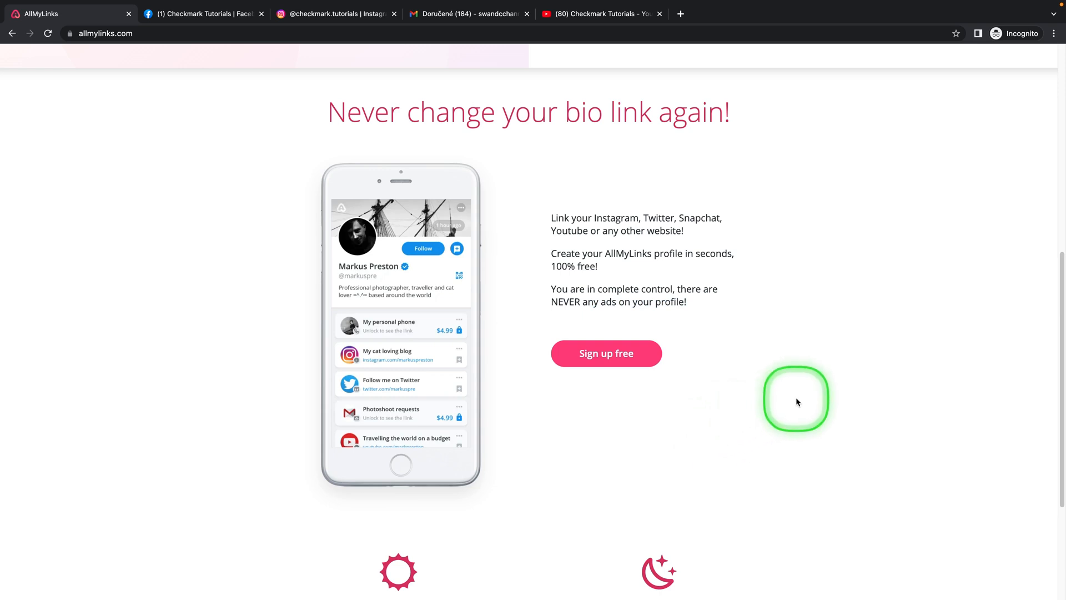
scroll("up", 3)
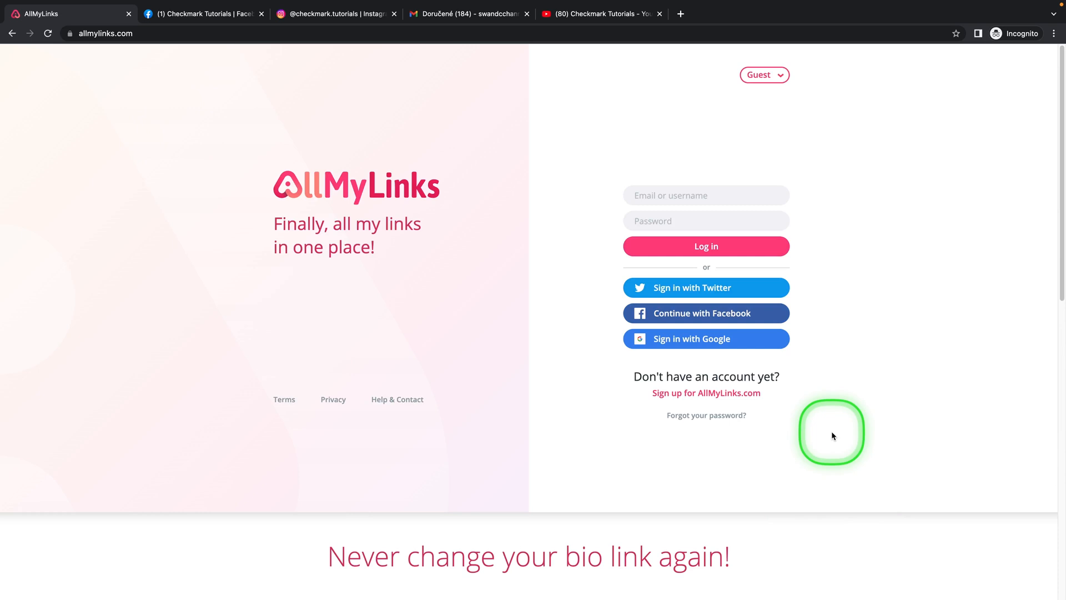
mouse_move(678, 408)
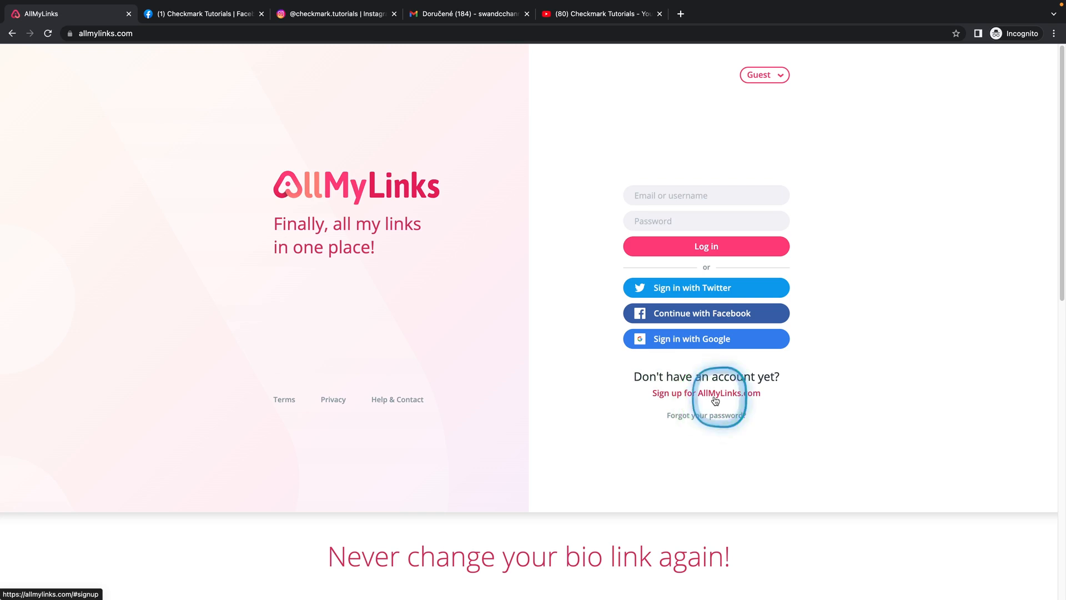
left_click(706, 392)
type("Checkmark Tutorials")
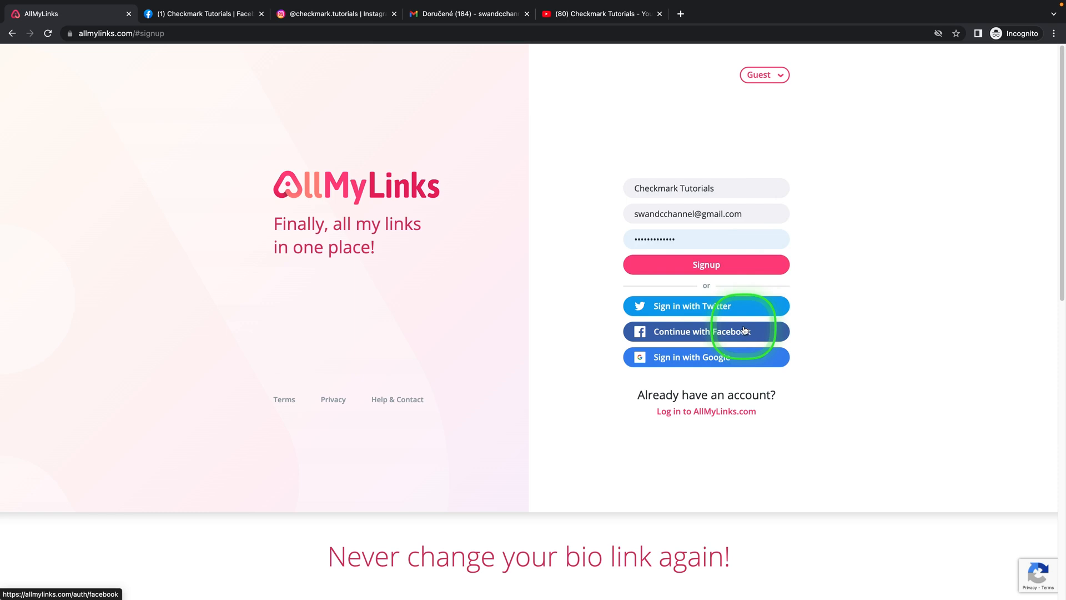
left_click(706, 265)
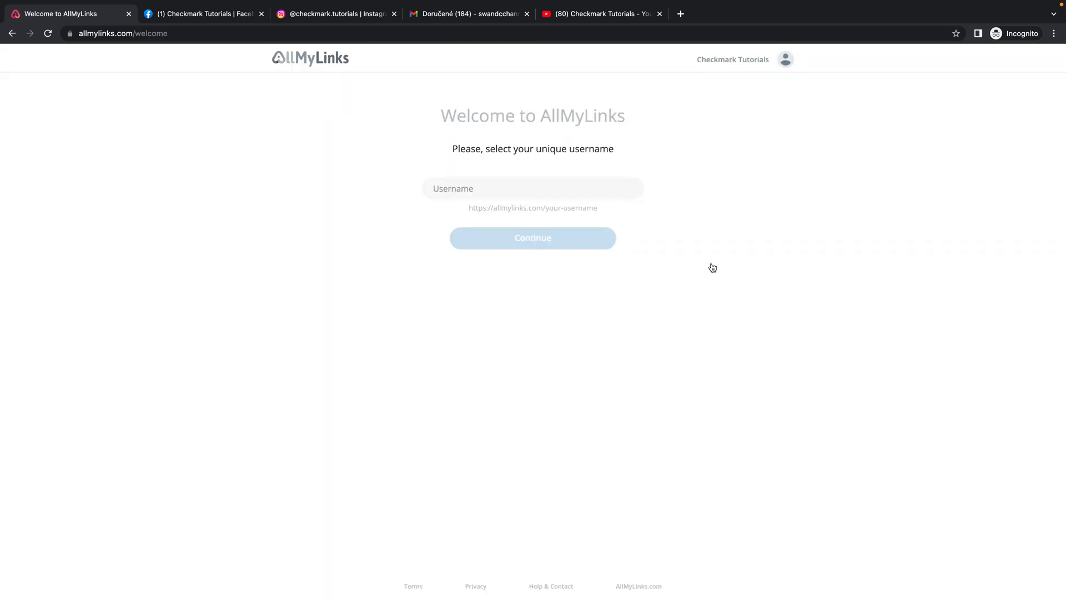
Enter a unique username in place of the example profile address.
left_click(532, 189)
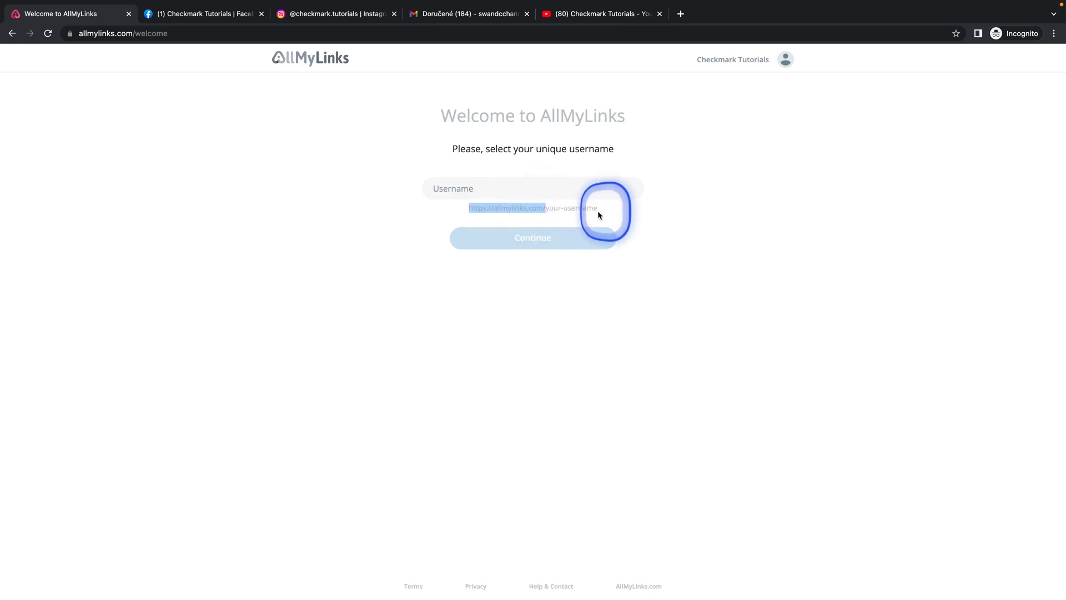
left_click(532, 189)
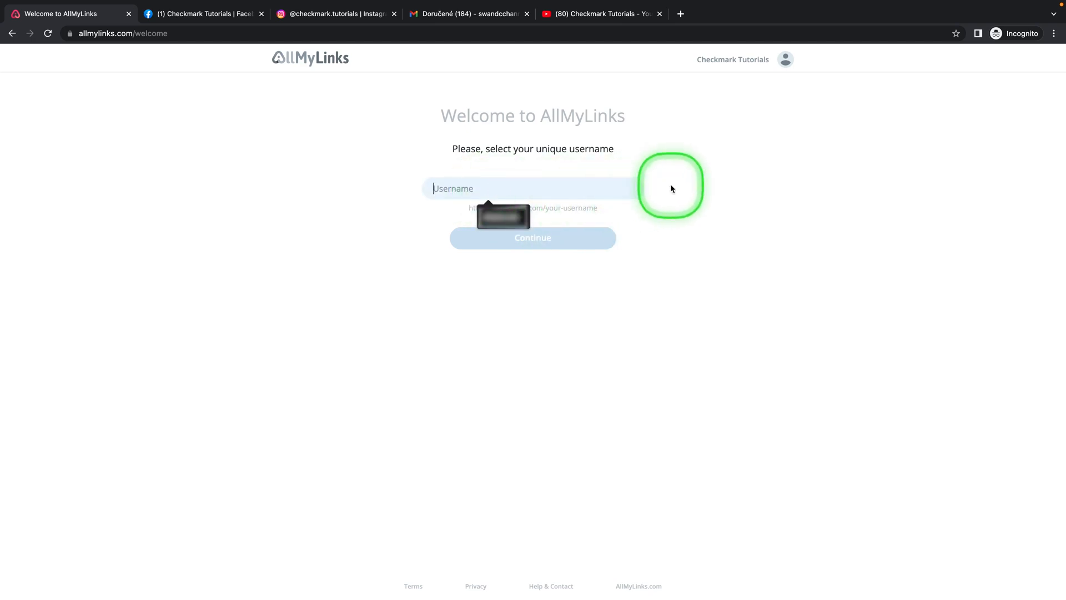
left_click(532, 237)
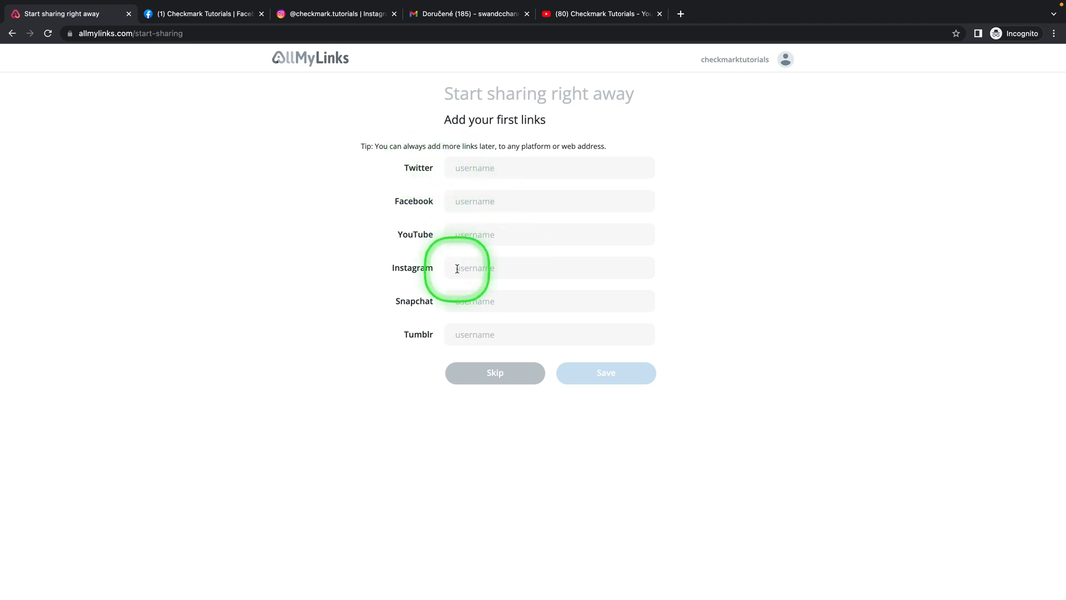
mouse_move(186, 11)
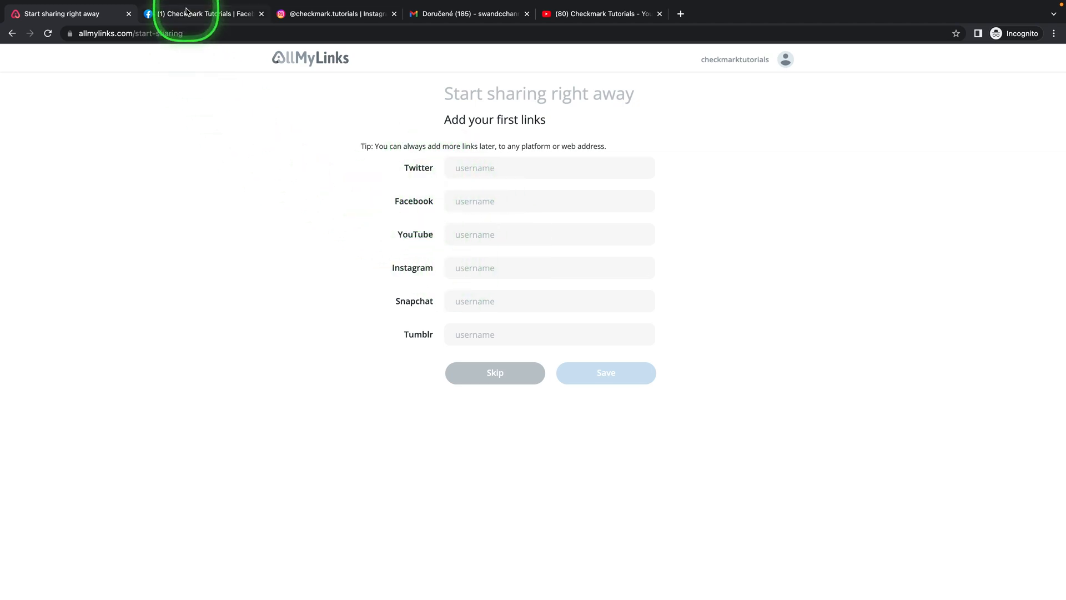
Copy the Facebook, YouTube and Instagram profile URLs into their fields and save the three links.
left_click(204, 13)
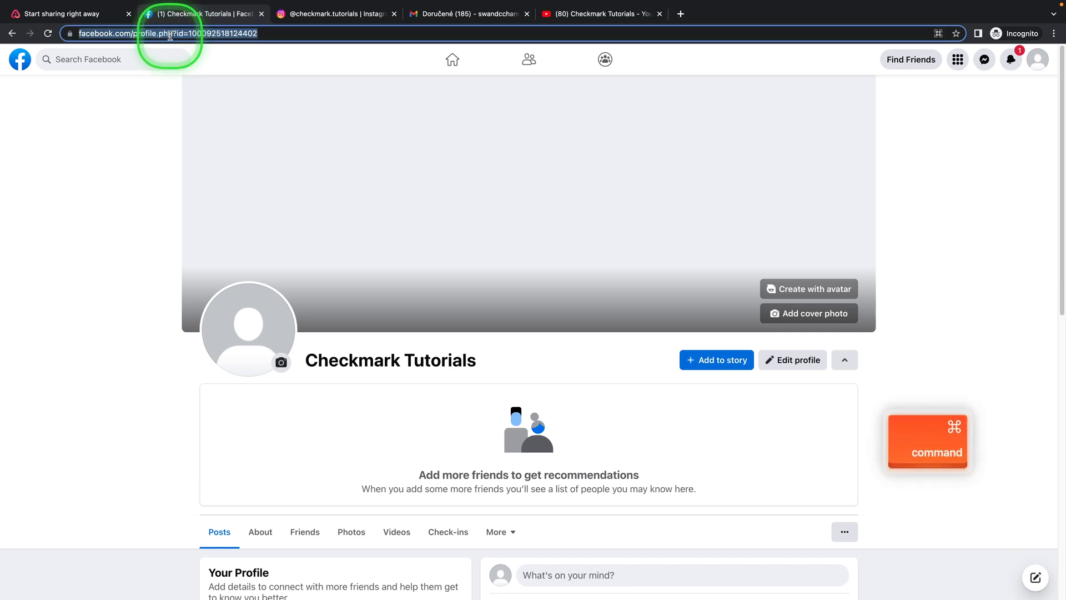
left_click(61, 14)
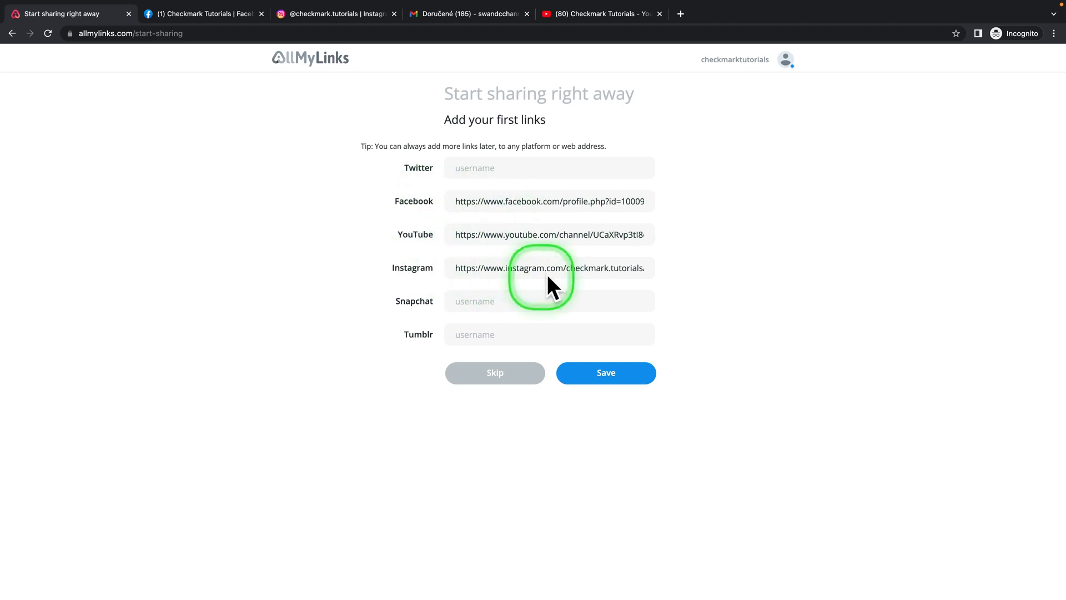
mouse_move(710, 268)
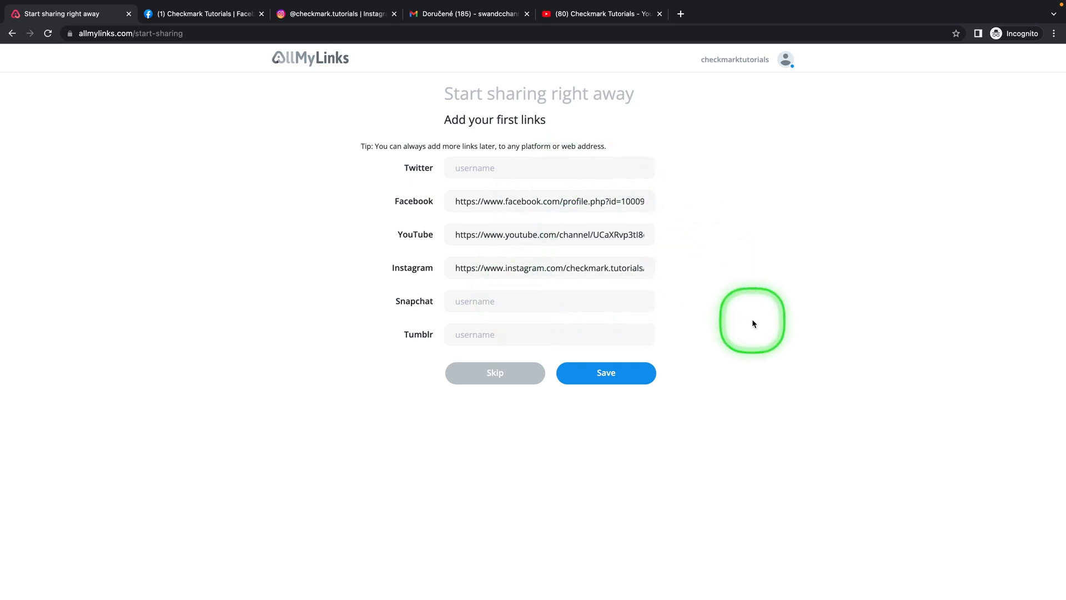
mouse_move(607, 373)
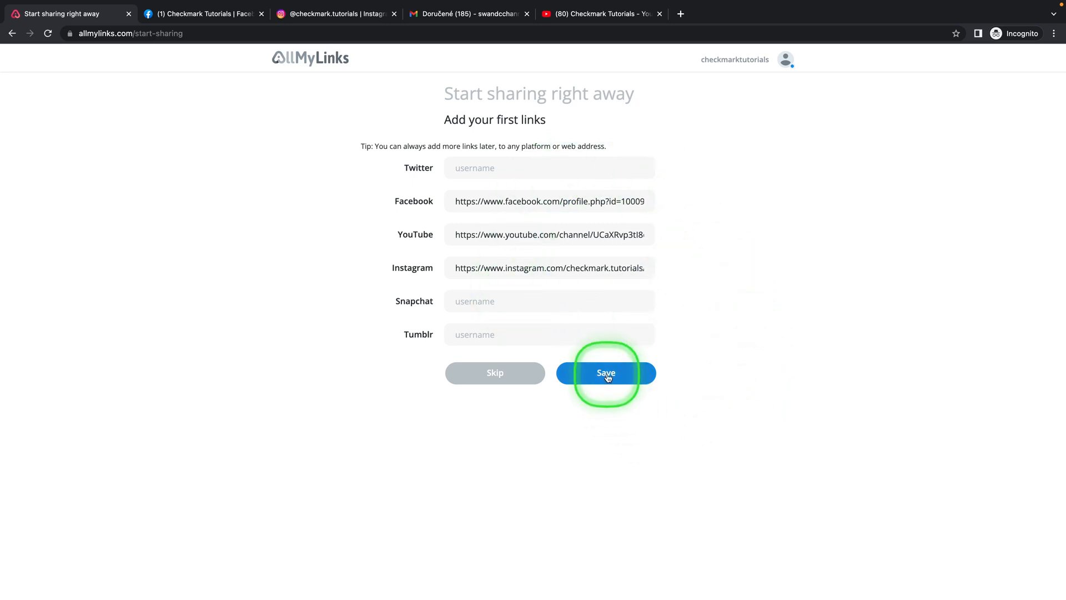
left_click(606, 373)
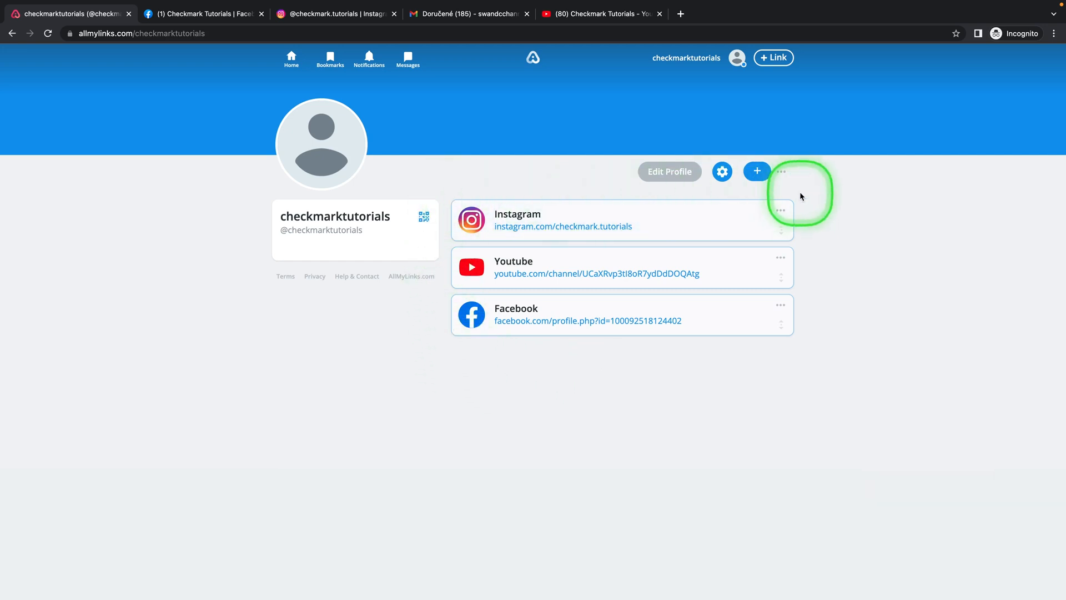
mouse_move(496, 306)
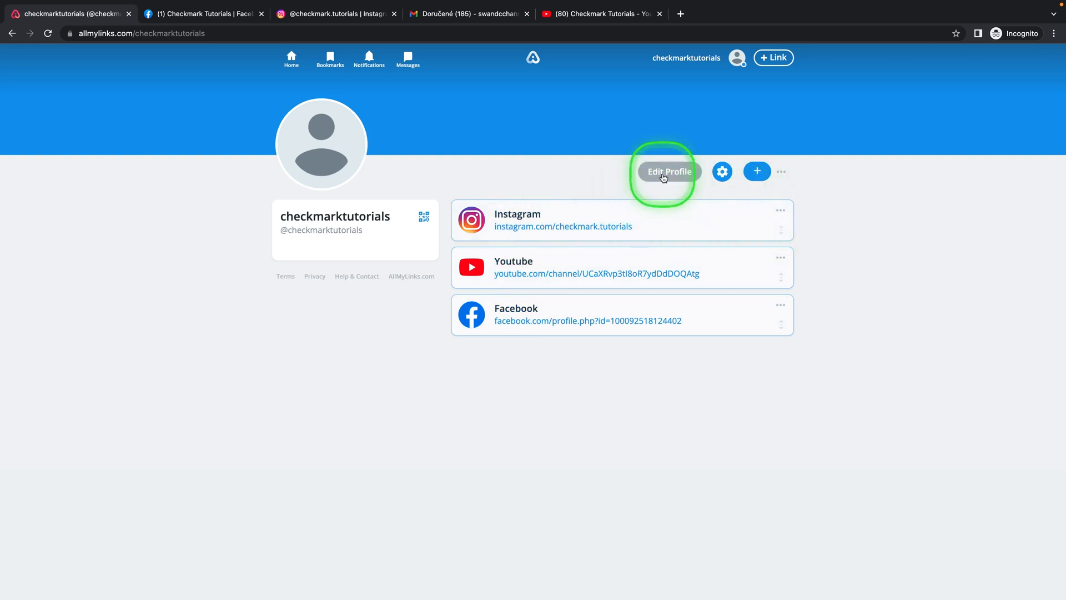
mouse_move(722, 171)
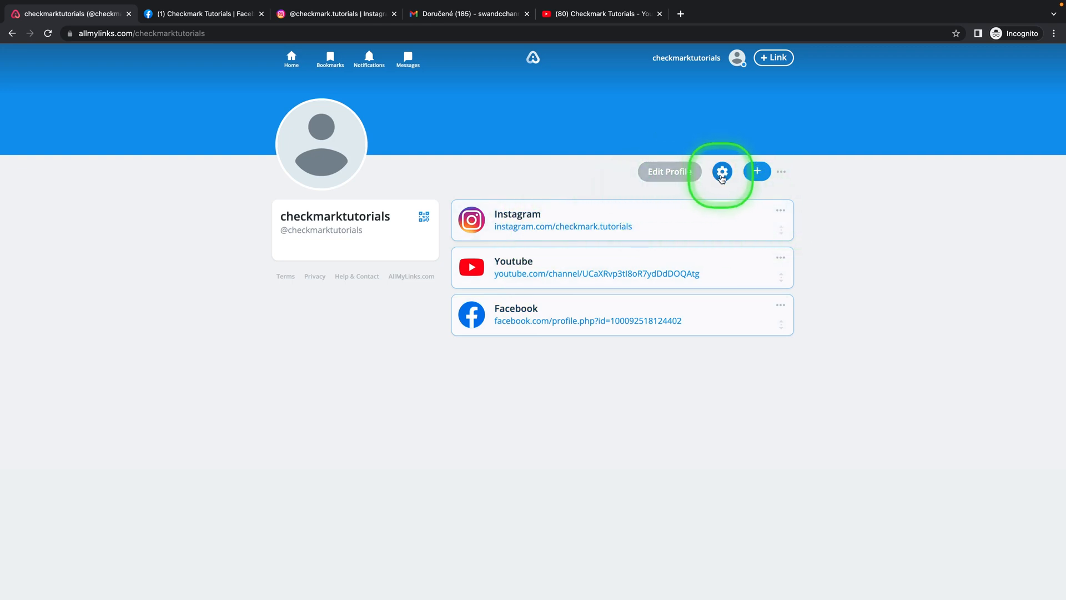
Bring up the chooser of link platforms from the blue + button on the profile.
left_click(758, 171)
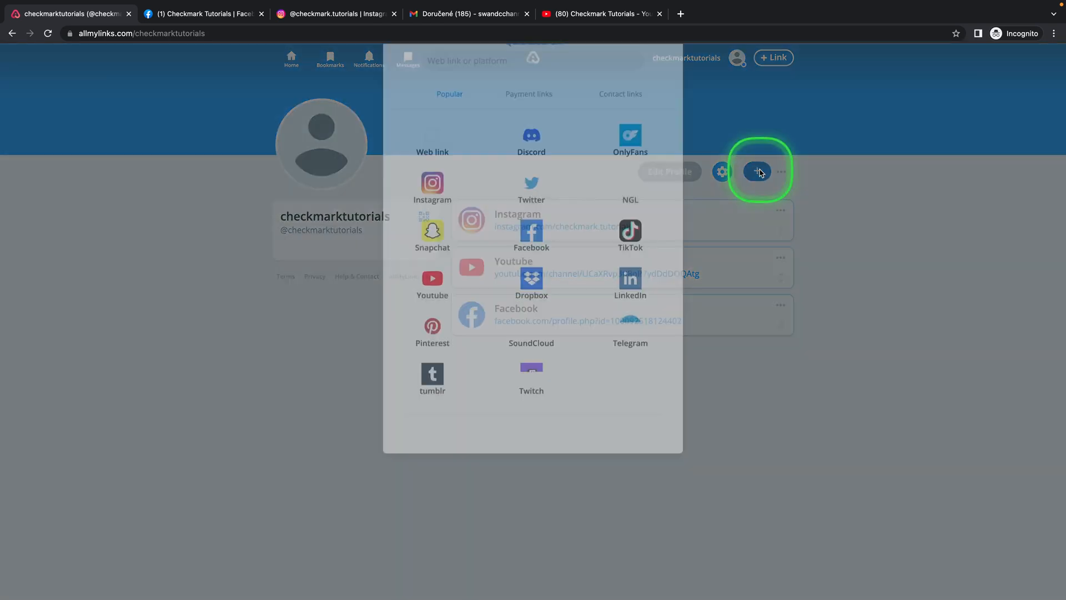
Browse the popular, payment and contact link types without adding any.
left_click(756, 171)
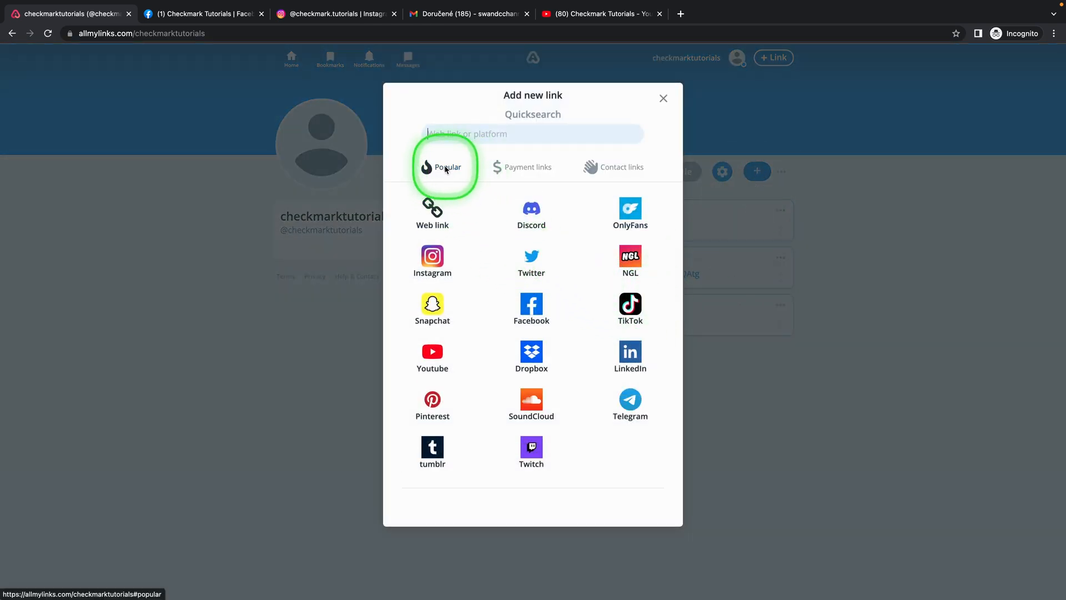
mouse_move(432, 215)
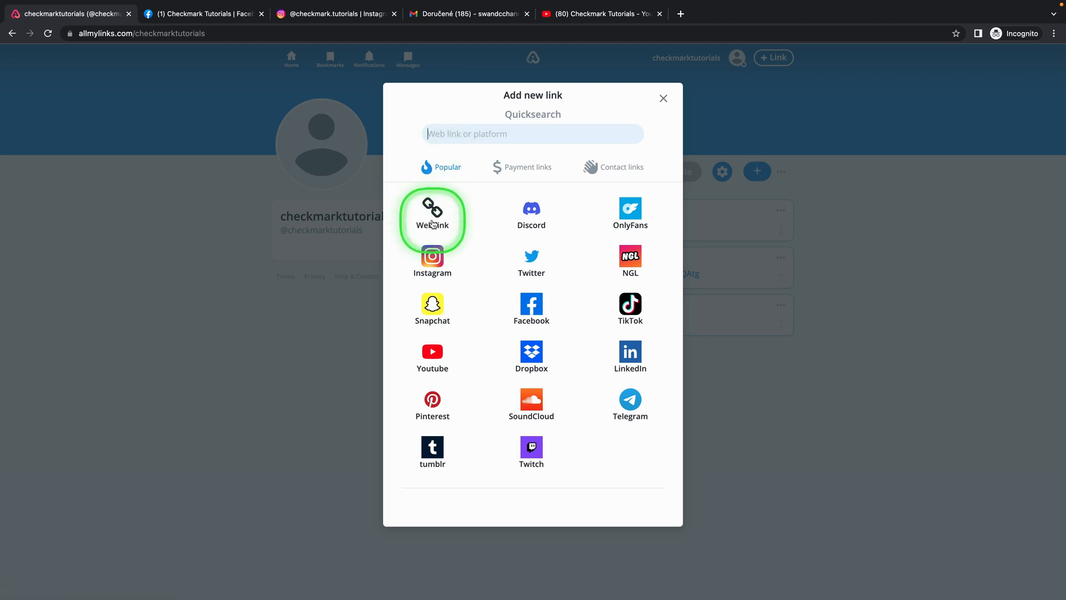
mouse_move(473, 383)
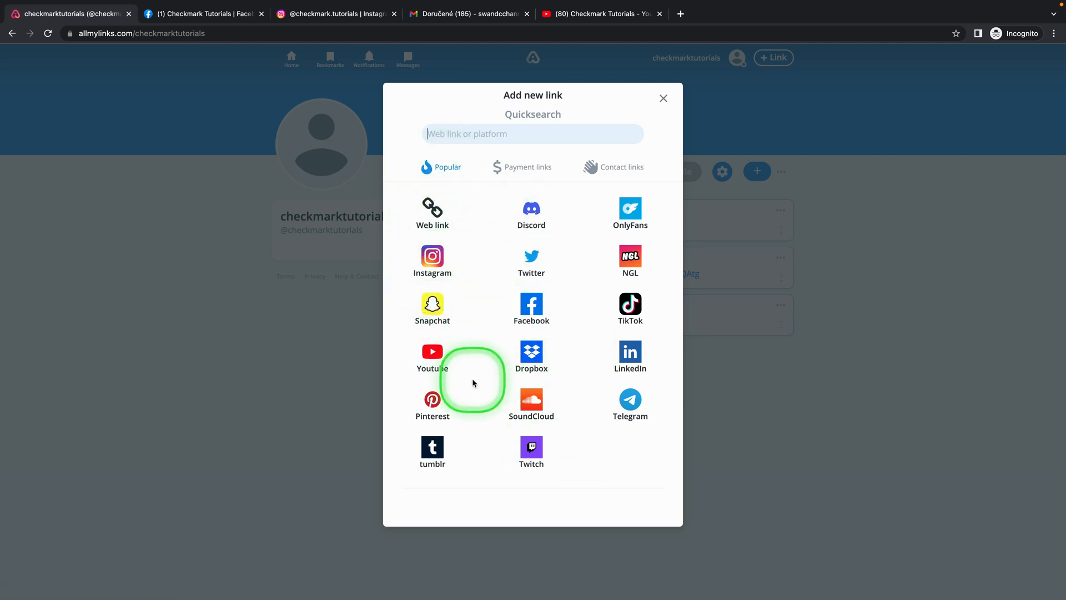
mouse_move(504, 214)
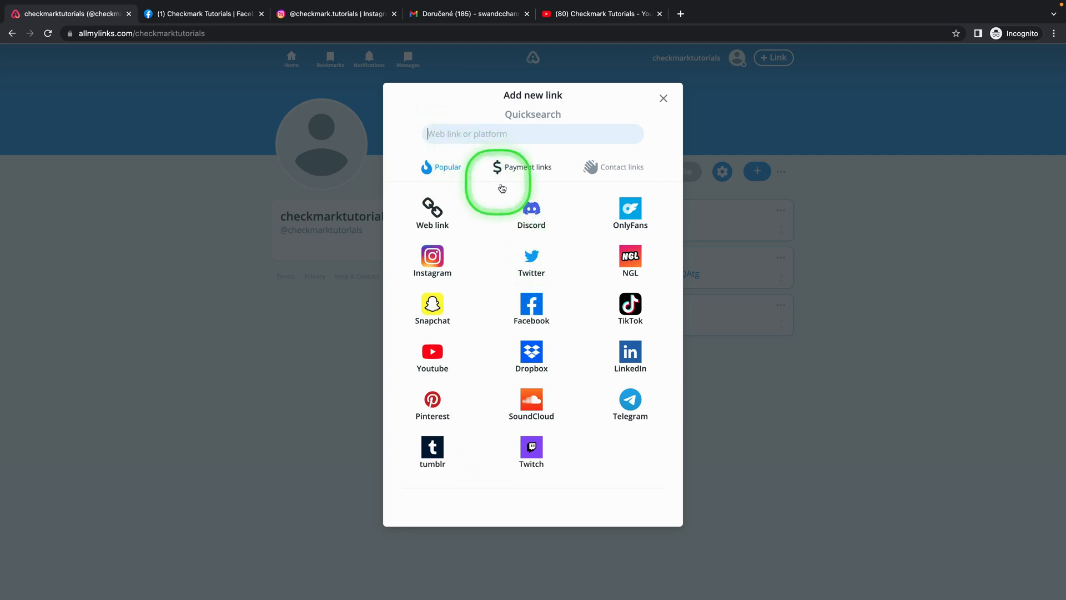
left_click(523, 167)
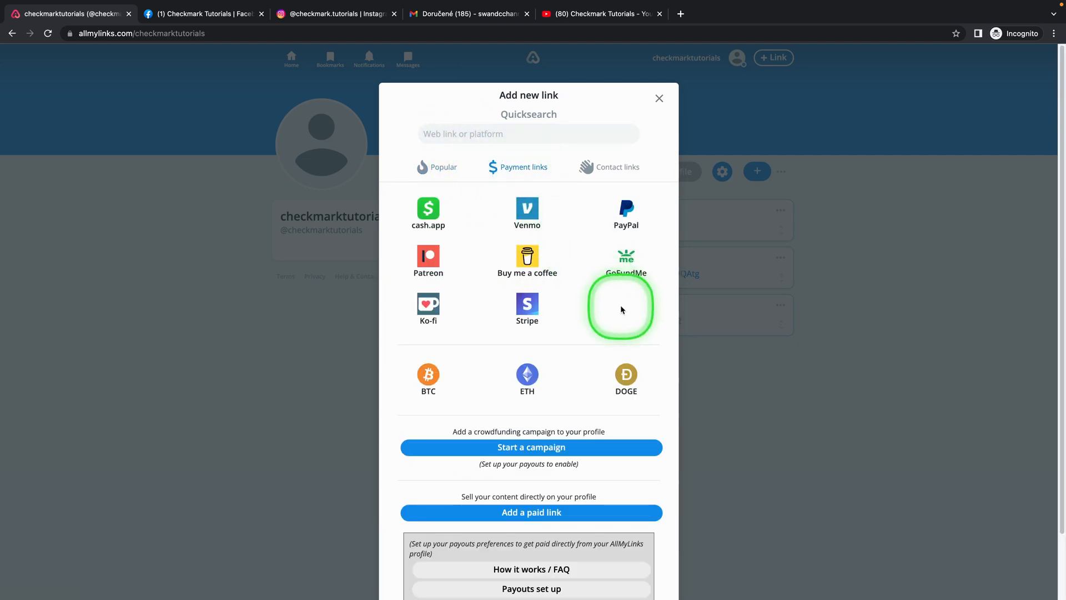
mouse_move(573, 306)
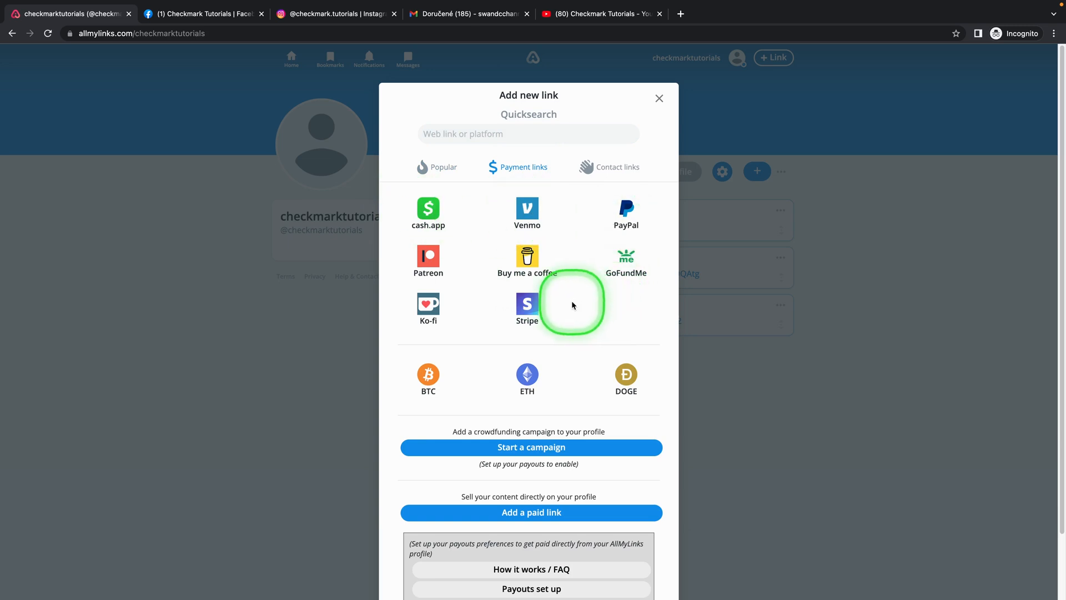
scroll("down", 3)
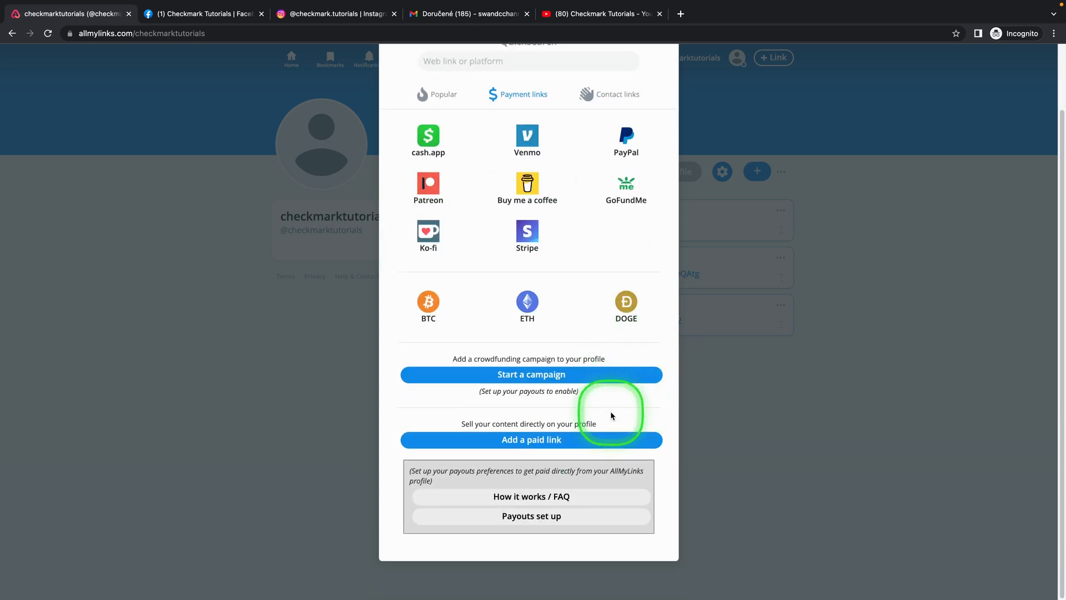
mouse_move(531, 374)
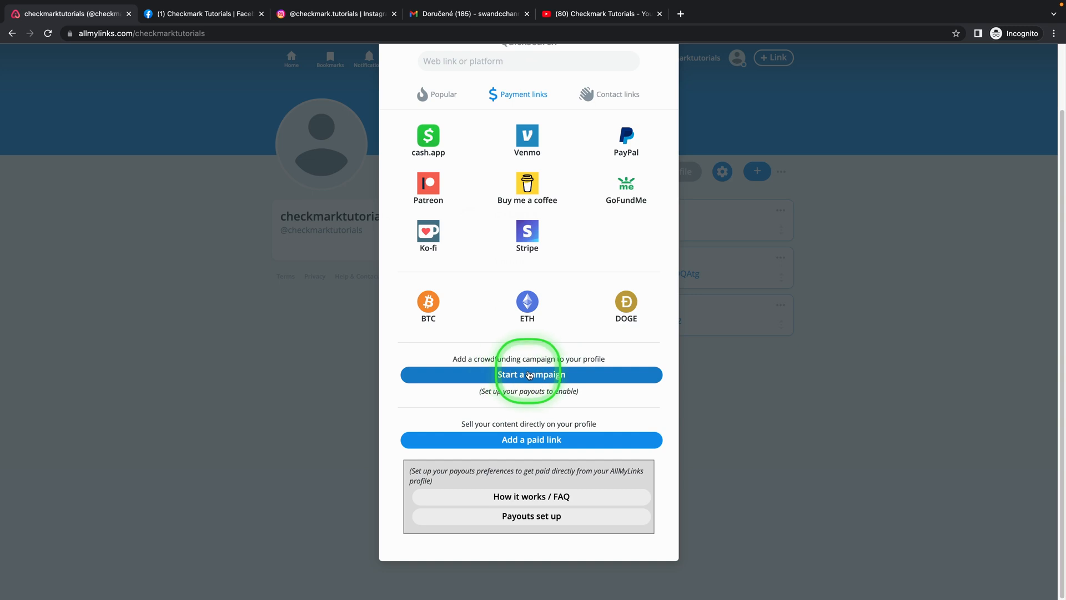
mouse_move(618, 487)
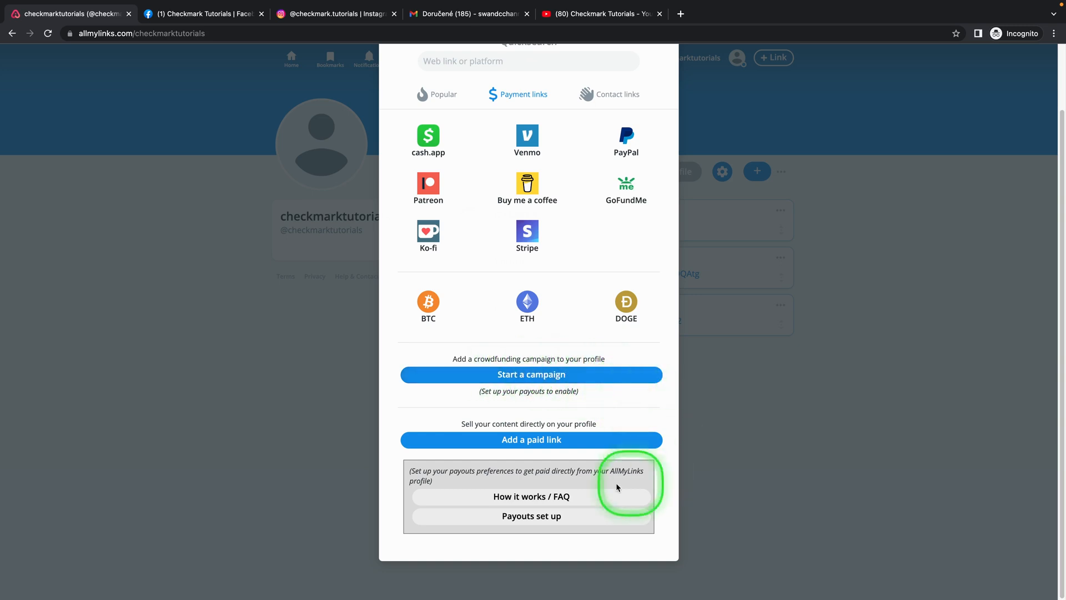
scroll("up", 3)
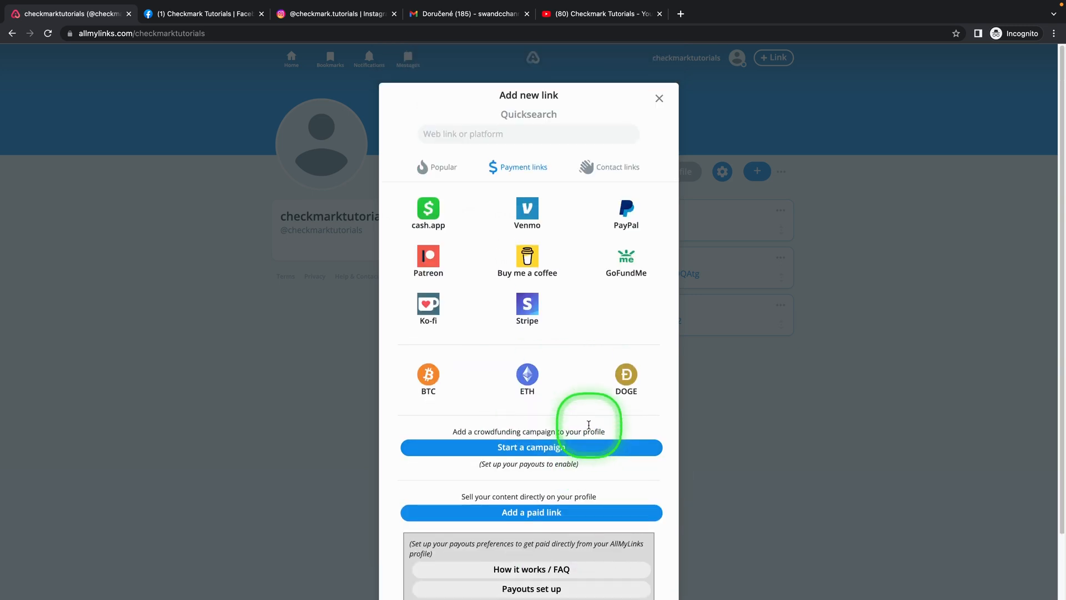
left_click(618, 167)
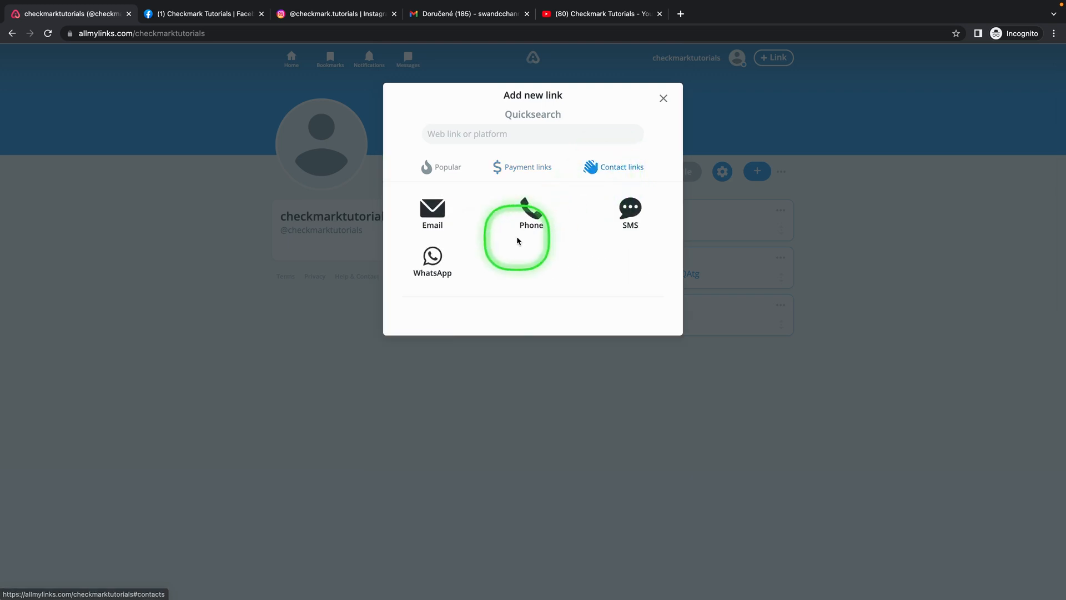
mouse_move(705, 136)
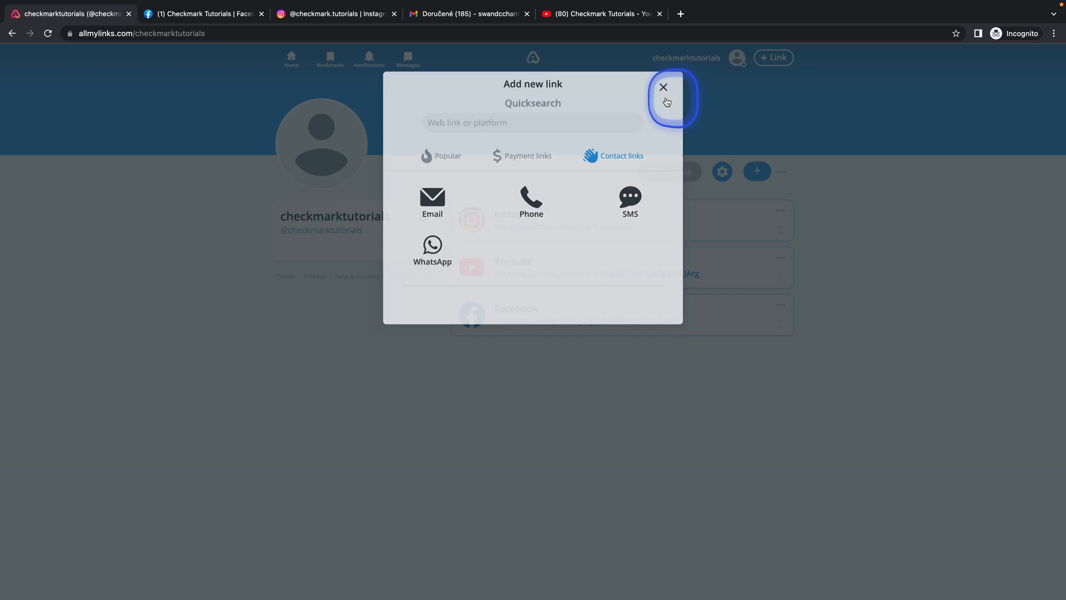
Close the new-link window and view the home feed and empty notifications list.
left_click(663, 87)
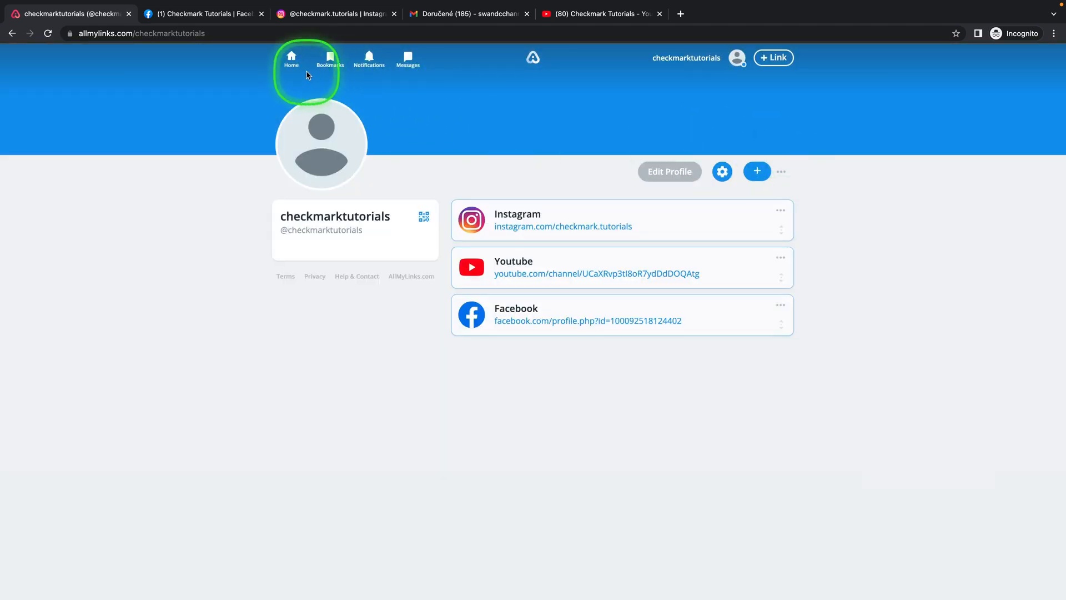
mouse_move(291, 60)
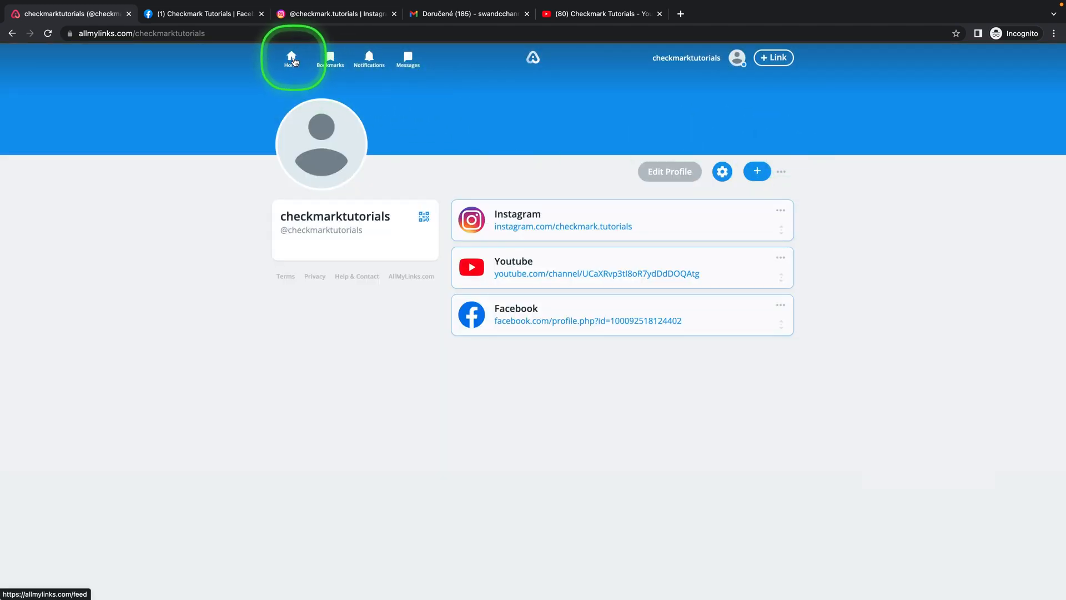
left_click(291, 58)
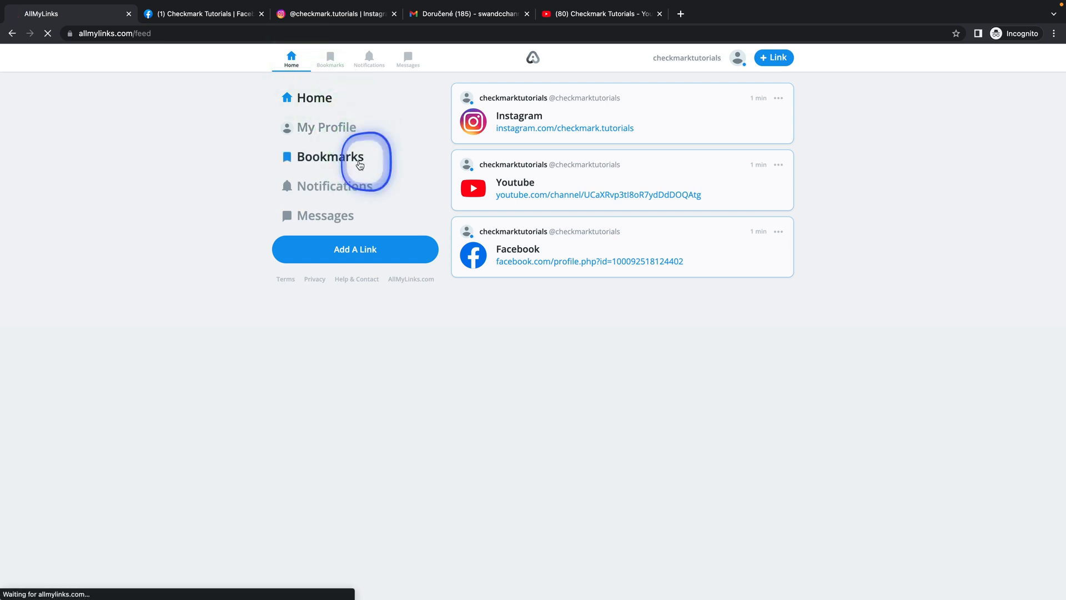
left_click(336, 186)
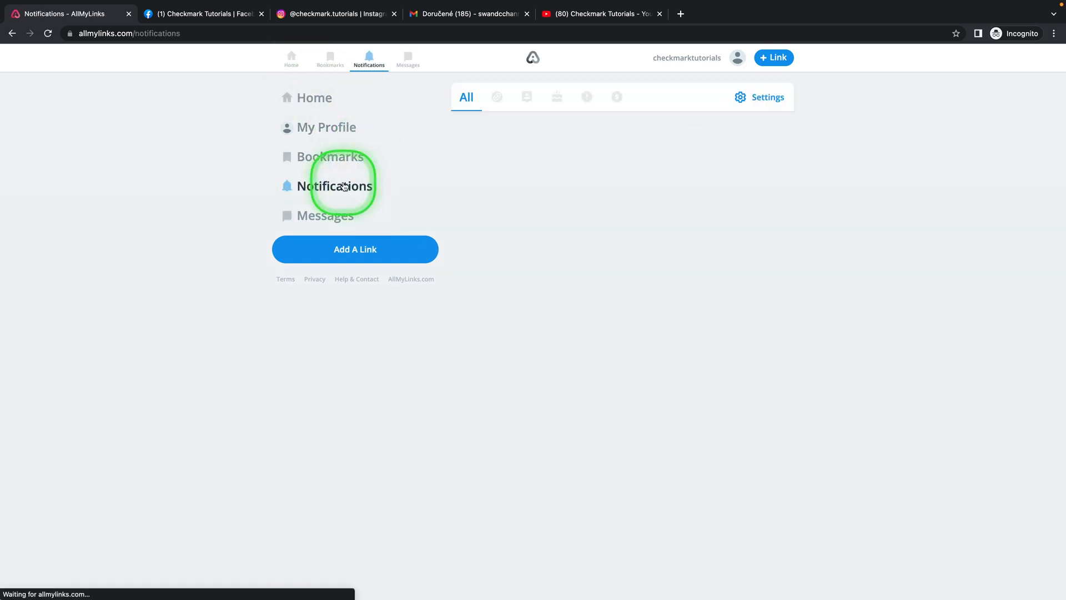
View the messages page with no conversations, then head back home.
left_click(325, 215)
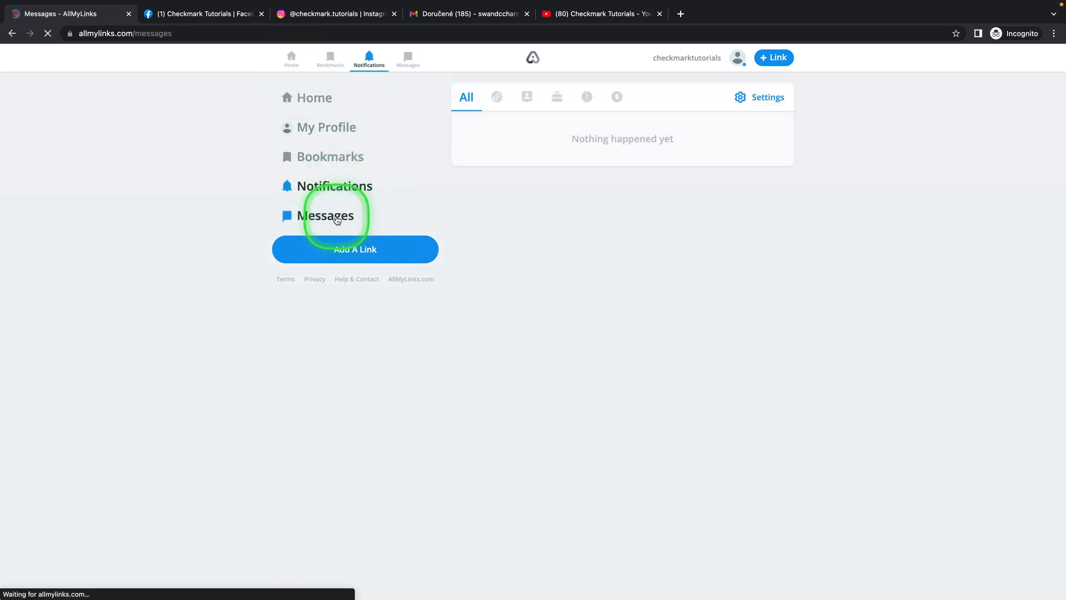
left_click(325, 215)
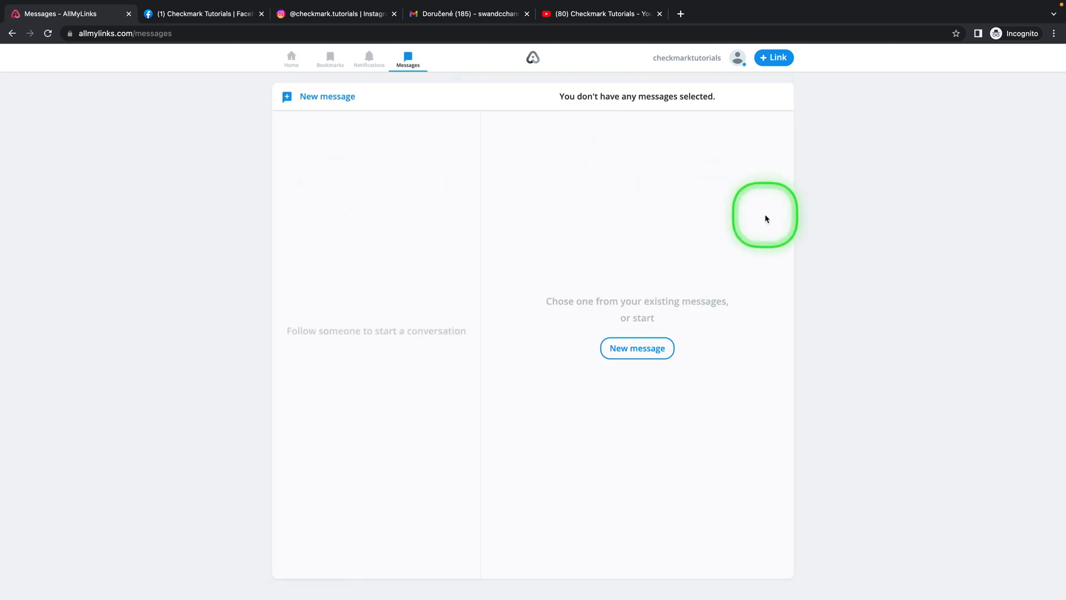
mouse_move(765, 333)
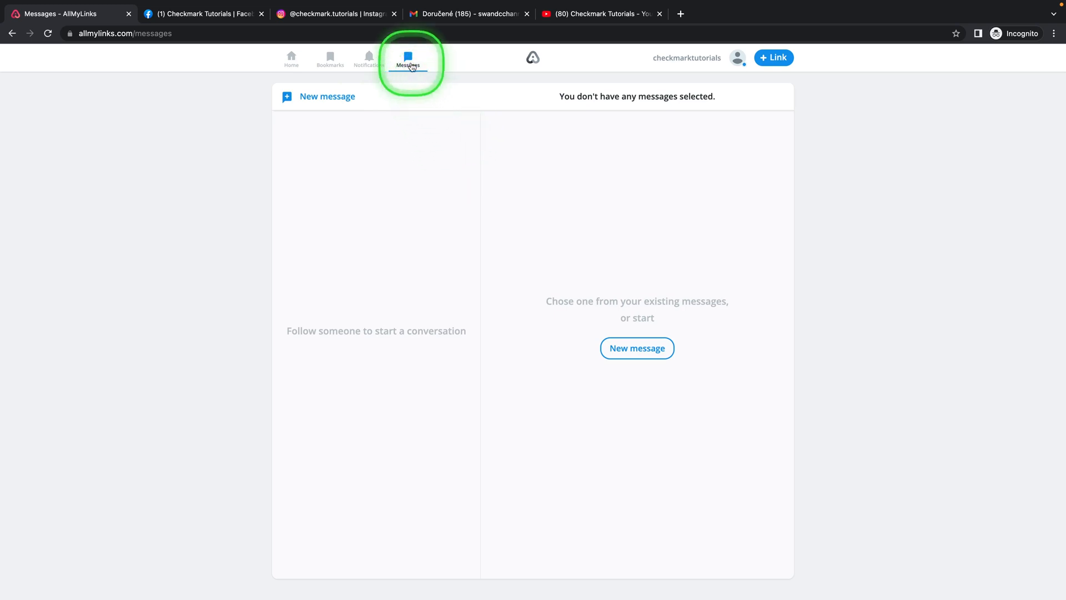
mouse_move(330, 61)
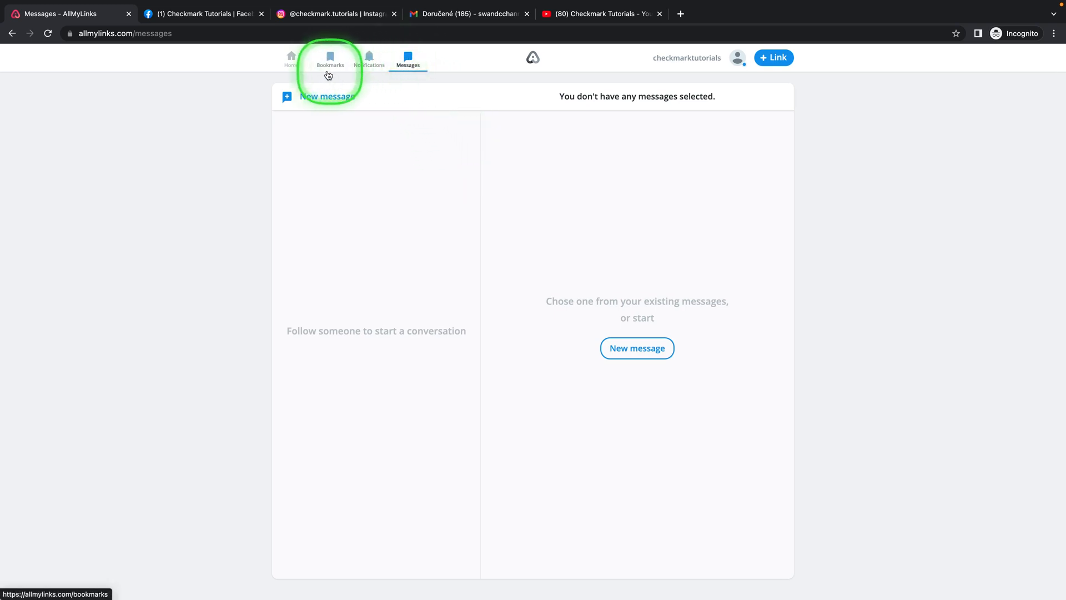
left_click(291, 57)
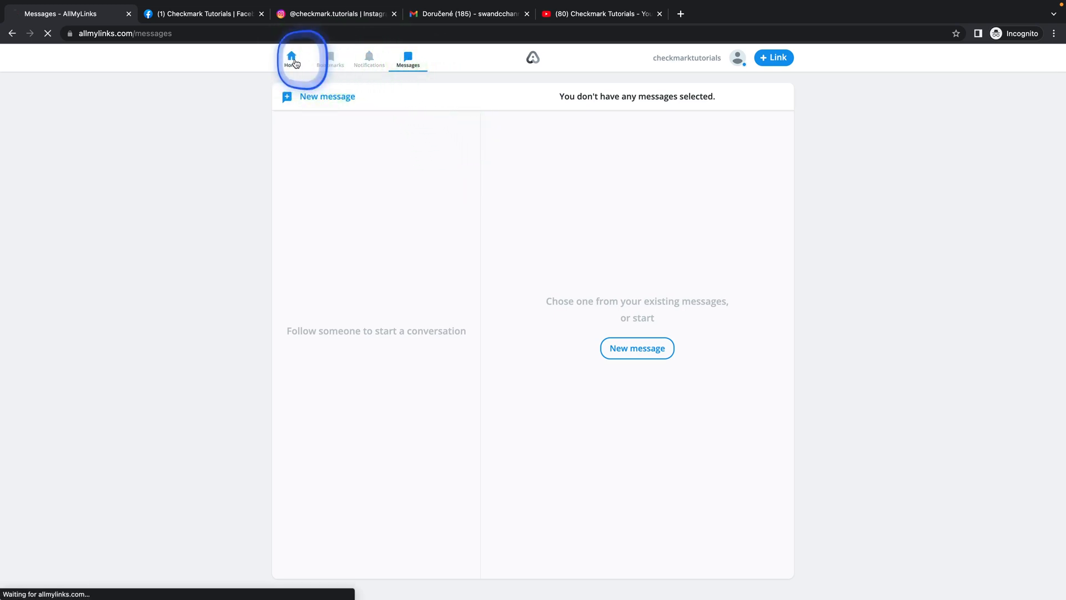
Return to the profile and show the shareable QR code card for checkmarktutorials.
left_click(291, 57)
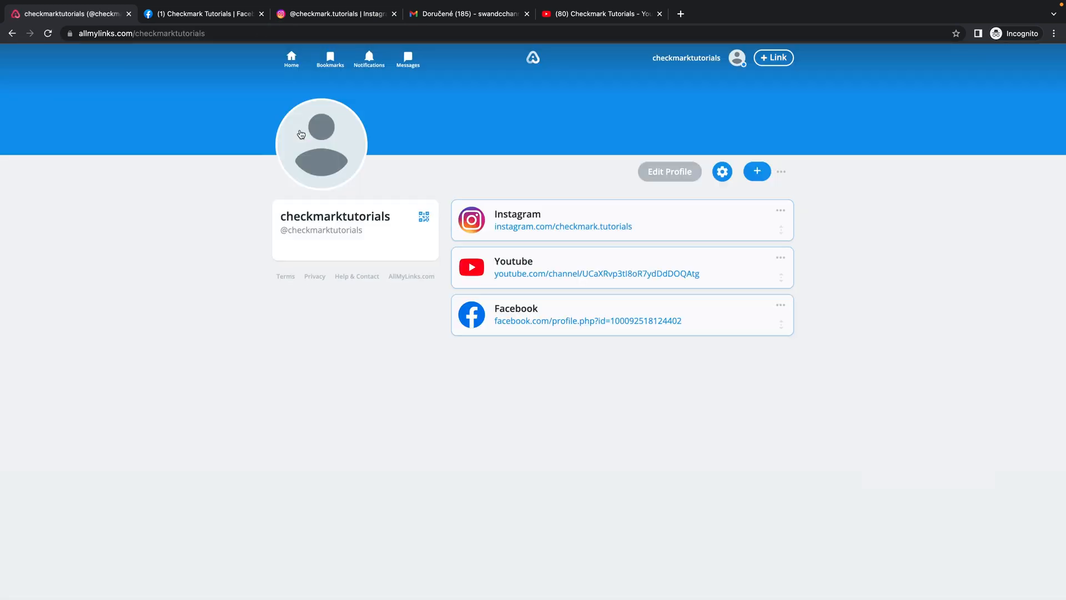
left_click(423, 218)
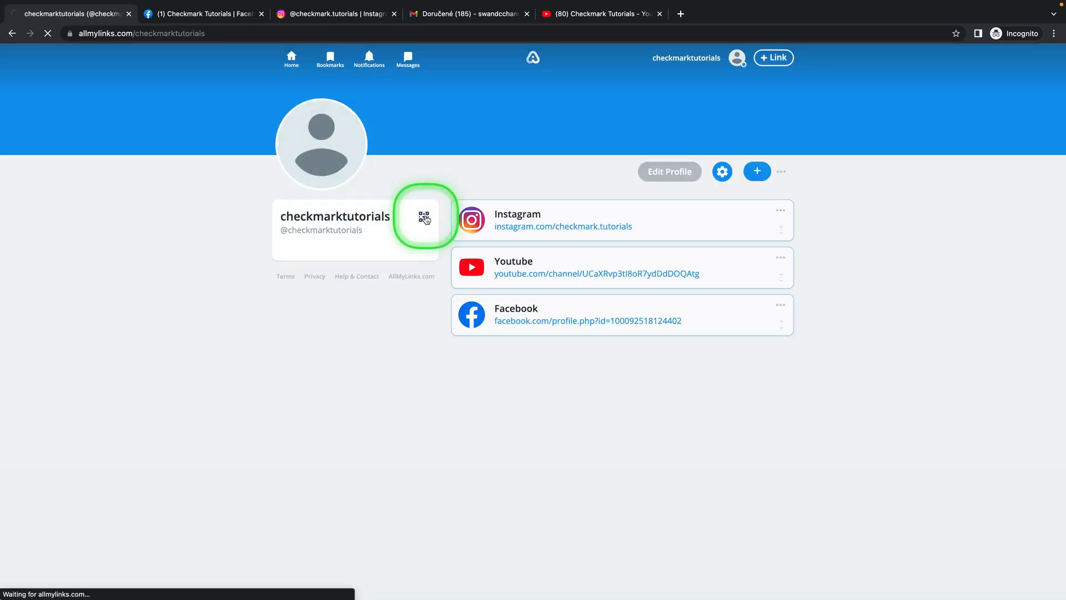
left_click(425, 219)
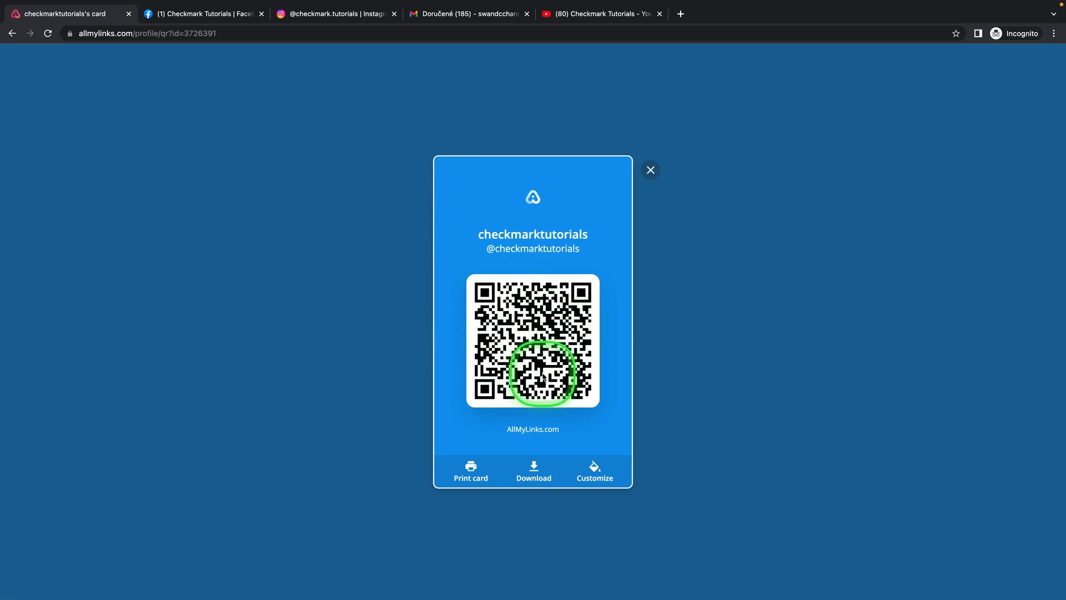
mouse_move(471, 471)
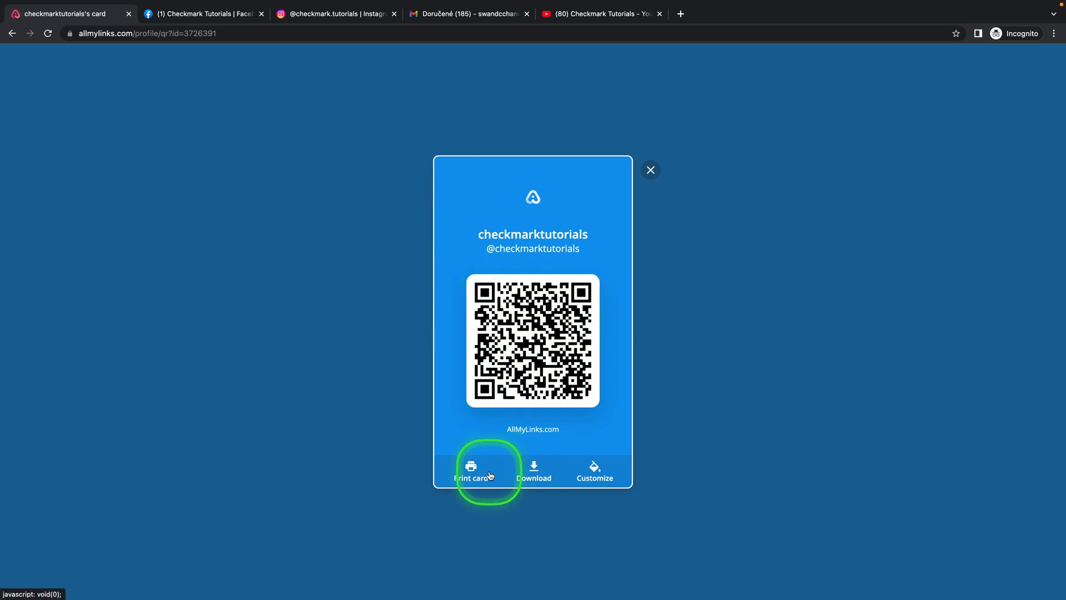
mouse_move(596, 473)
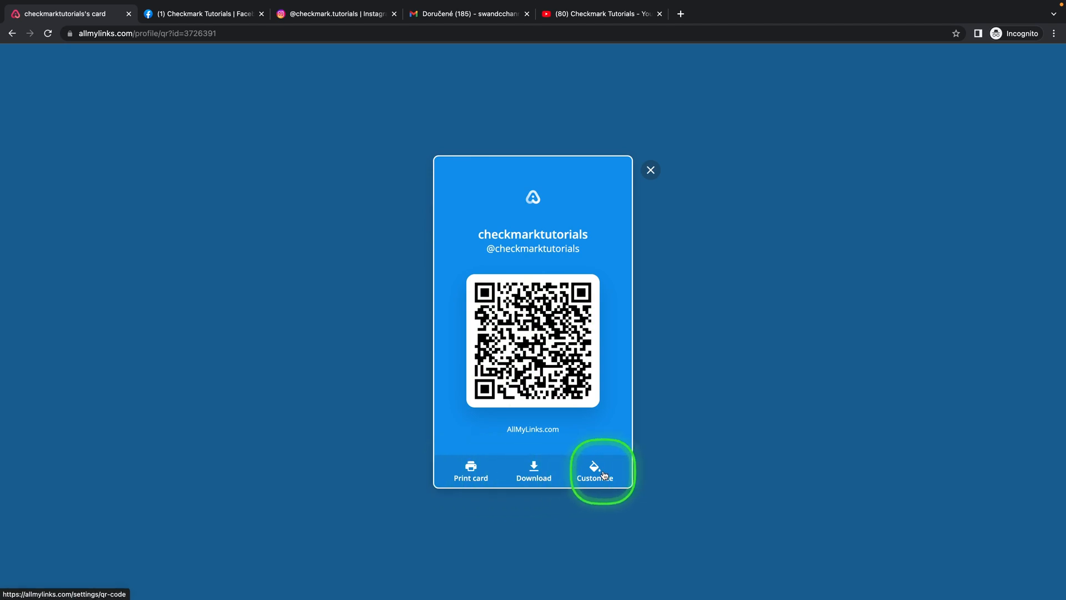
Enter QR card customisation and review the background and QR shape options.
left_click(595, 471)
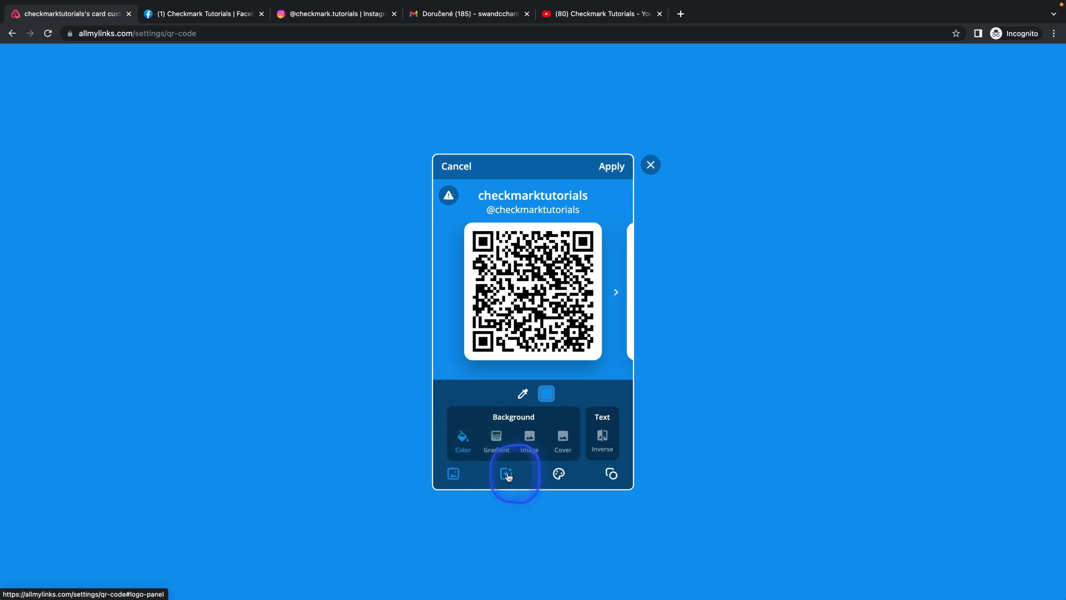
left_click(558, 473)
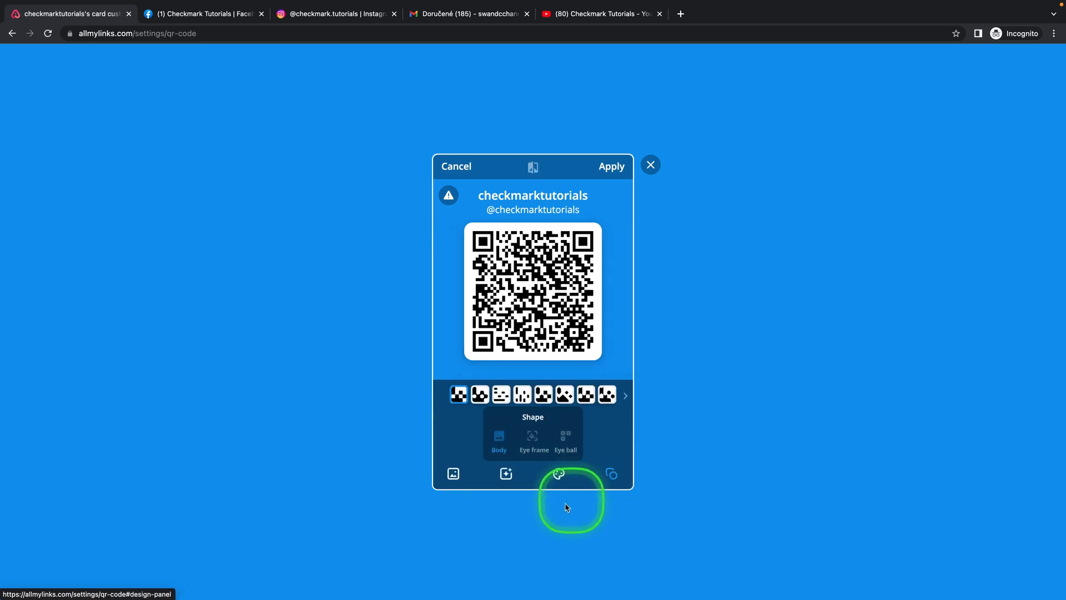
mouse_move(526, 518)
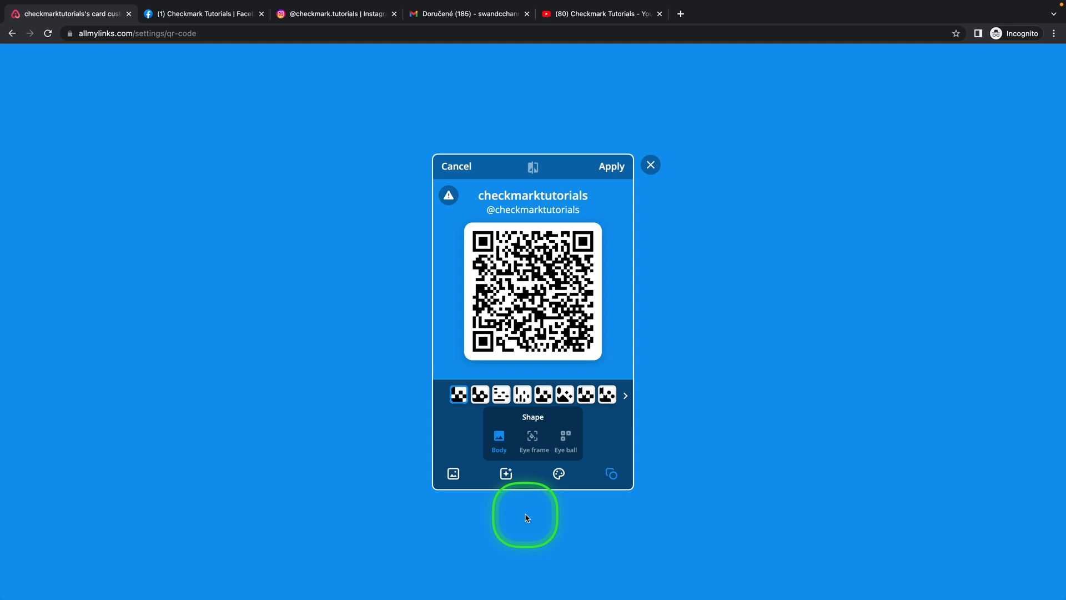
mouse_move(713, 280)
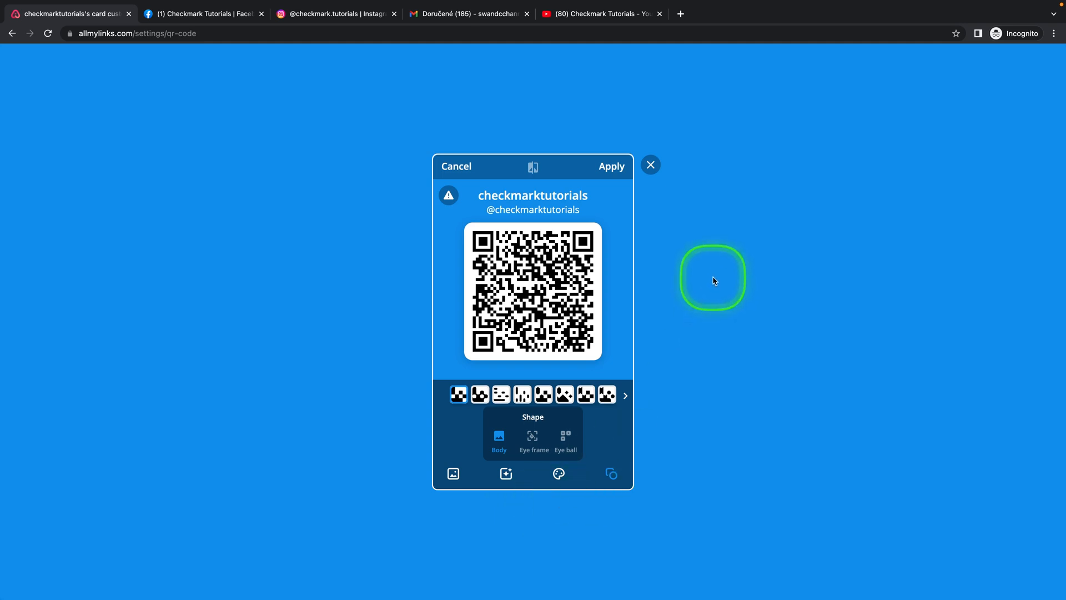
mouse_move(672, 225)
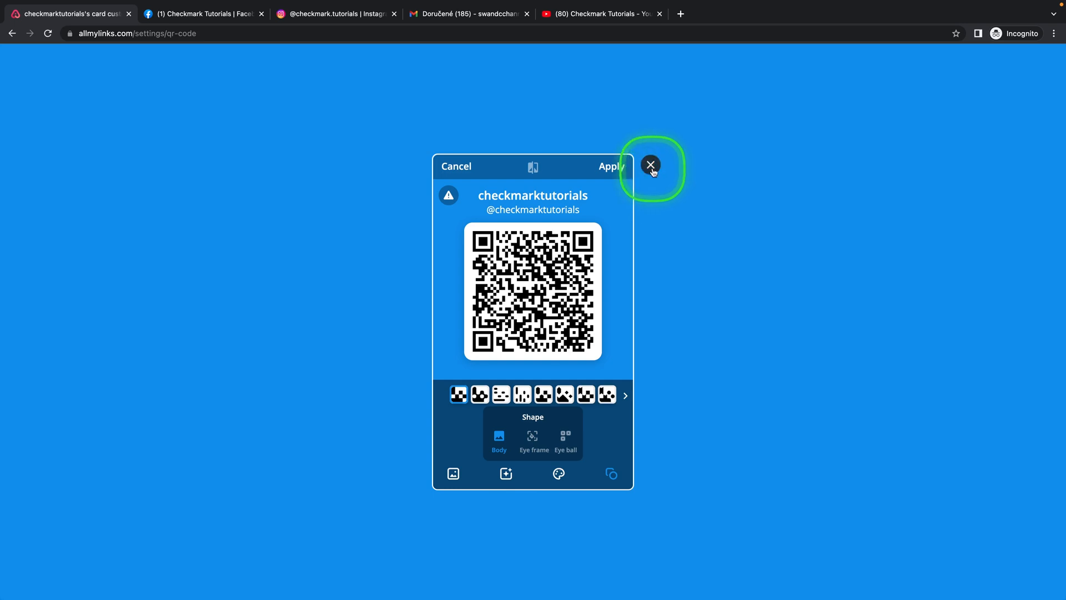
Close the QR card editor without applying changes, returning to the profile.
left_click(649, 166)
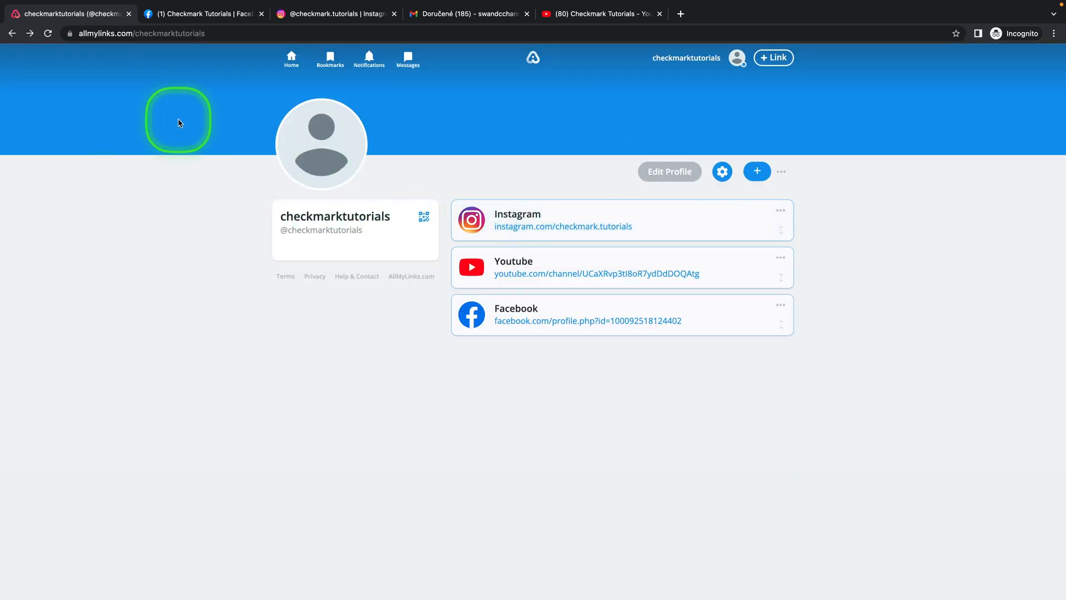
mouse_move(317, 125)
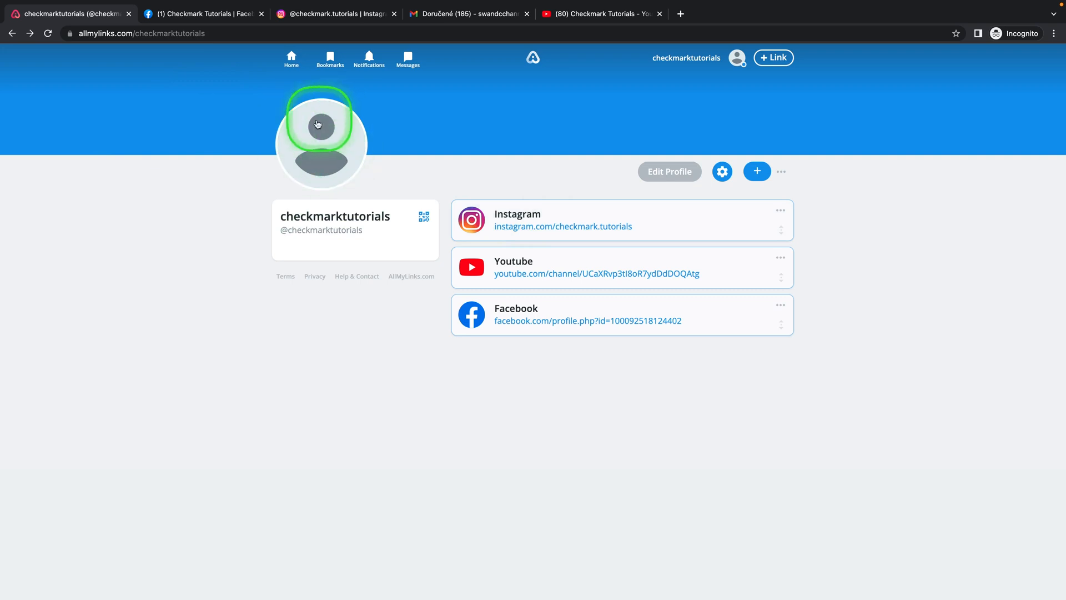
mouse_move(214, 111)
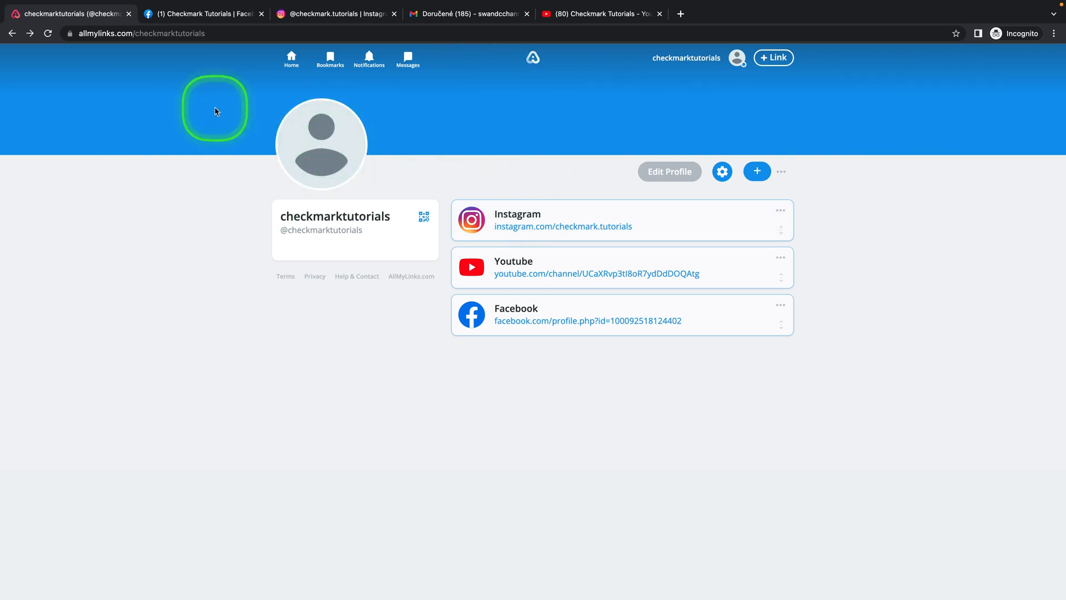
mouse_move(314, 266)
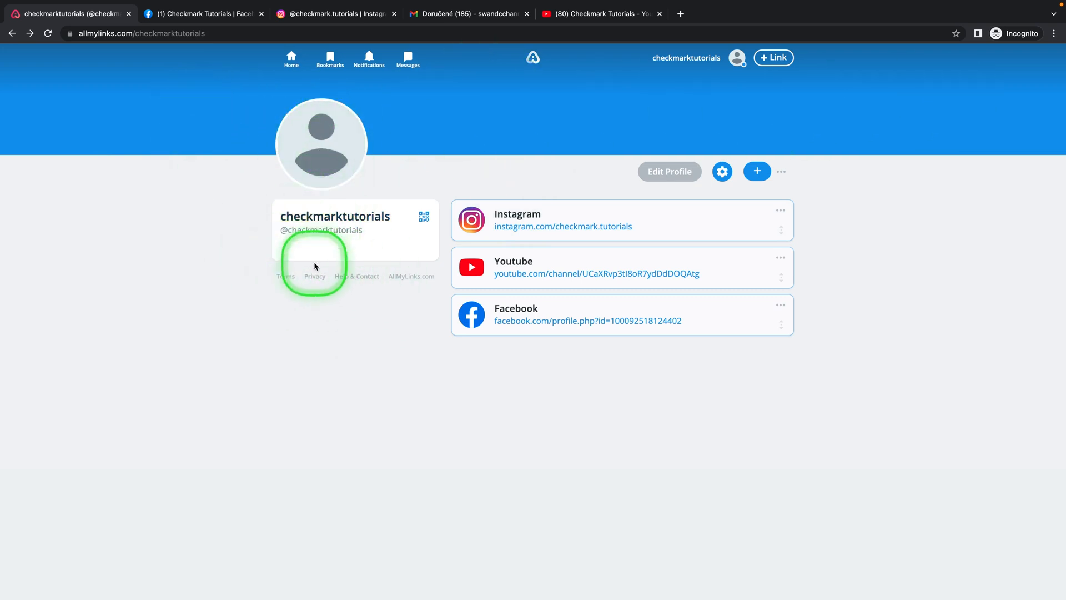
mouse_move(365, 253)
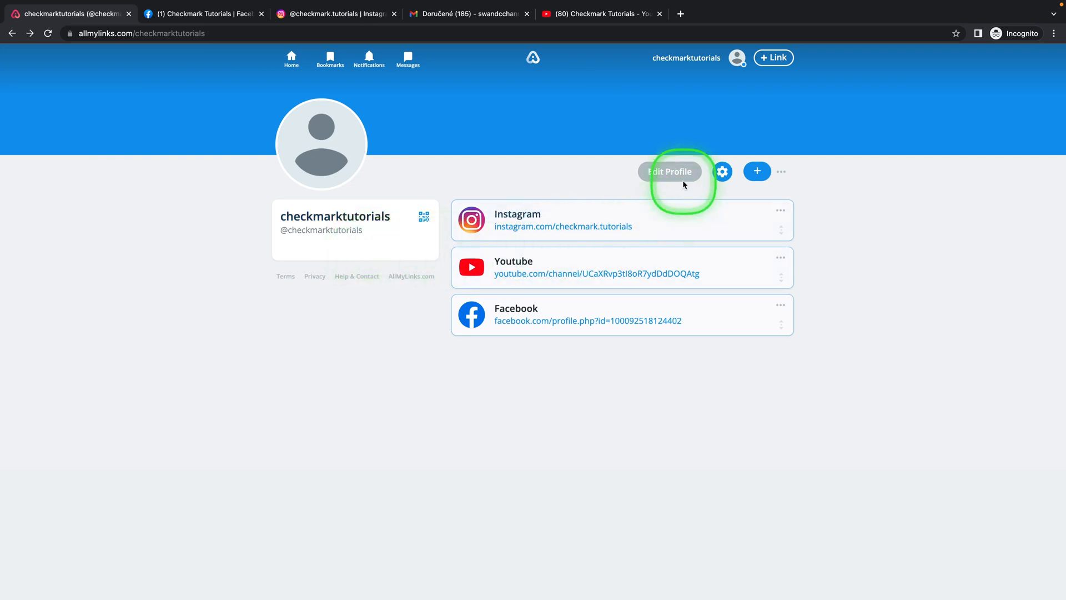
From profile settings, choose the banner picture as the new cover image.
left_click(669, 171)
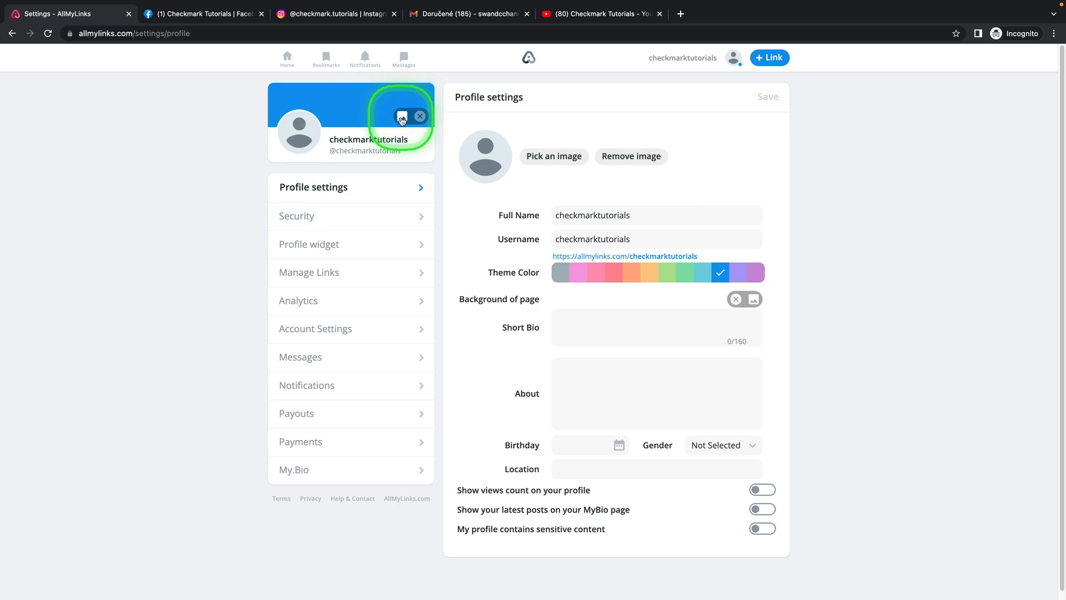
left_click(402, 116)
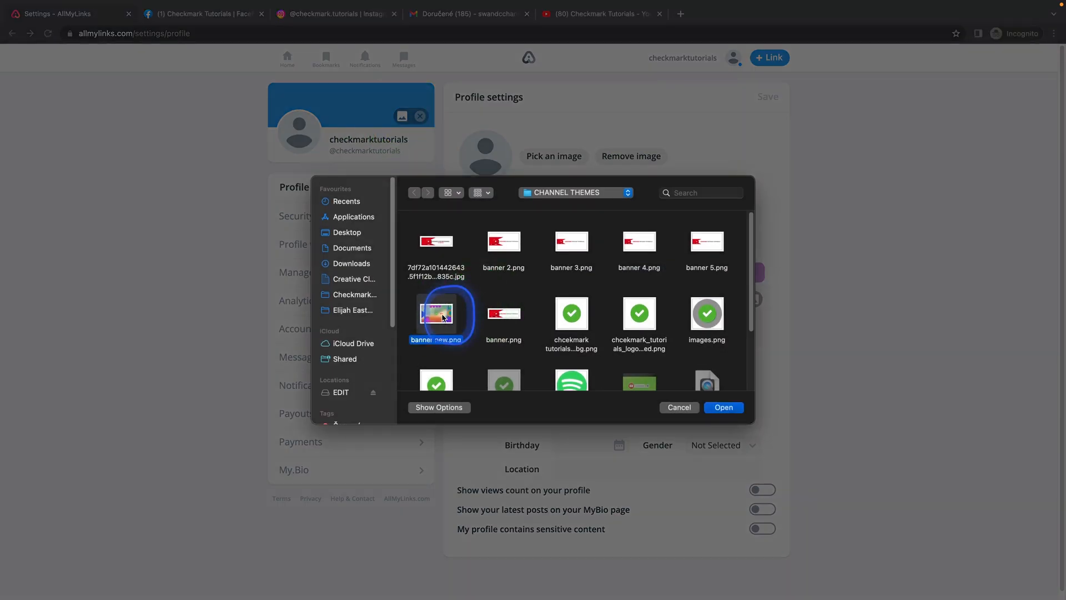
left_click(723, 407)
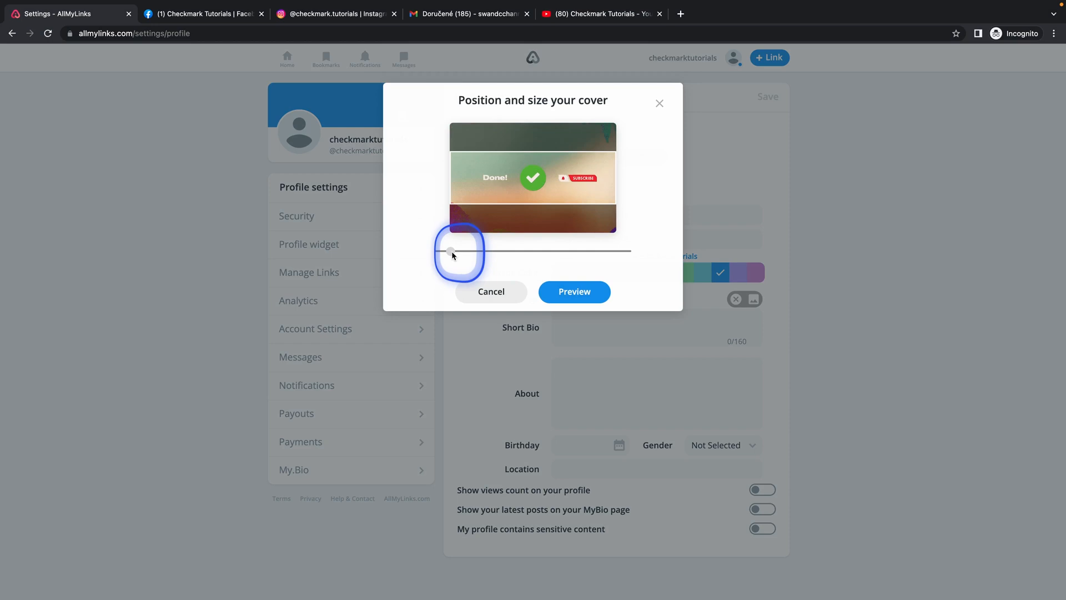
Adjust the cover image to fit and save it as the profile cover.
left_click_drag(452, 251, 439, 251)
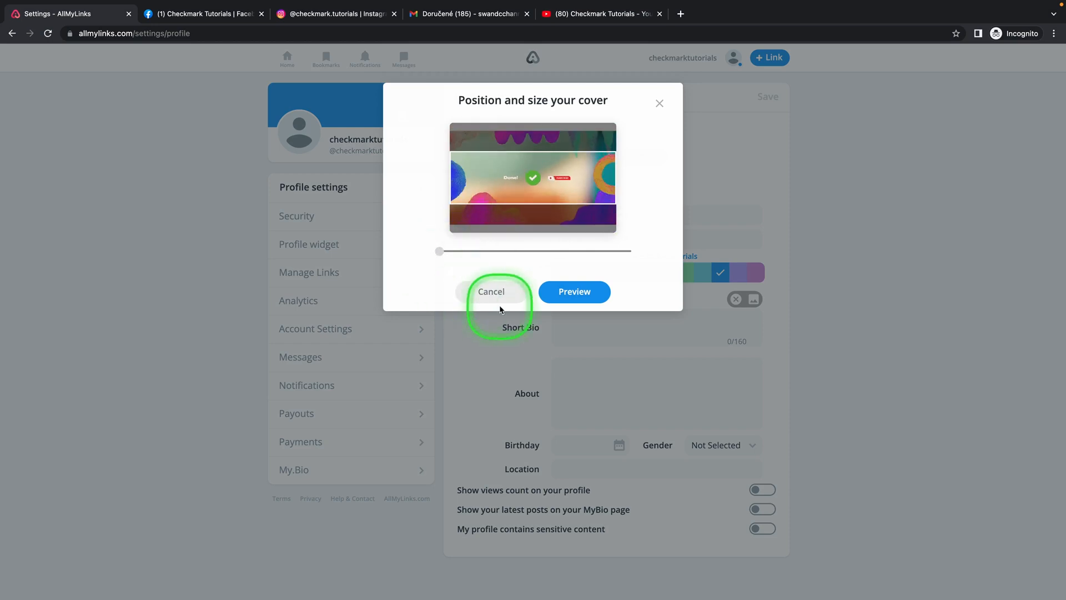
left_click(491, 291)
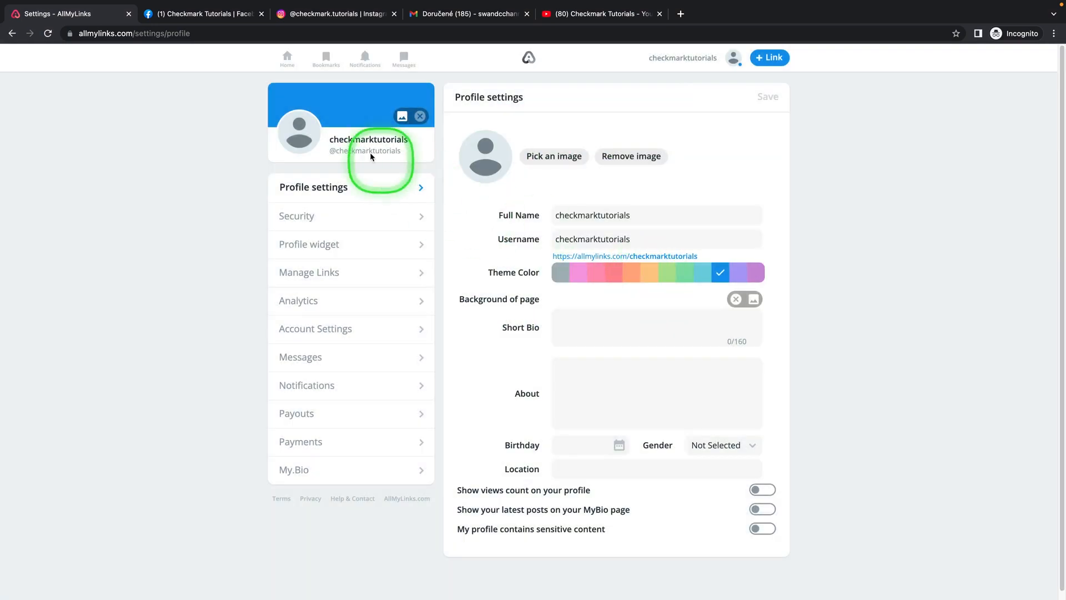
mouse_move(390, 127)
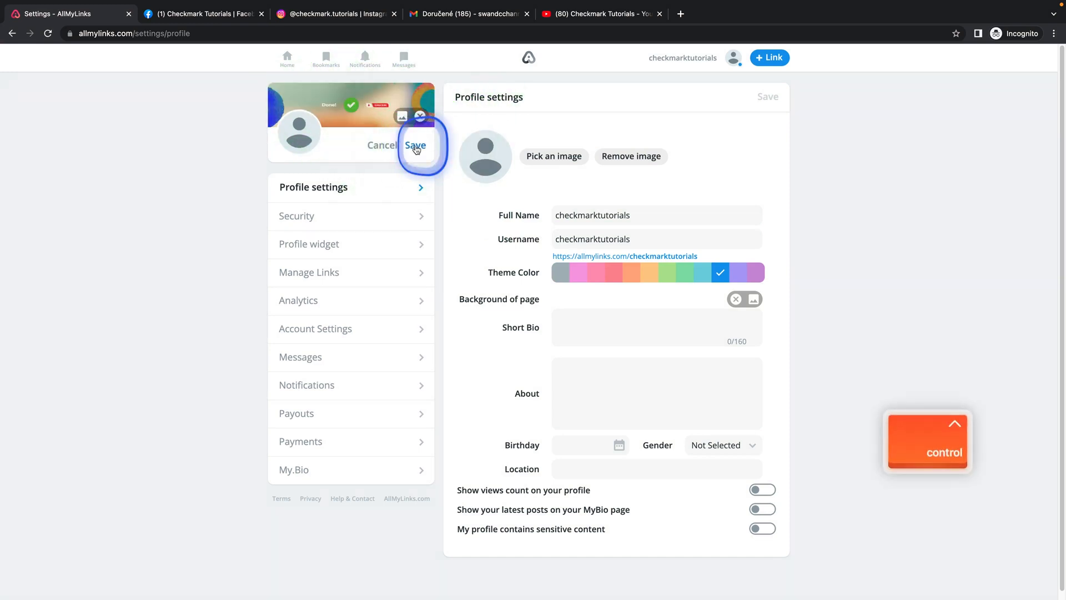
left_click(415, 144)
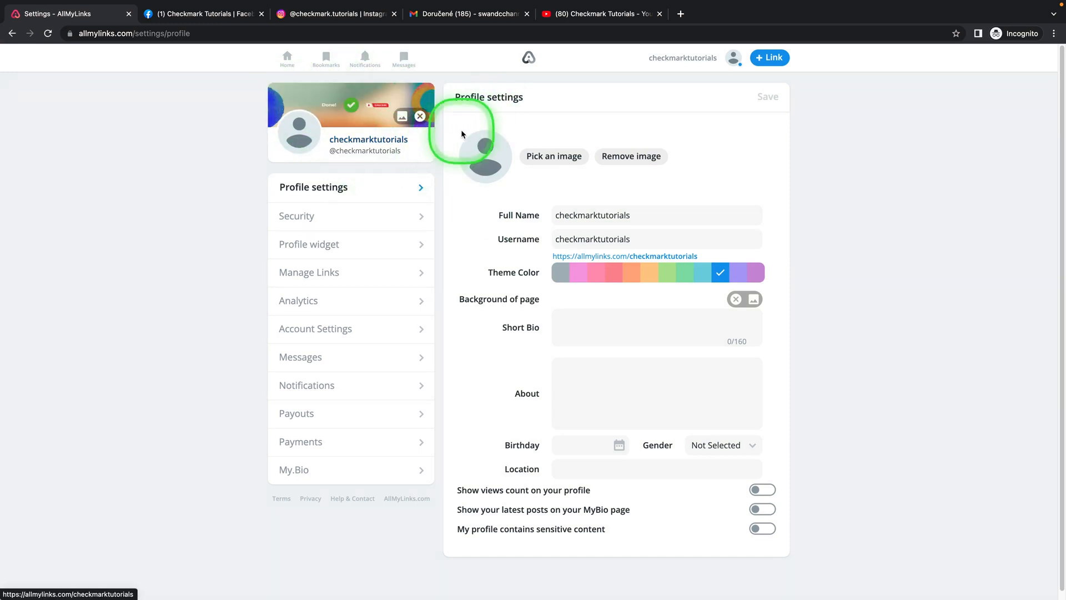
Upload the green checkmark image from the computer and save it as the profile picture.
left_click(553, 156)
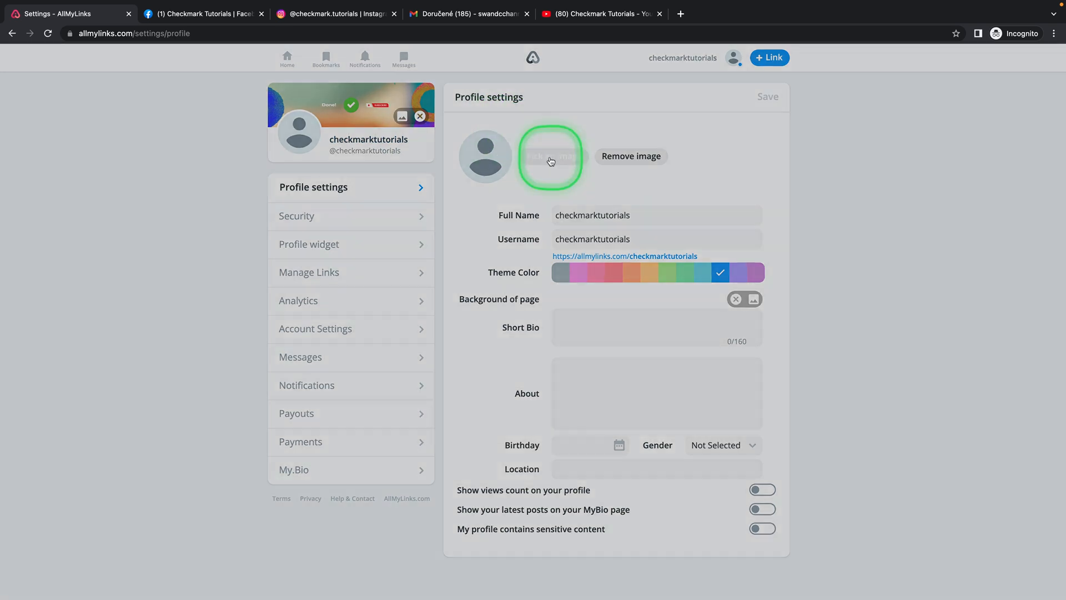
left_click(551, 155)
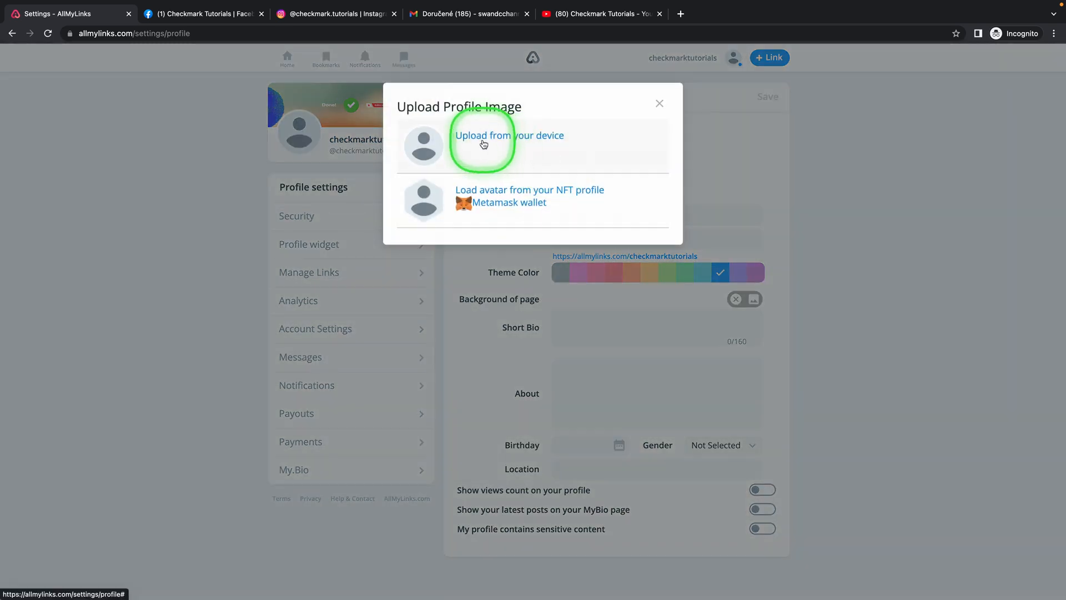
mouse_move(584, 200)
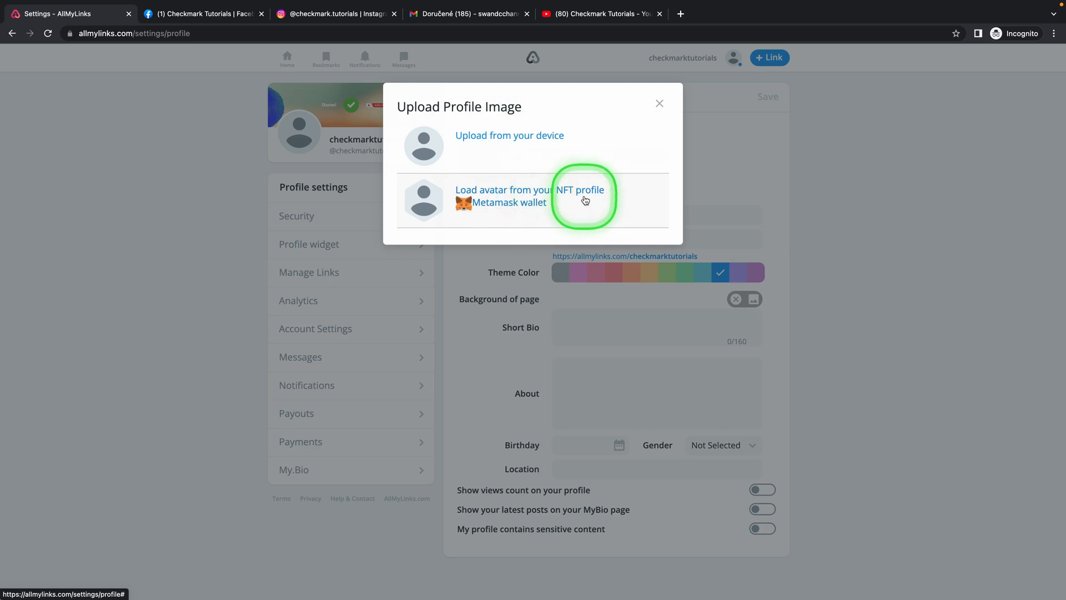
mouse_move(474, 147)
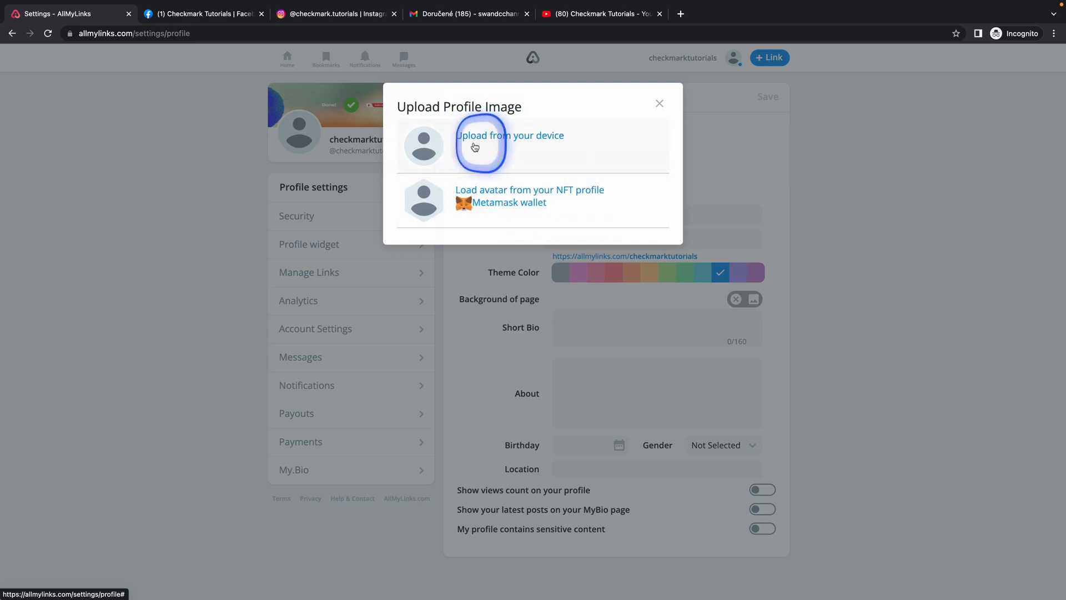
left_click(510, 136)
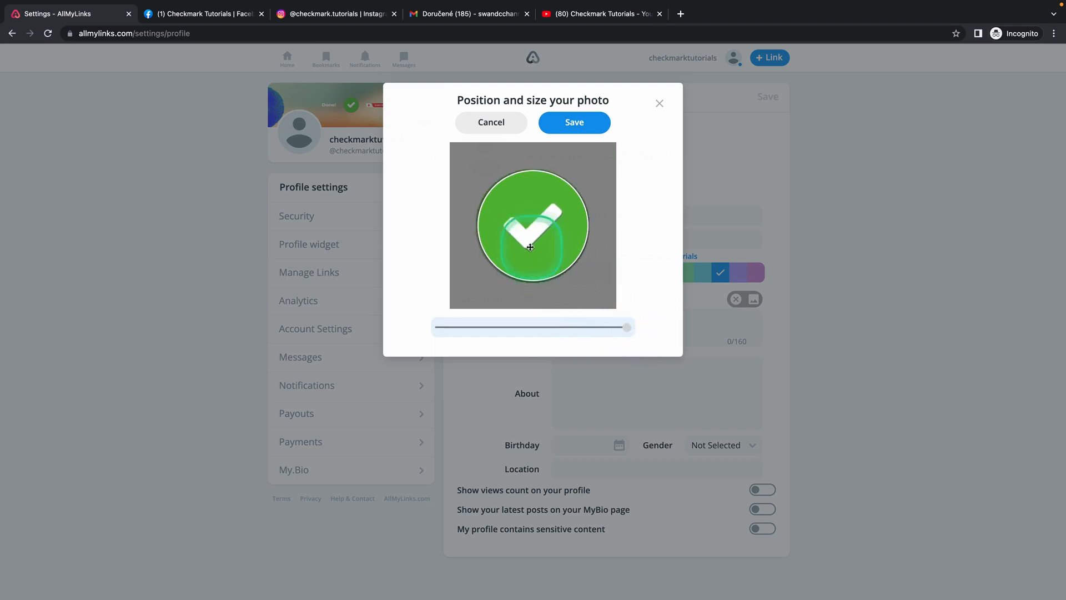
left_click(573, 122)
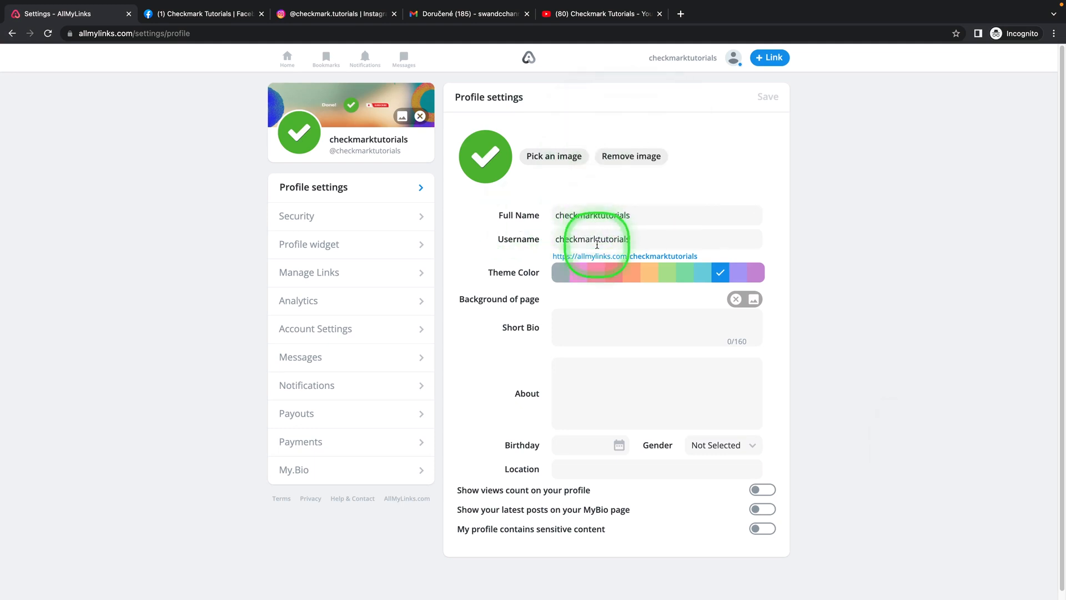
mouse_move(622, 283)
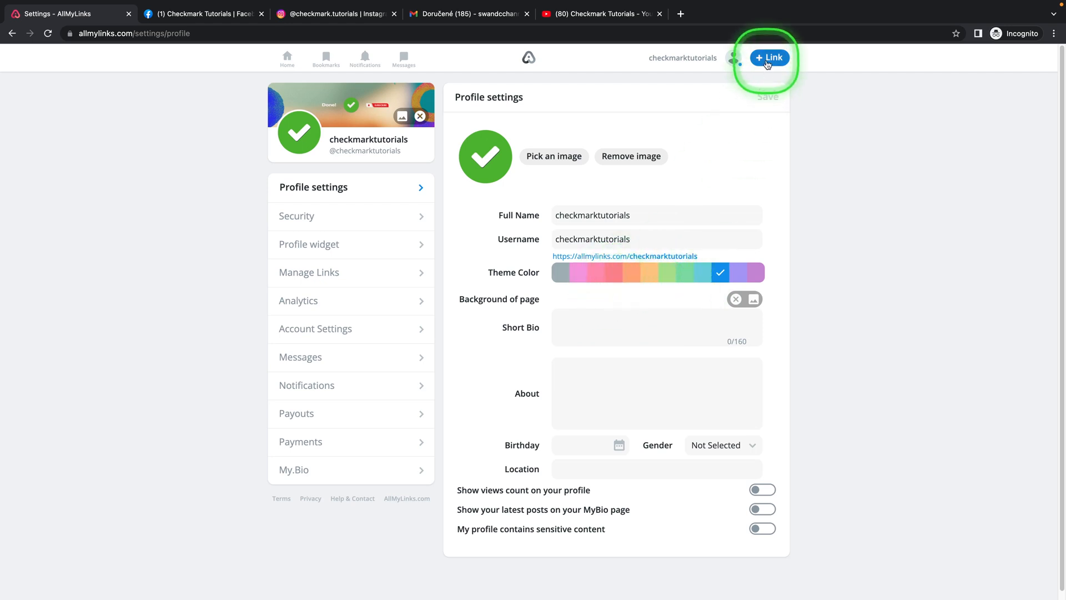
mouse_move(672, 329)
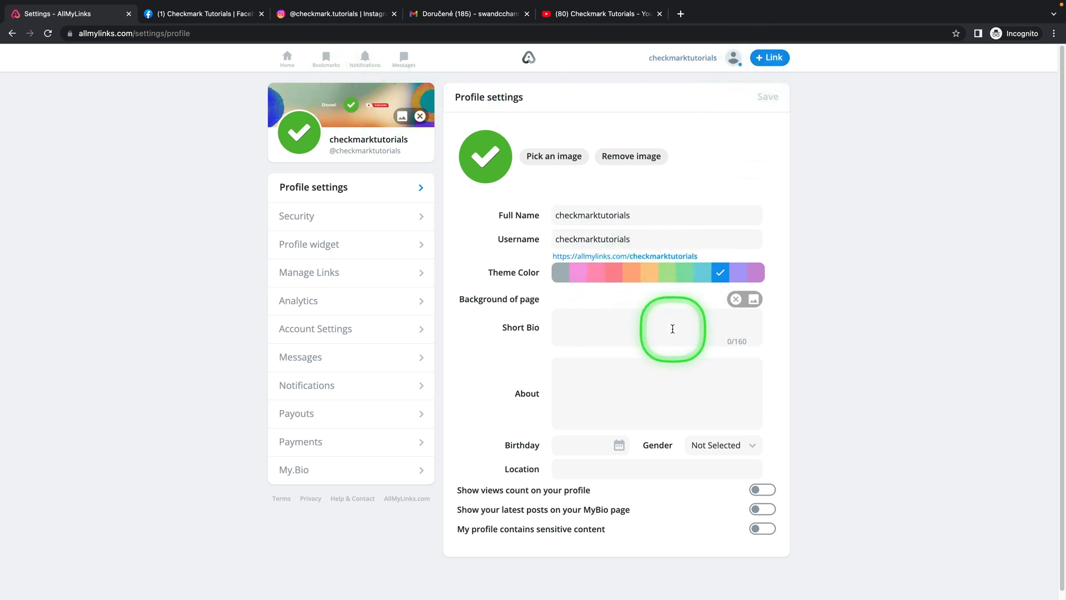
Save green as the theme colour, then glance at the page background image picker.
left_click(668, 272)
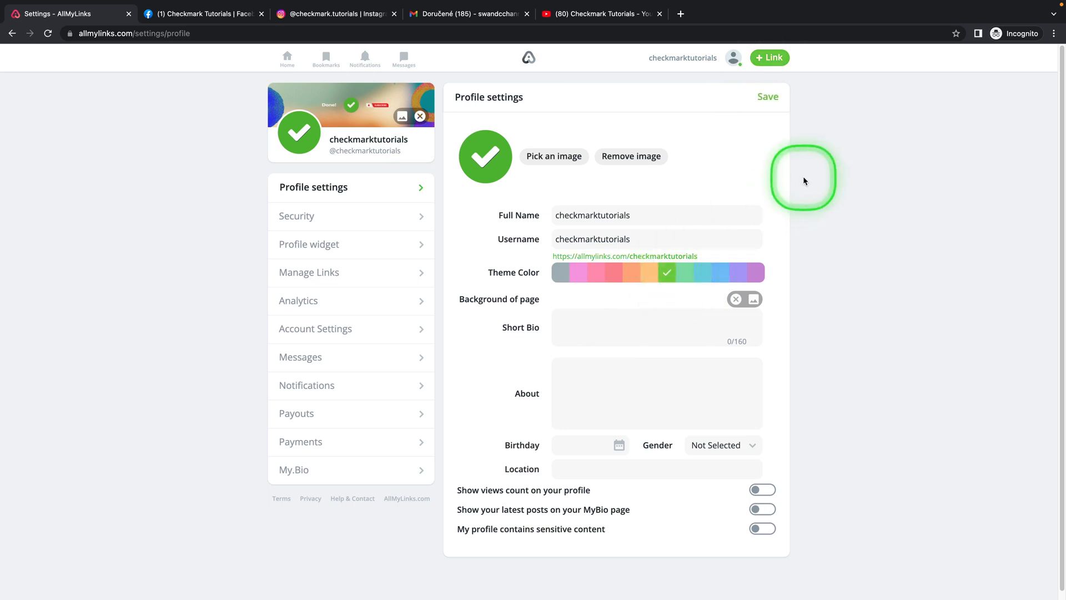
left_click(767, 96)
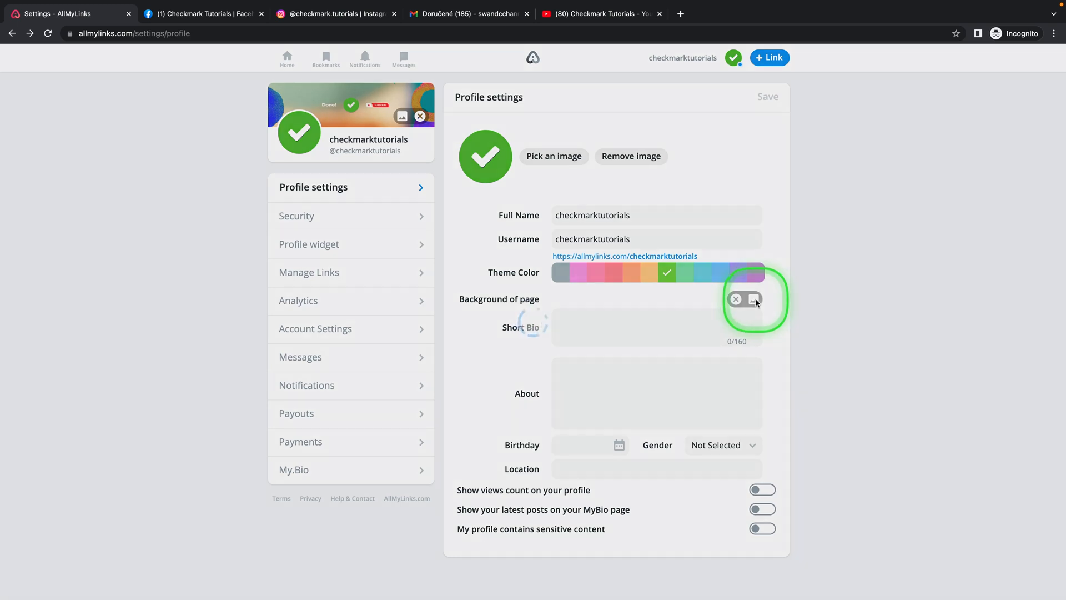
left_click(755, 299)
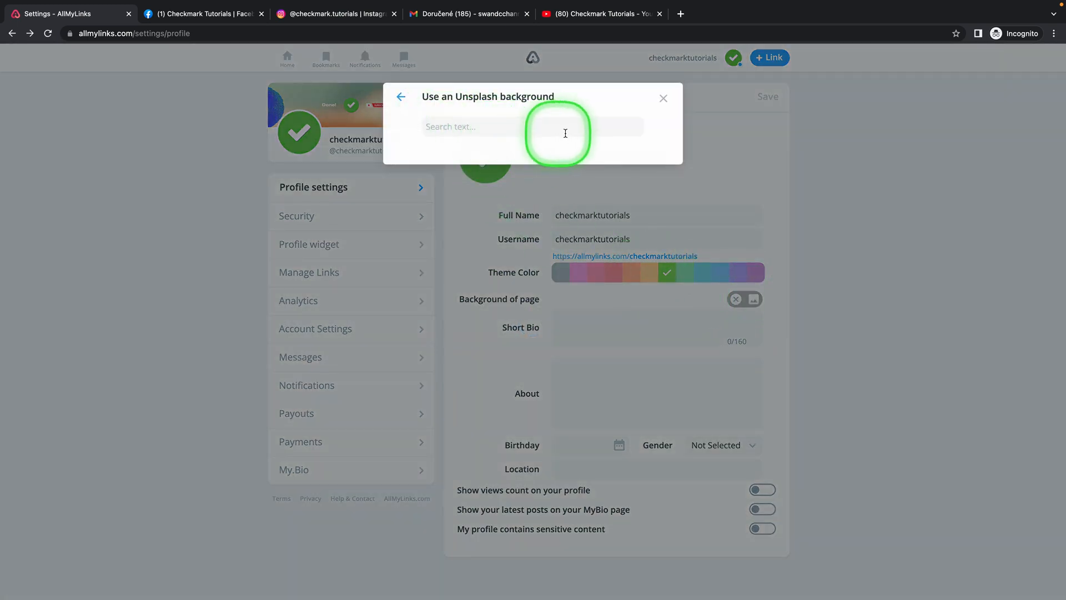
left_click(663, 97)
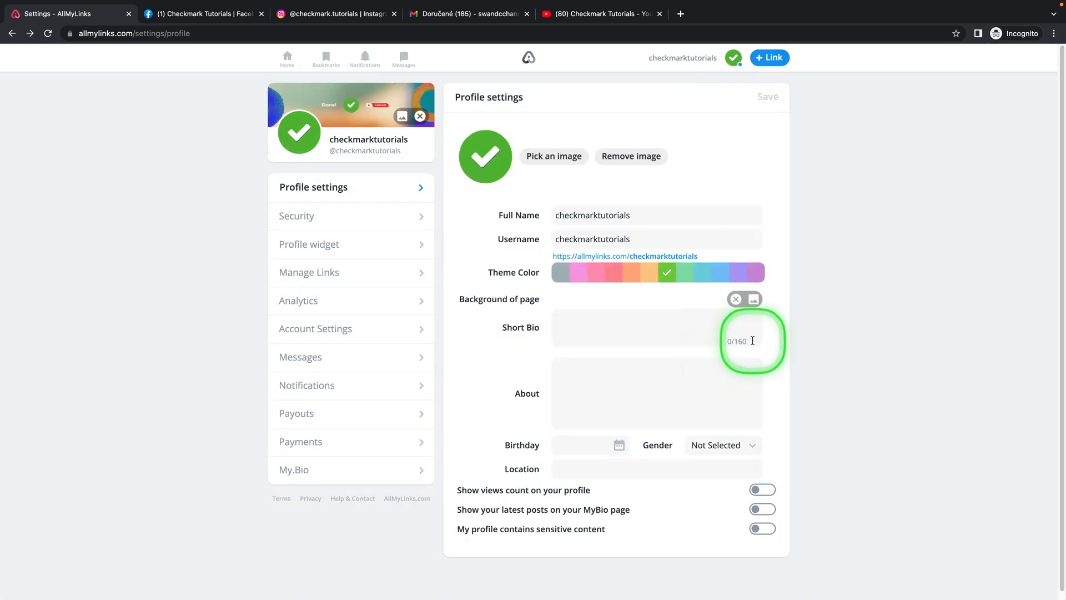
left_click(632, 327)
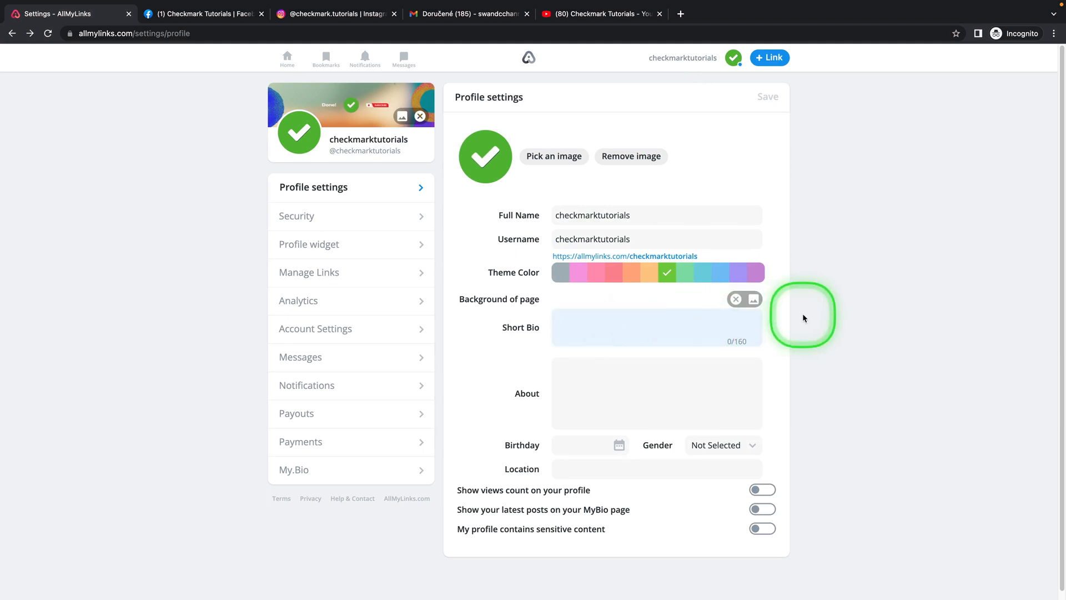
mouse_move(816, 314)
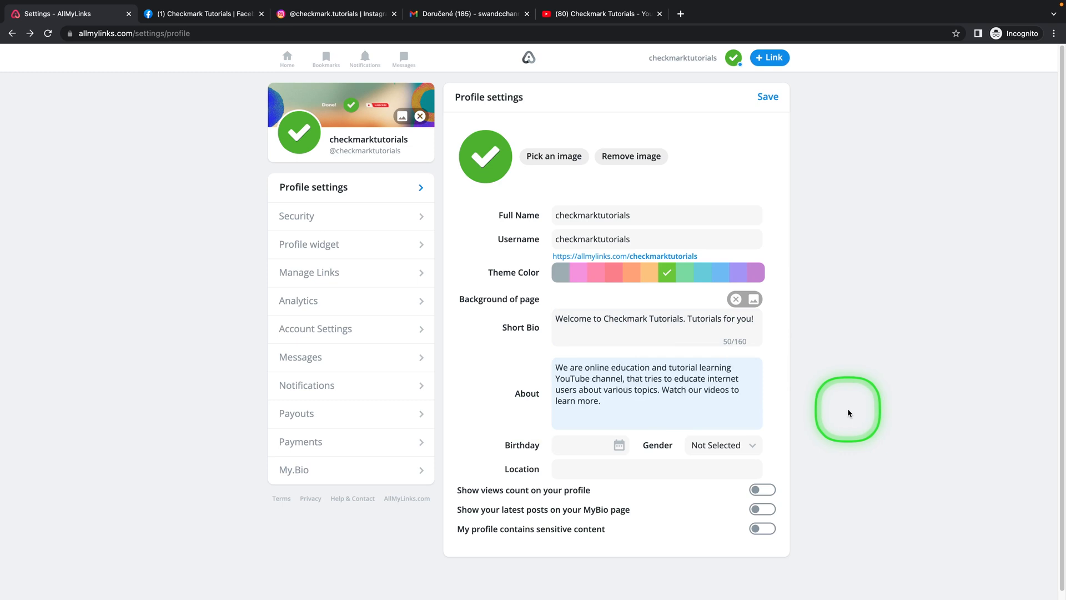
mouse_move(532, 450)
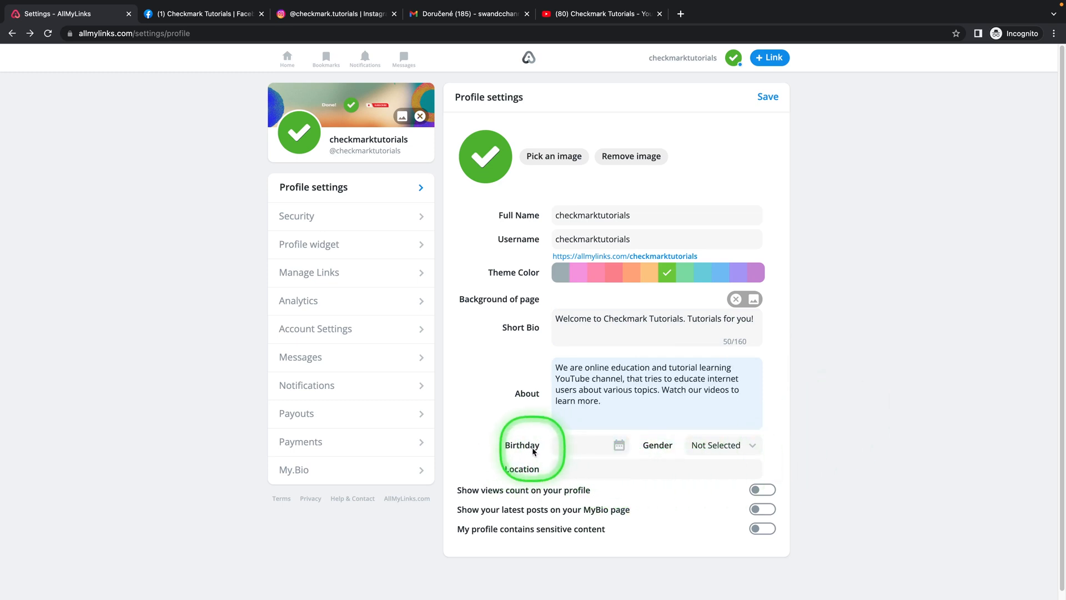
left_click(619, 444)
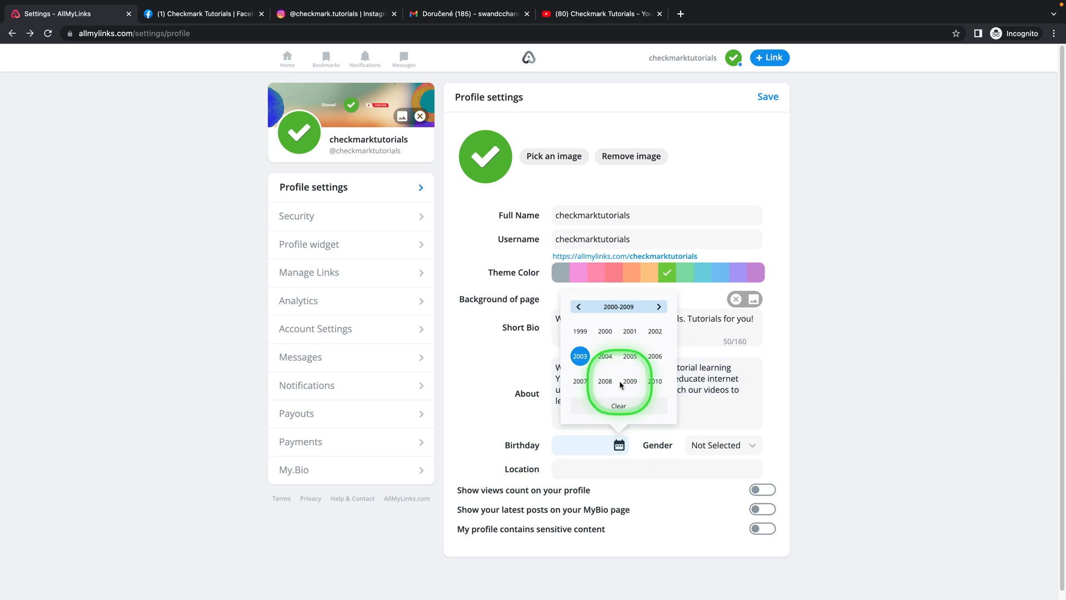
left_click(605, 355)
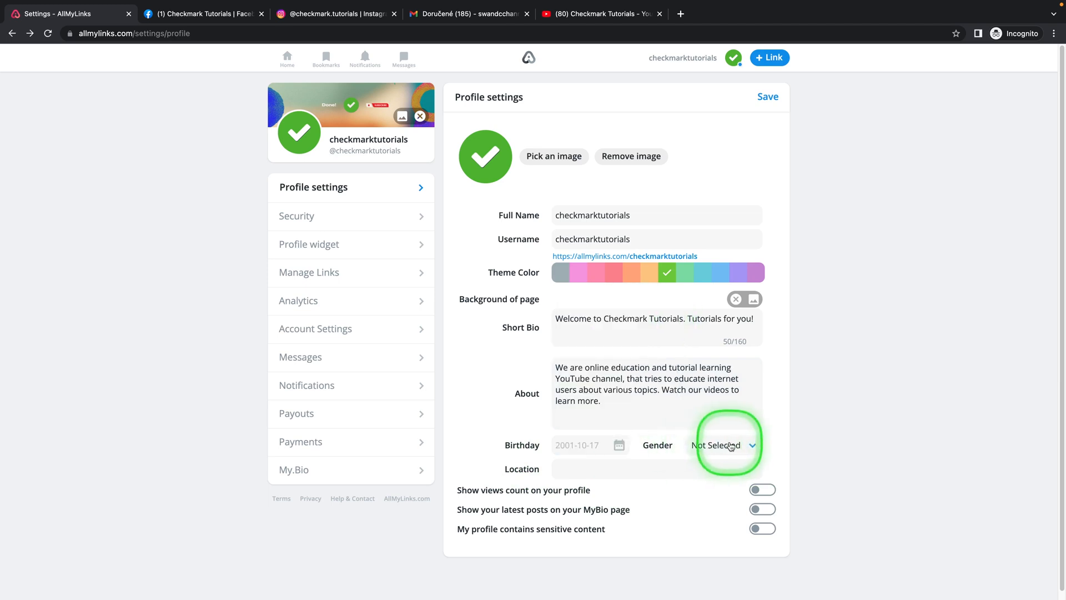
left_click(723, 444)
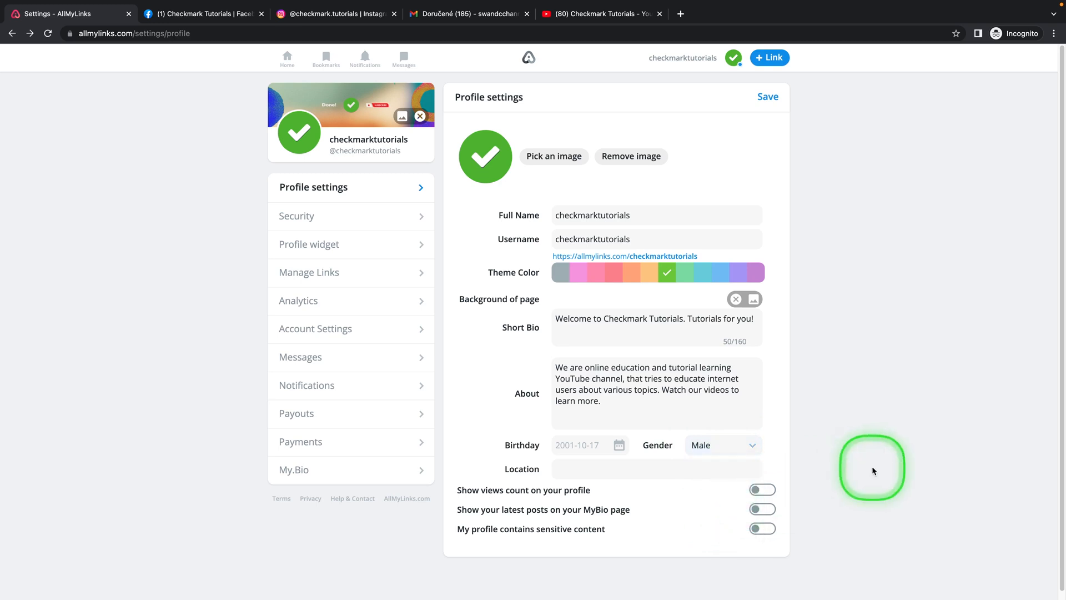
mouse_move(601, 473)
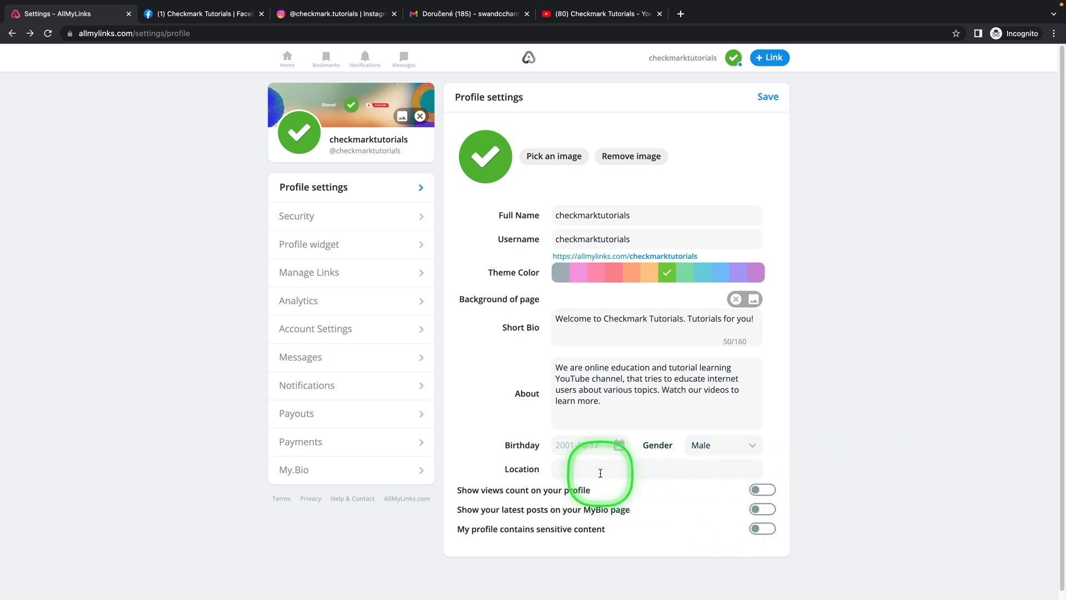
Set location Slovakia, enable Show views count, and save the profile.
type("Slovakia")
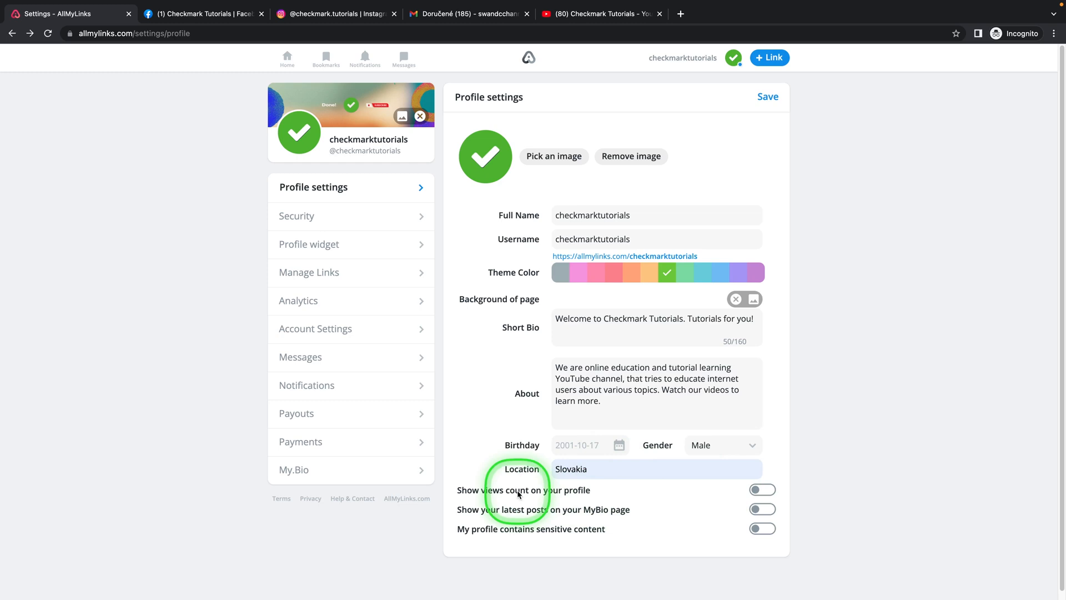
mouse_move(653, 499)
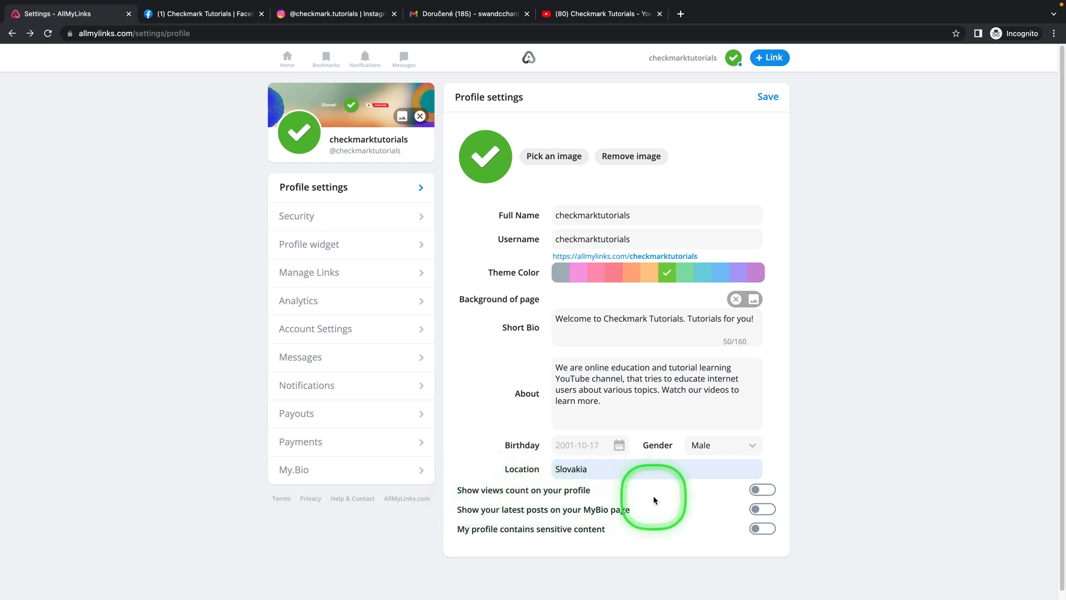
left_click(762, 490)
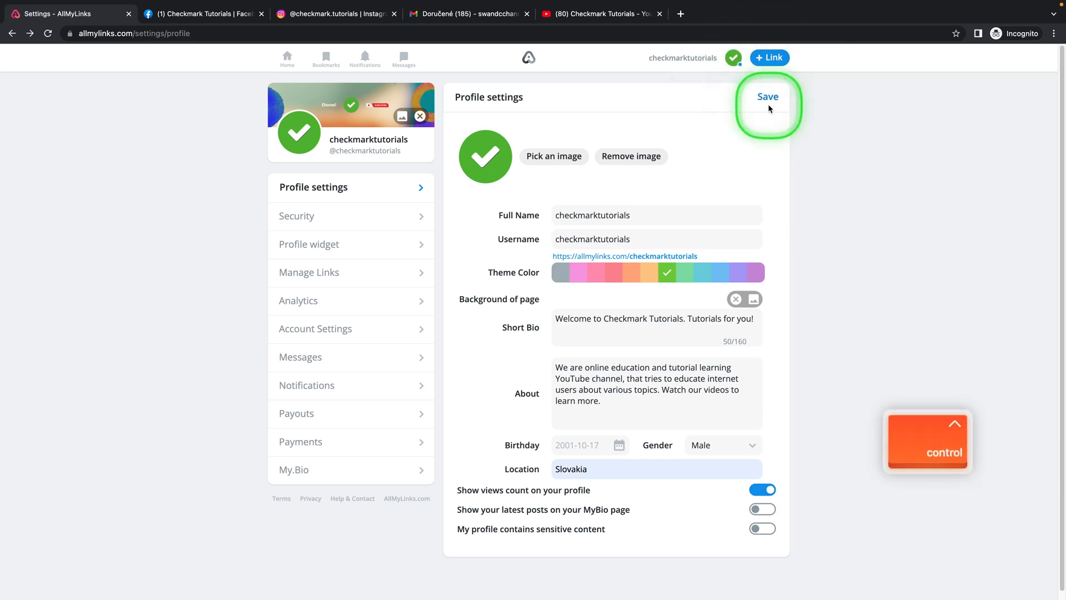
left_click(767, 95)
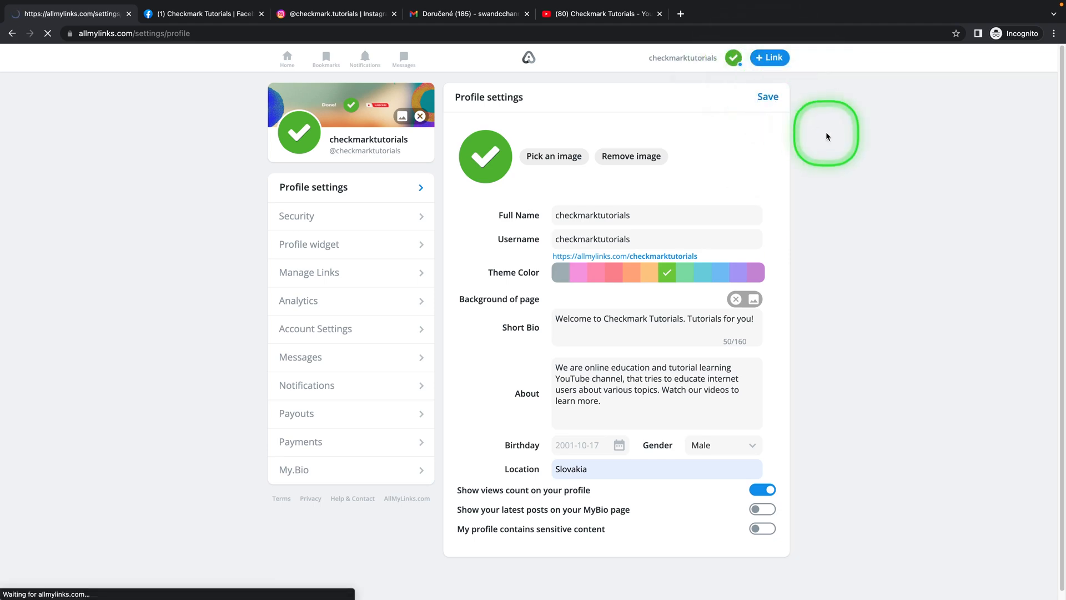
Dismiss the saved confirmation, check Security, then view the Profile widget card and iframe code.
left_click(768, 97)
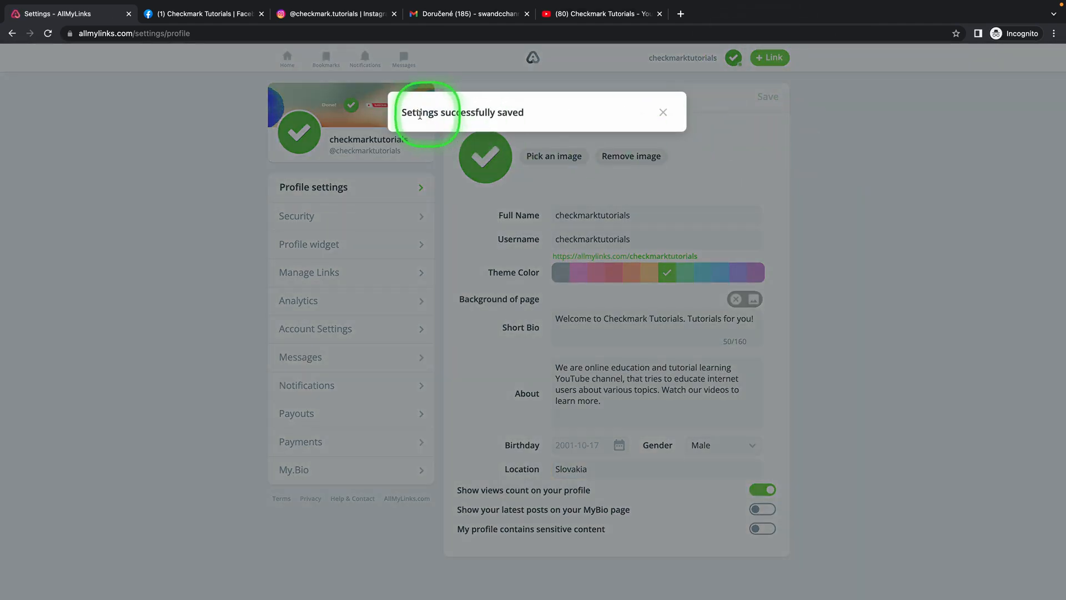
left_click(662, 113)
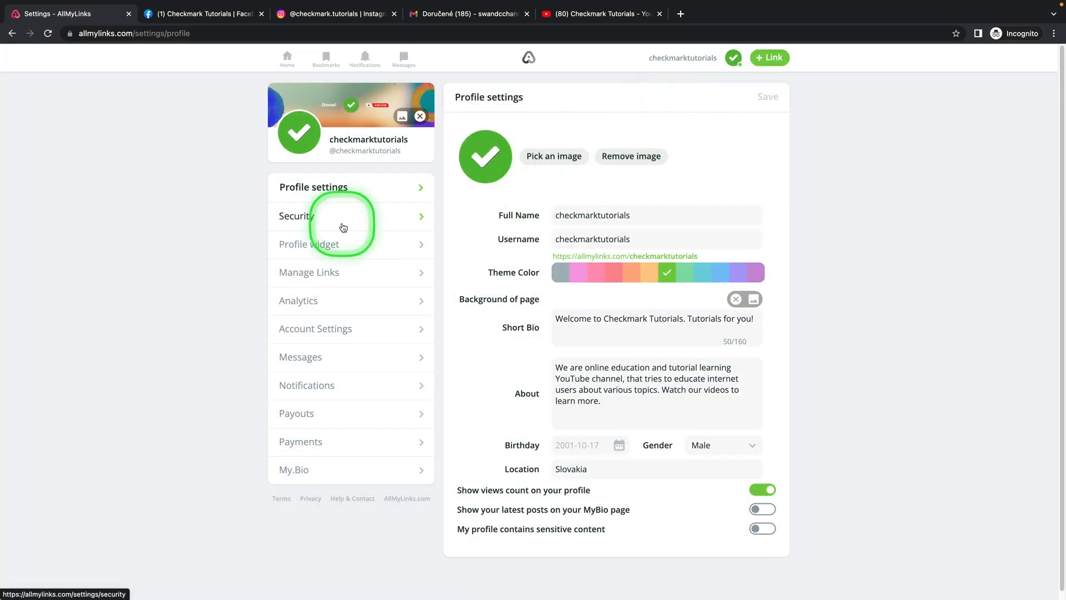
left_click(297, 215)
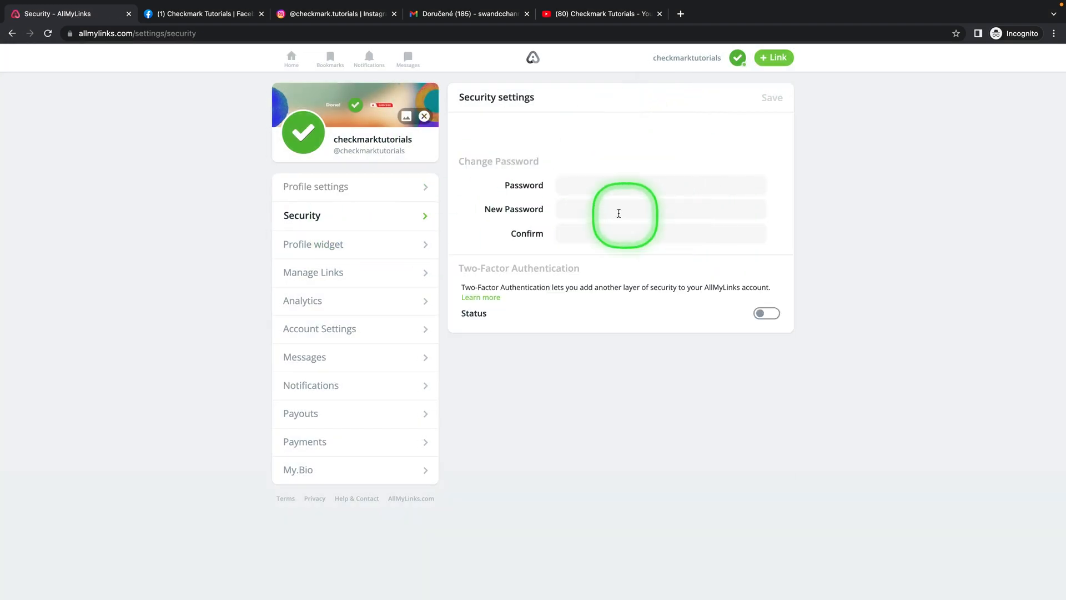
mouse_move(553, 169)
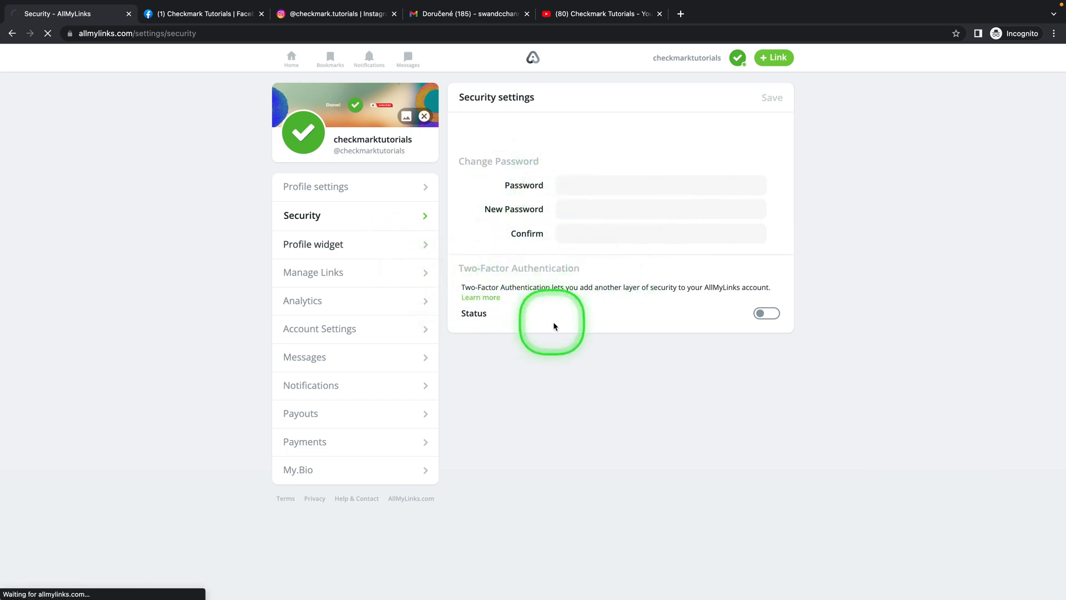
left_click(313, 243)
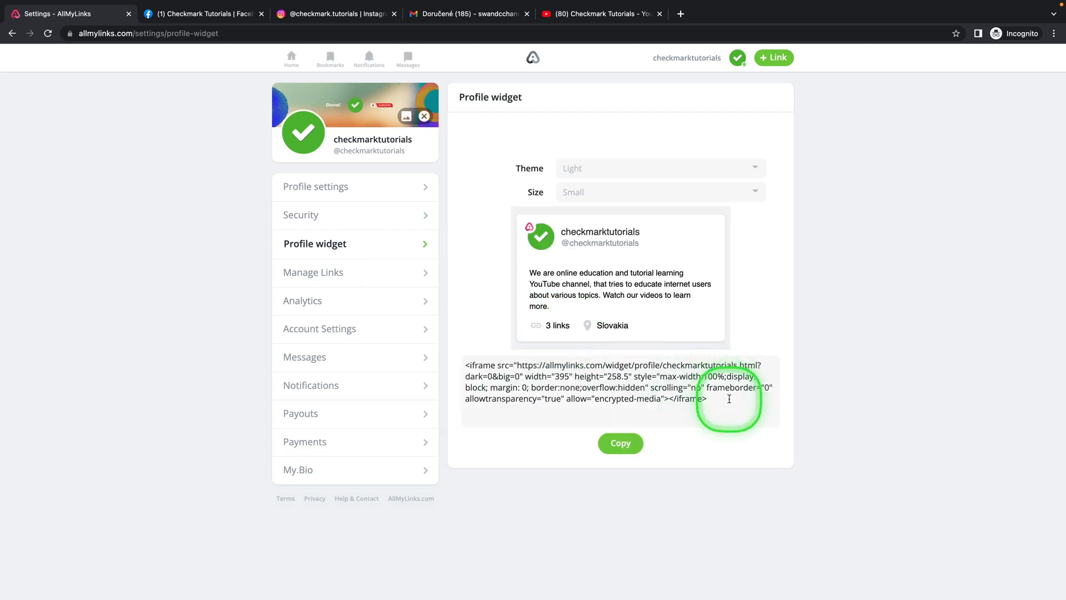
mouse_move(712, 399)
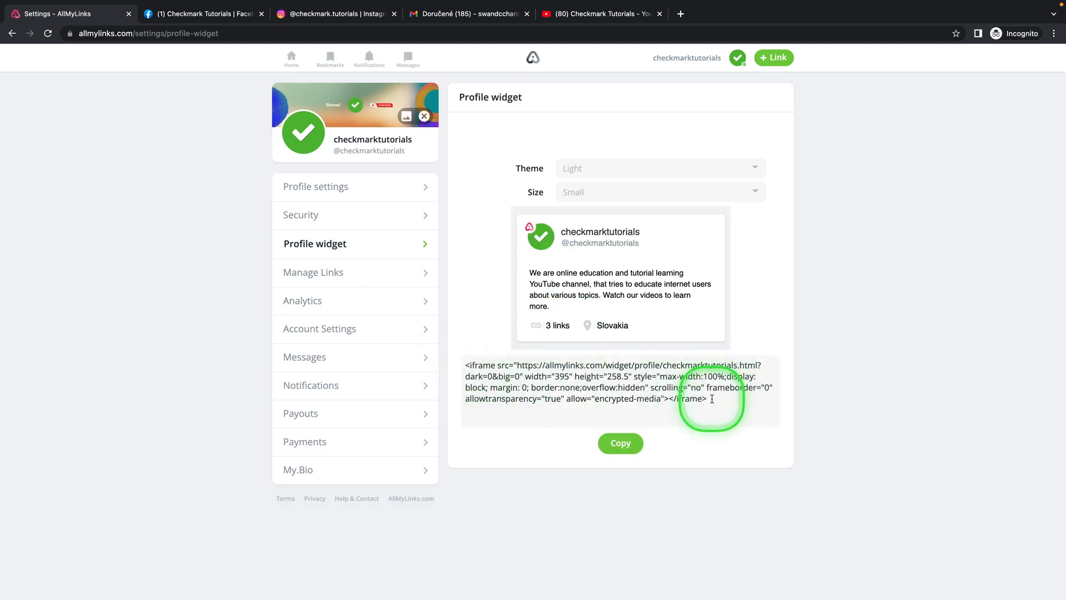
mouse_move(373, 275)
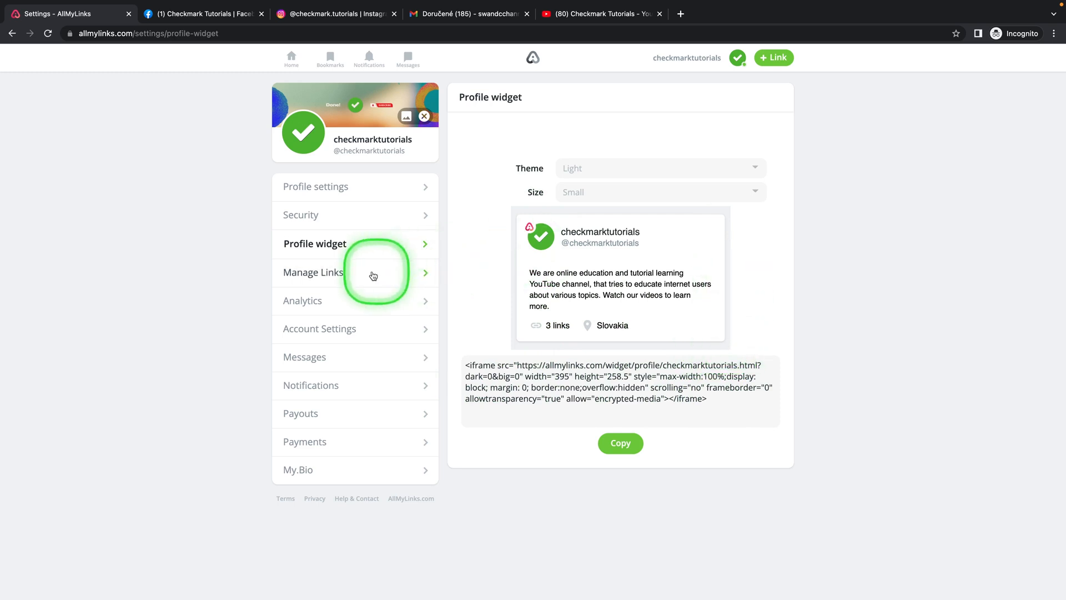
On Manage Links, add a category divider named 'long form tutorials' below the three links.
left_click(313, 271)
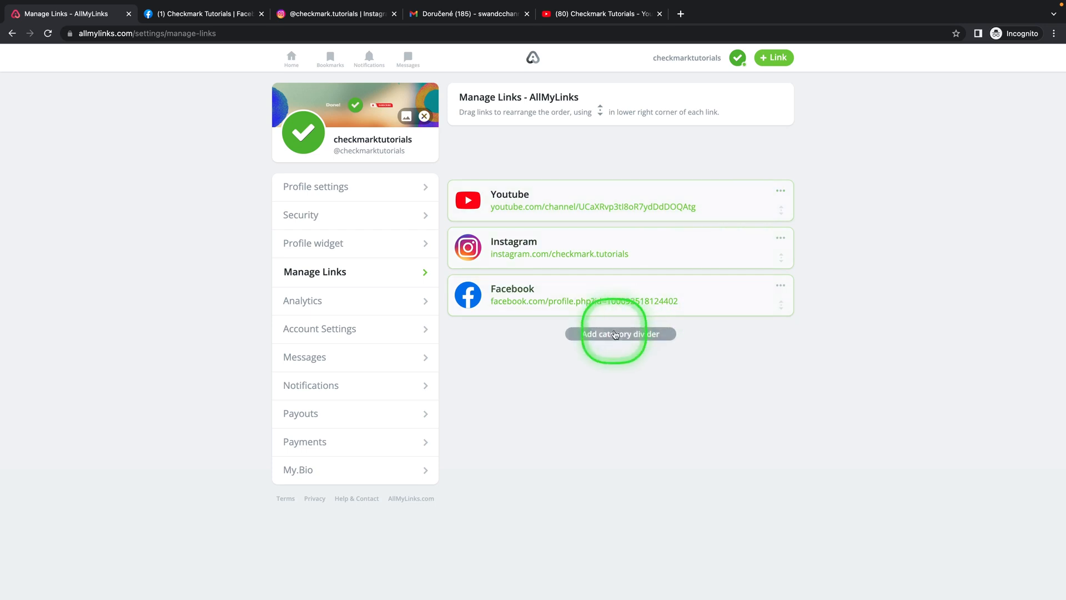
left_click(620, 334)
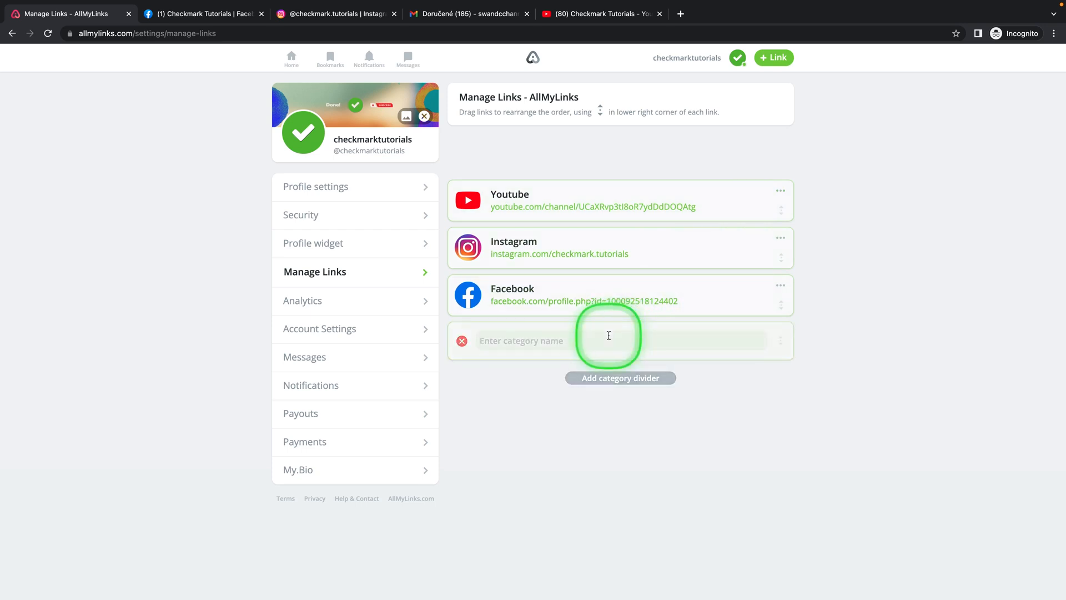
mouse_move(947, 333)
type("long")
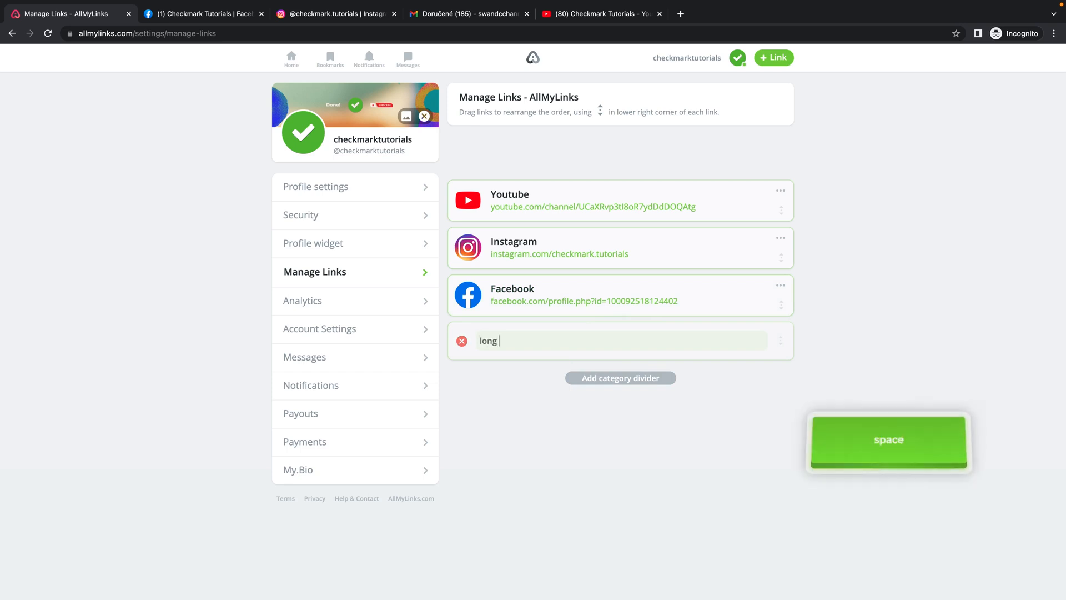
type("form tutoria")
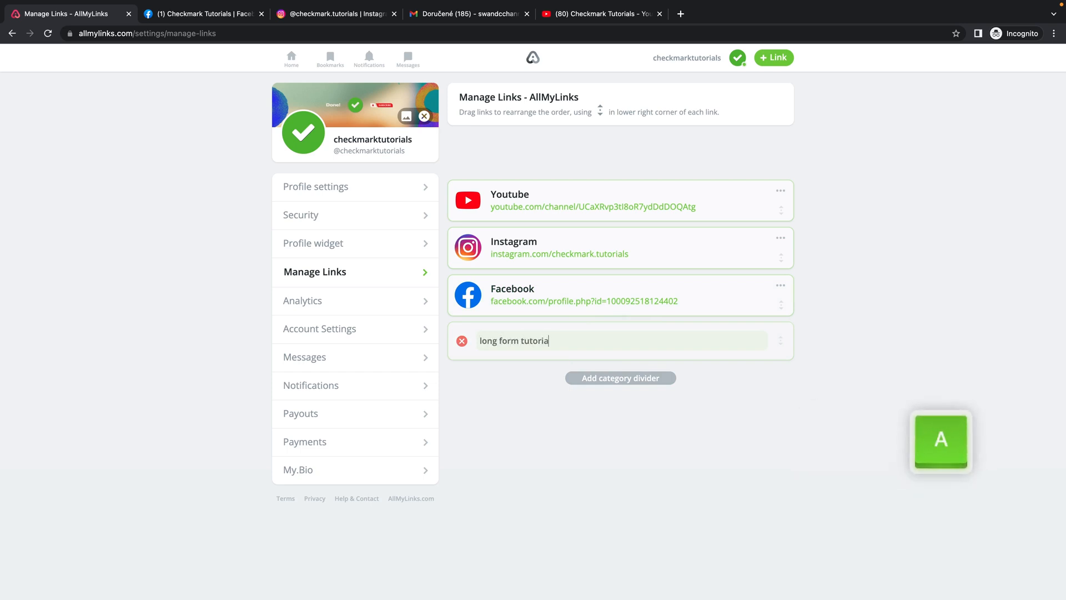
type("s")
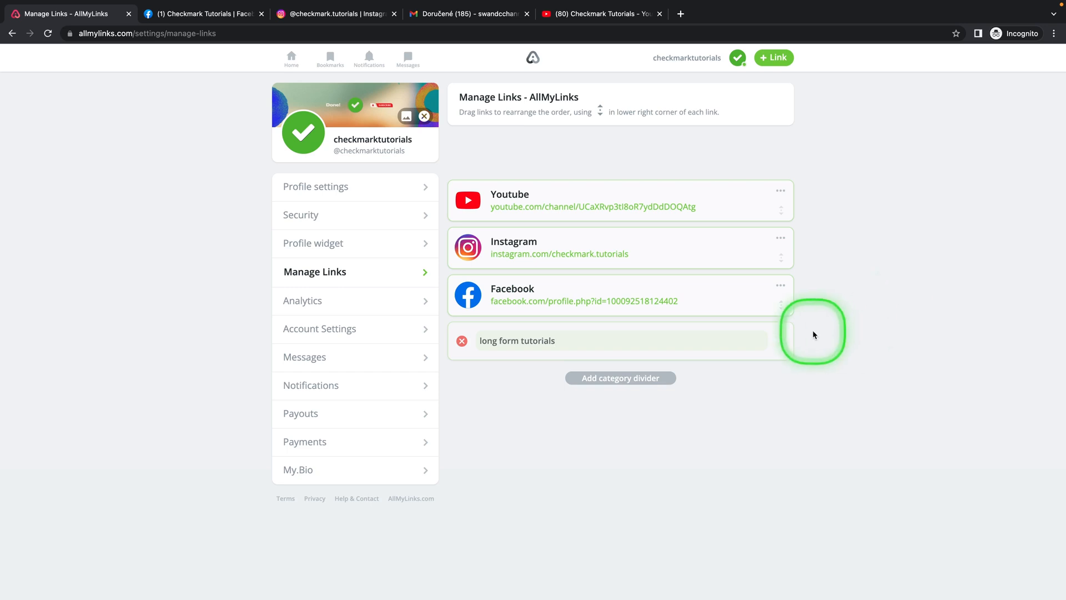
mouse_move(780, 204)
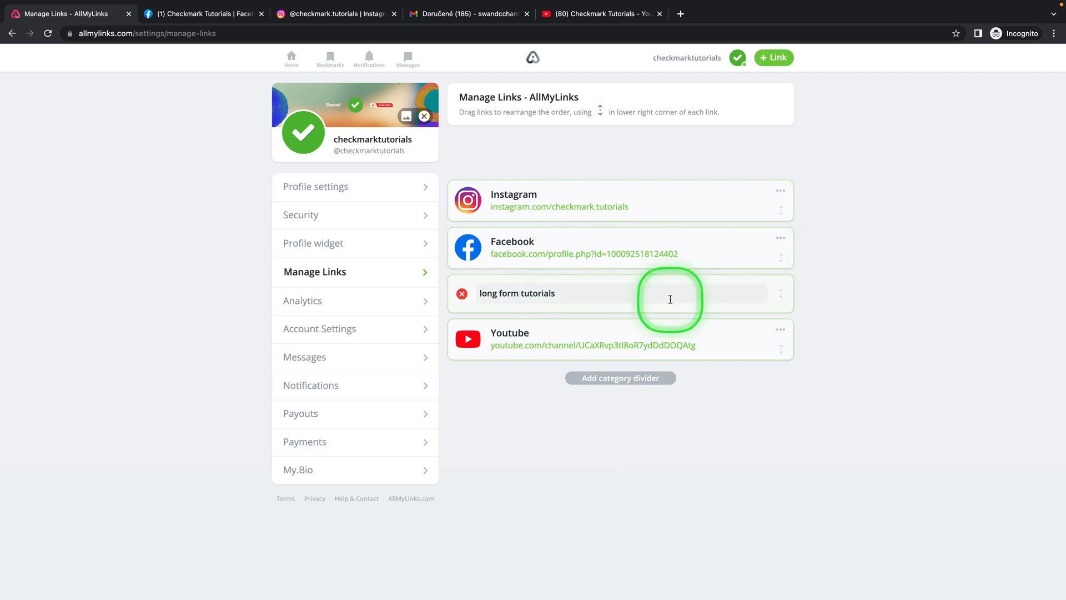
Via Analytics, reach Account Settings and scroll through geo-blocking, social connect, custom domain and deletion.
left_click(304, 300)
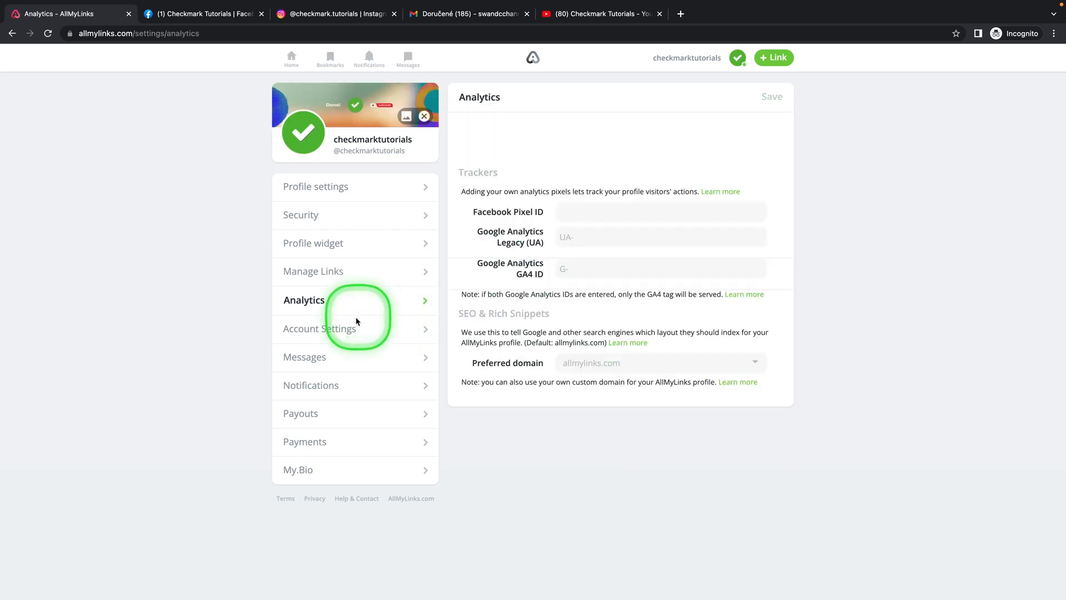
left_click(317, 328)
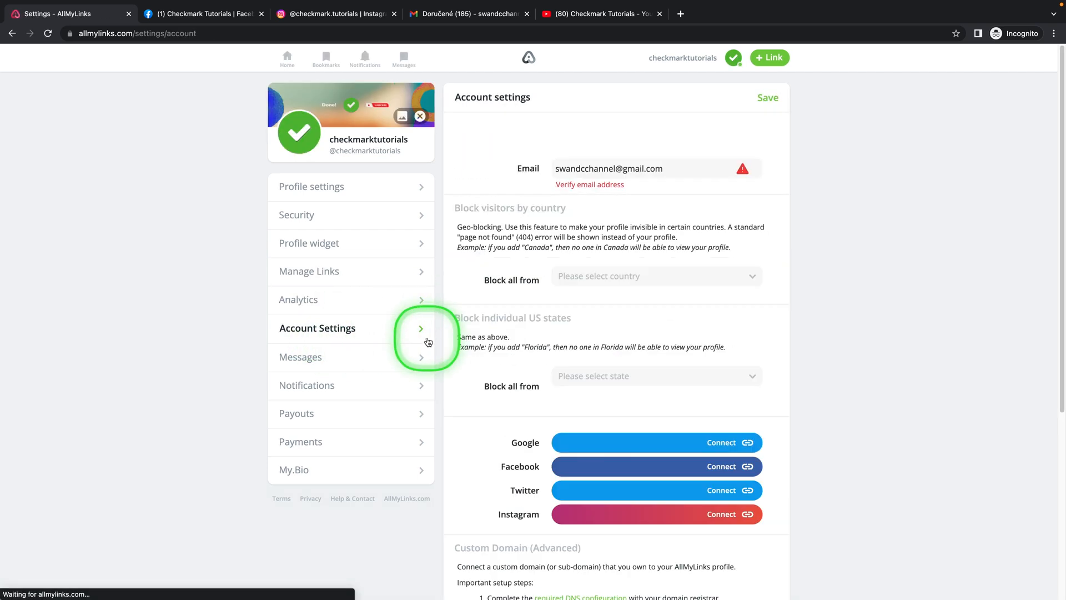
mouse_move(590, 184)
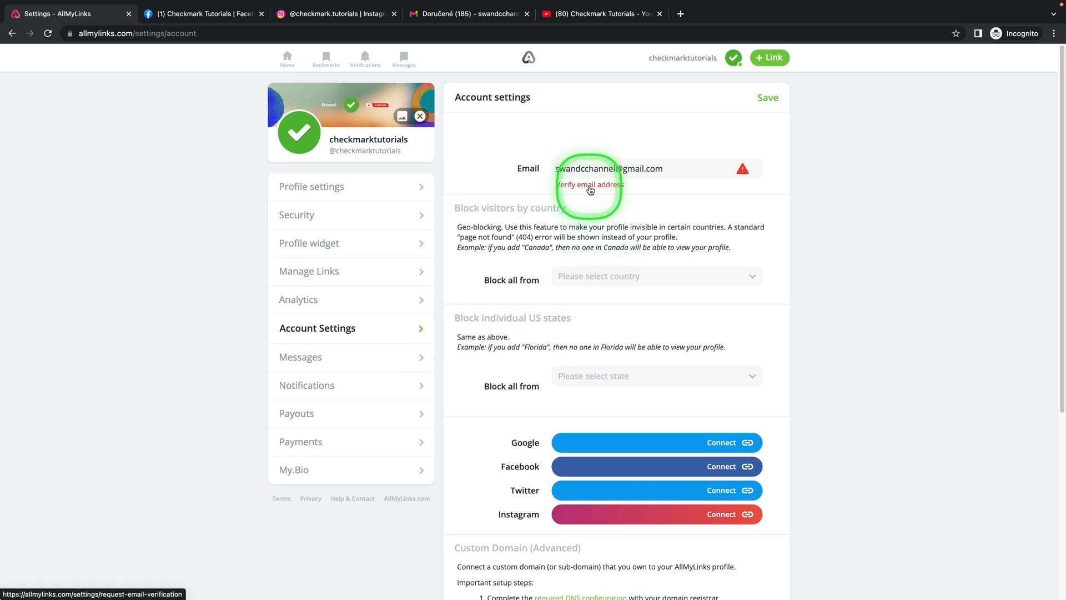
mouse_move(513, 222)
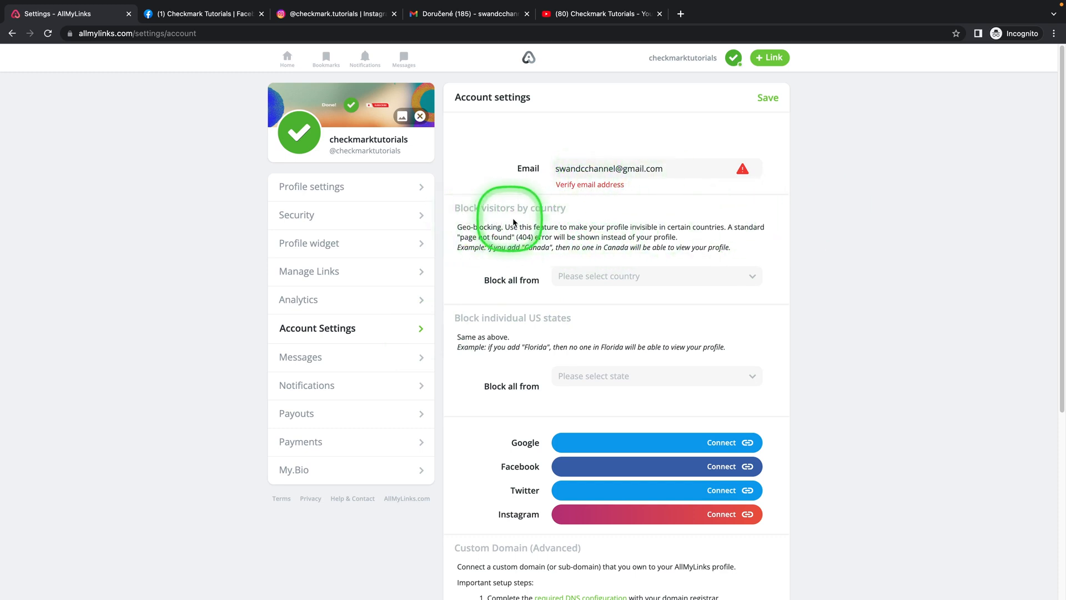
mouse_move(753, 276)
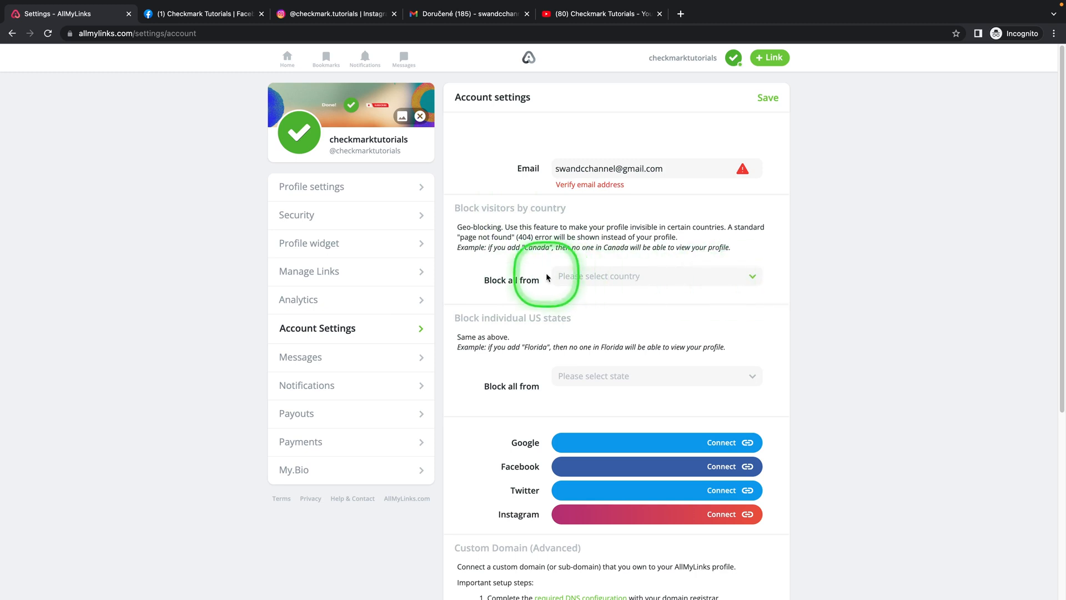
scroll("down", 3)
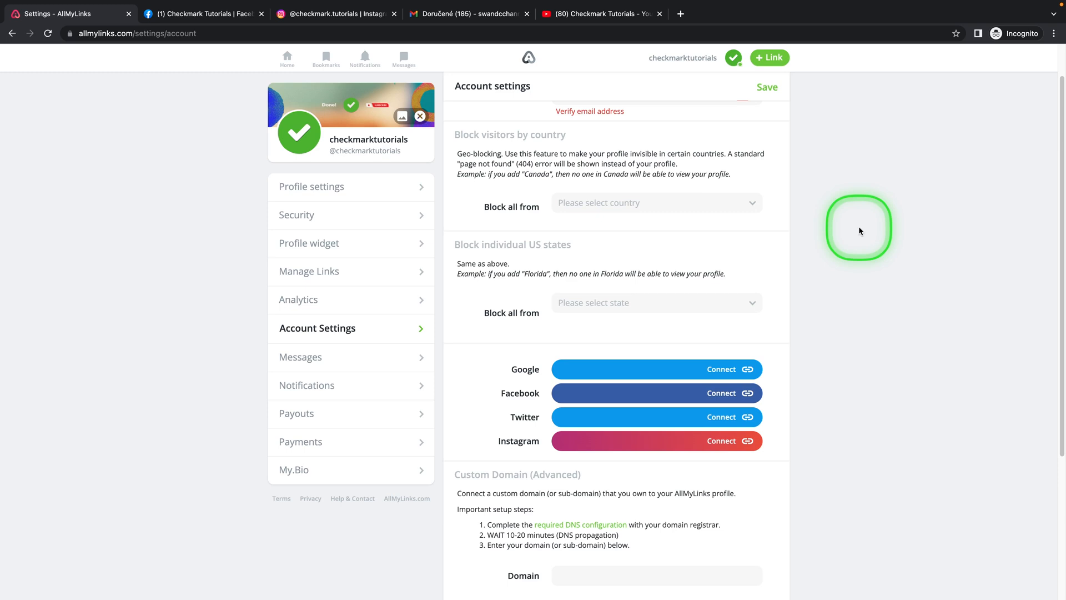
mouse_move(559, 246)
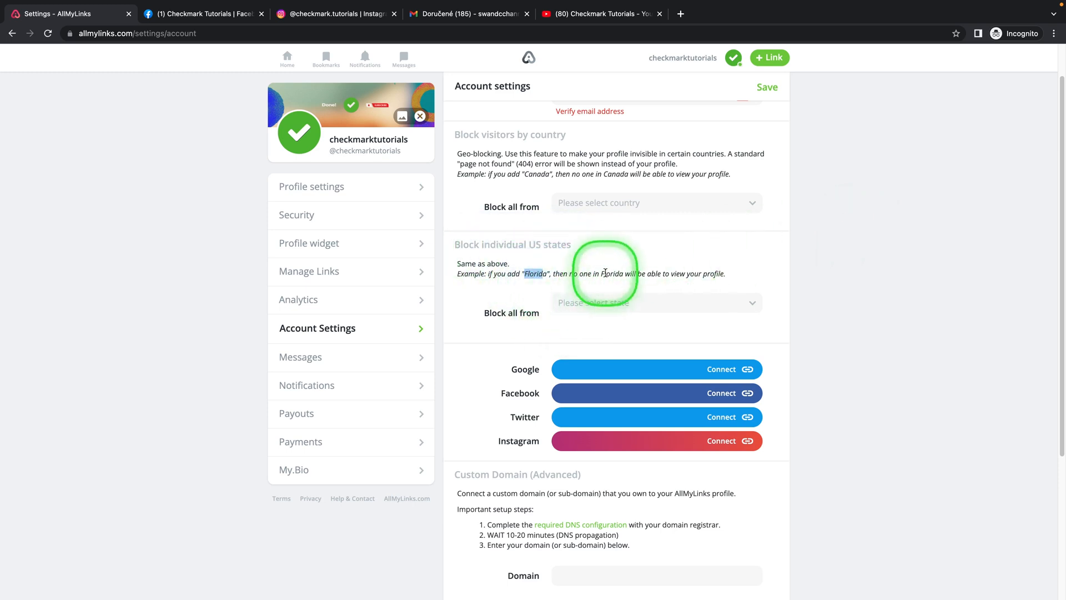
scroll("down", 3)
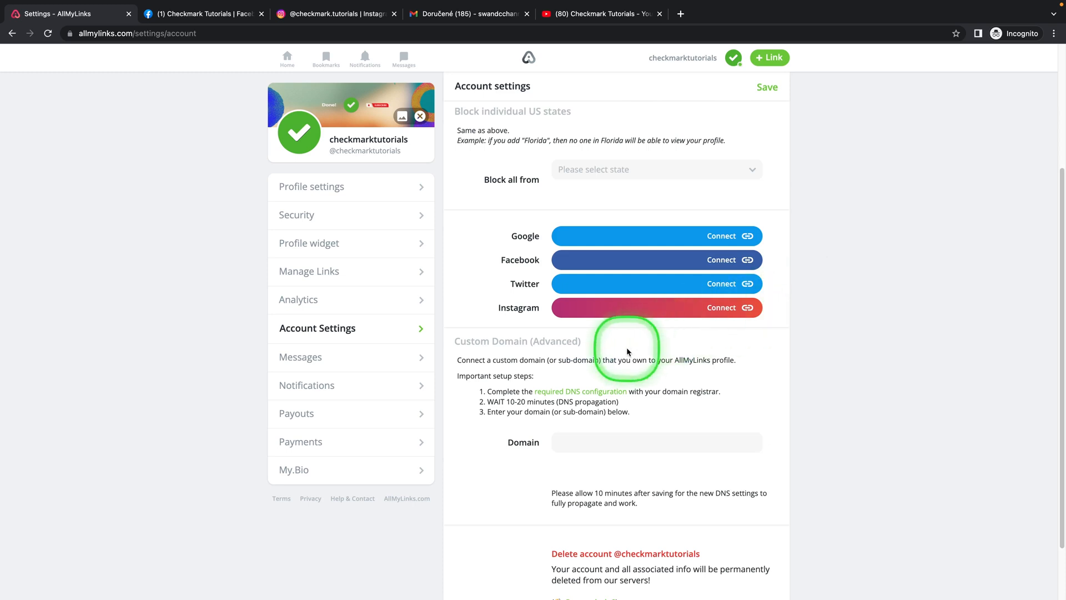
mouse_move(523, 236)
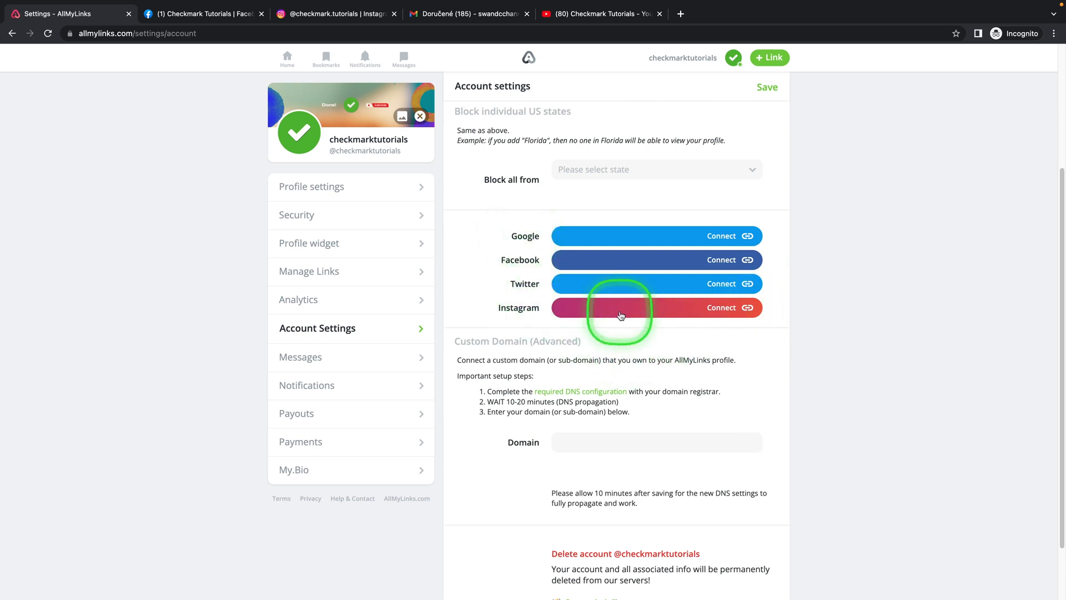
scroll("down", 3)
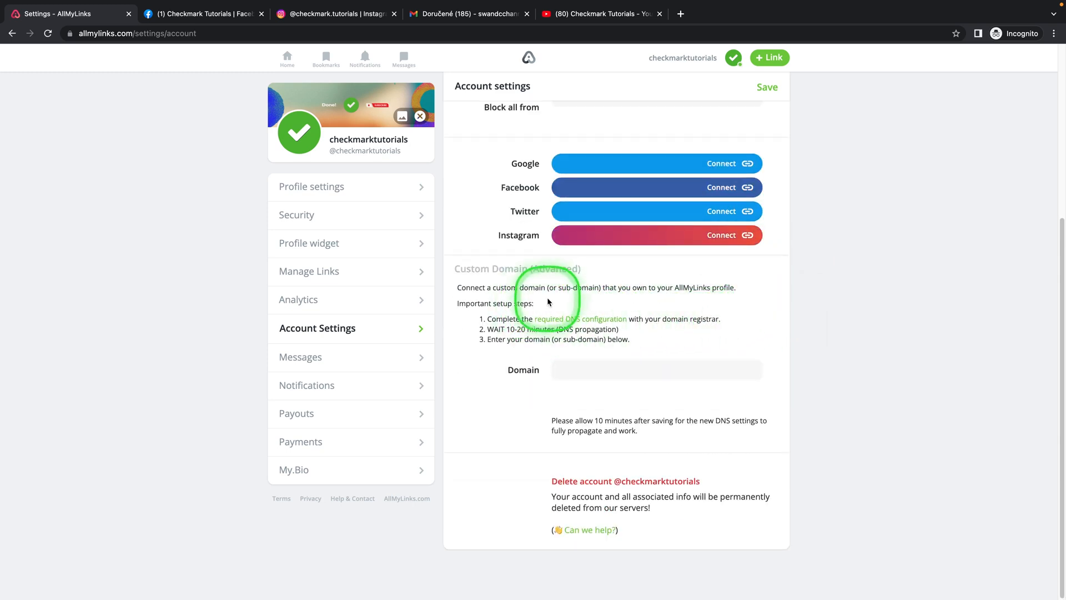
mouse_move(847, 325)
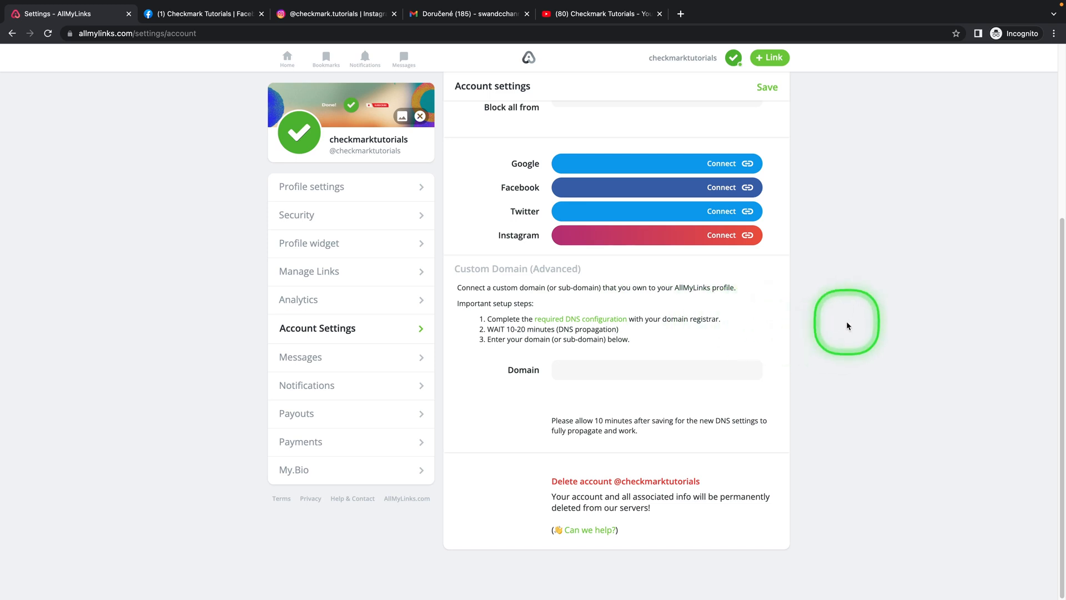
mouse_move(491, 325)
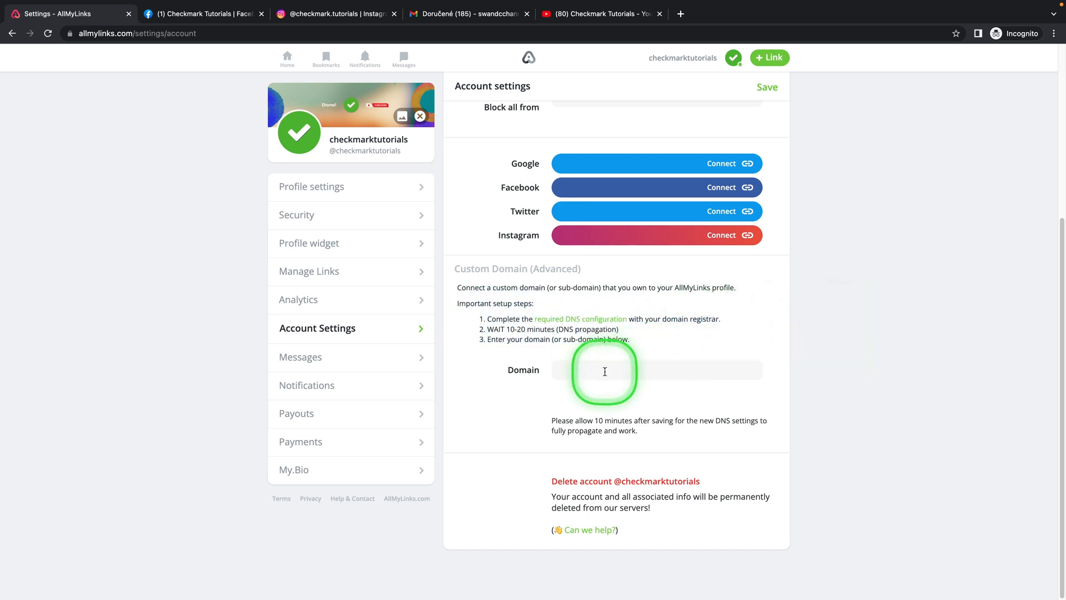
mouse_move(601, 492)
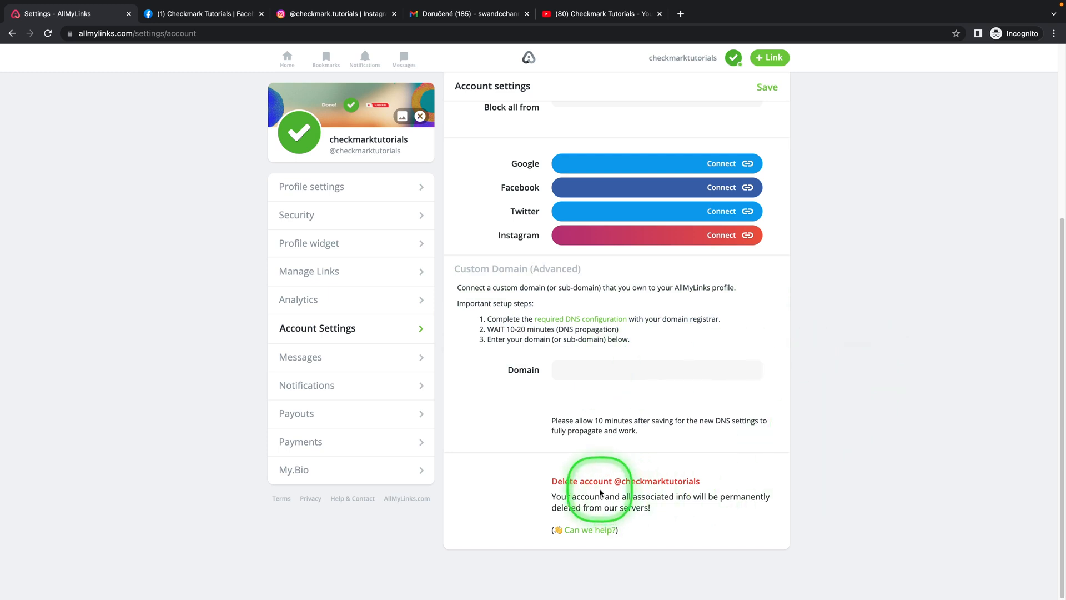
mouse_move(391, 380)
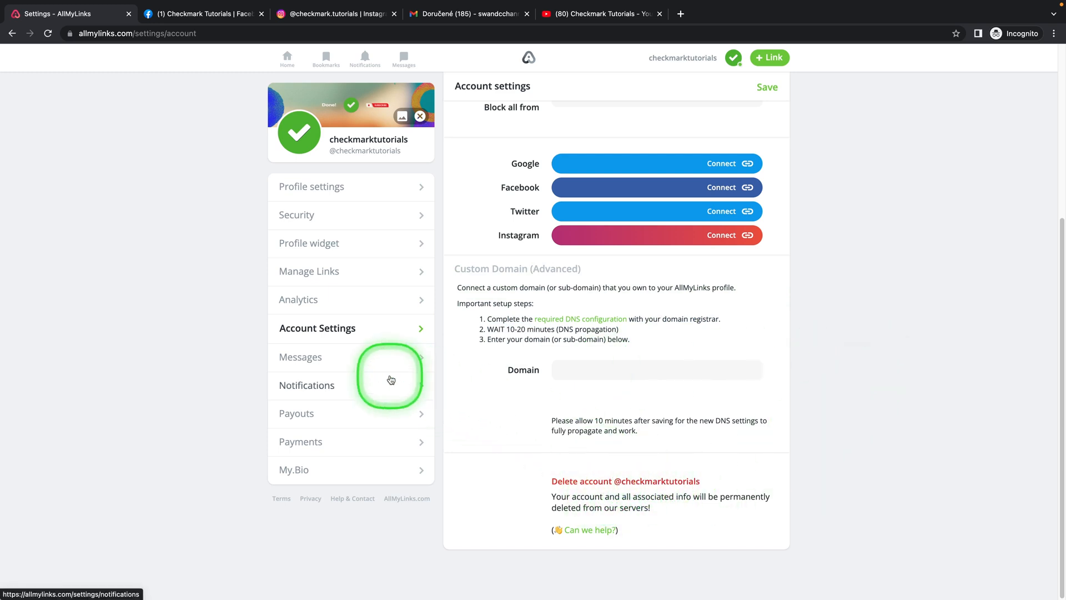
Review Messages and Notifications (email on, hourly frequency), then head to Payouts.
left_click(300, 357)
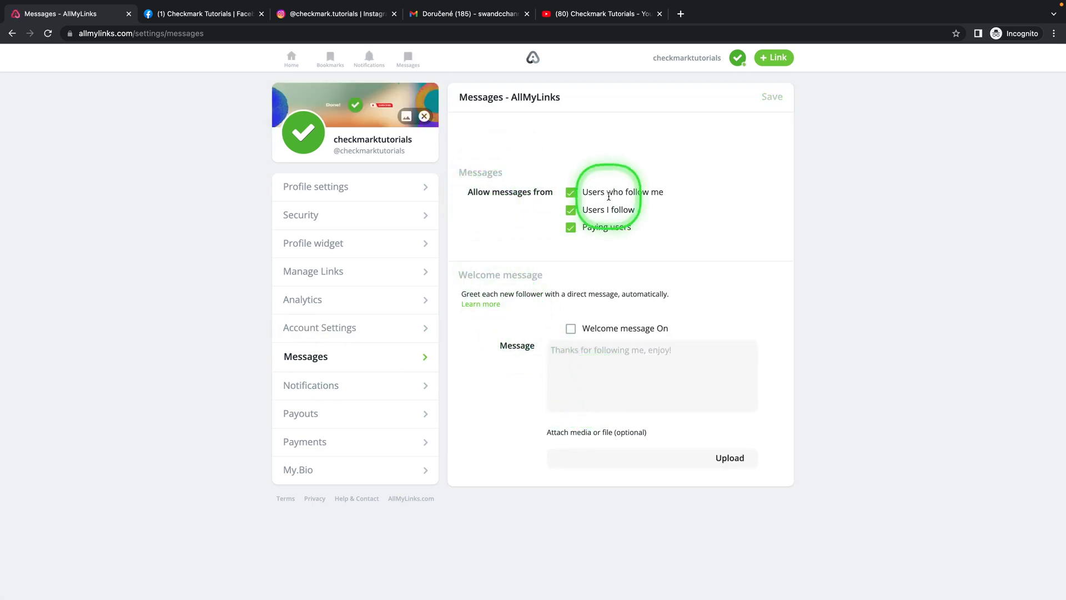
mouse_move(691, 202)
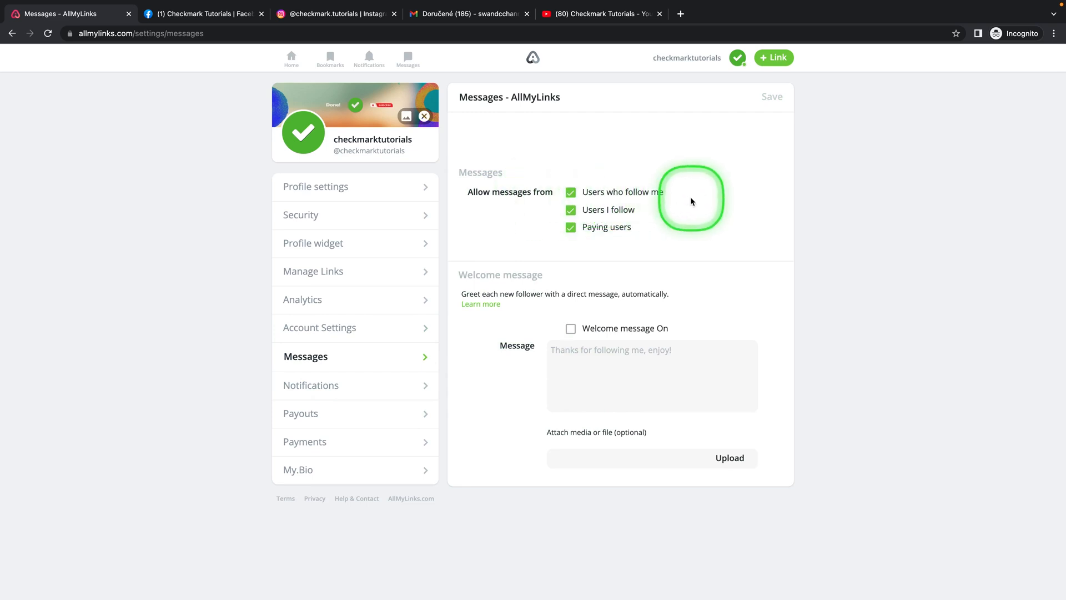
mouse_move(621, 250)
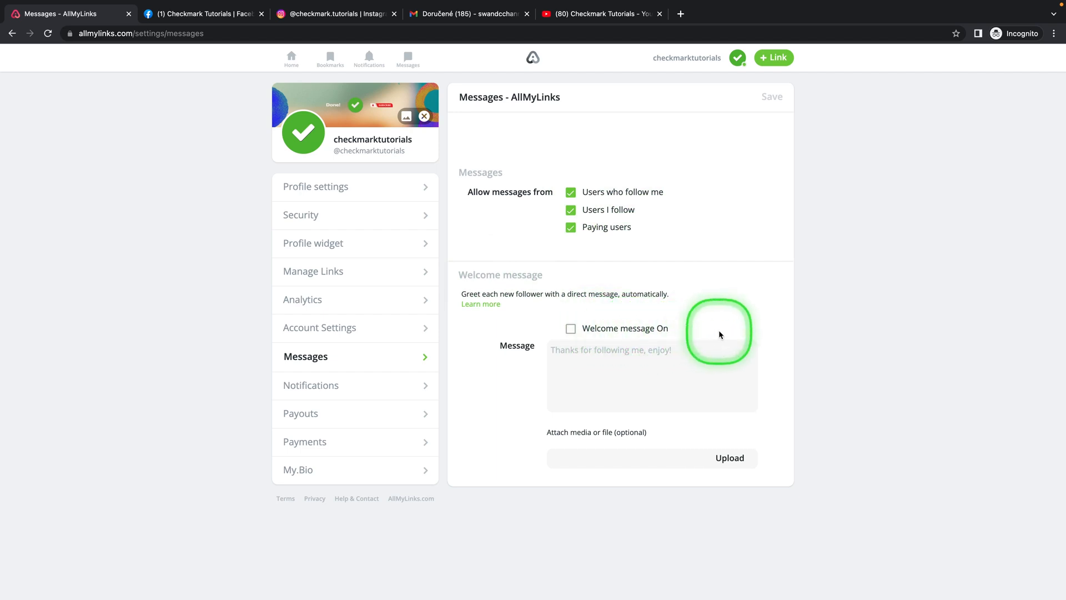
left_click(309, 385)
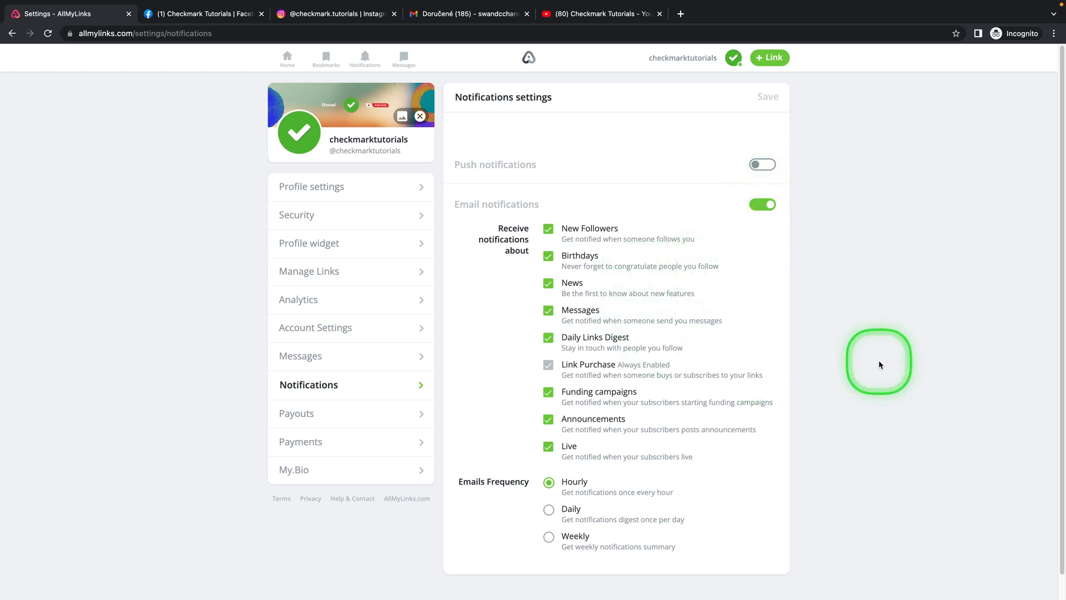
mouse_move(624, 309)
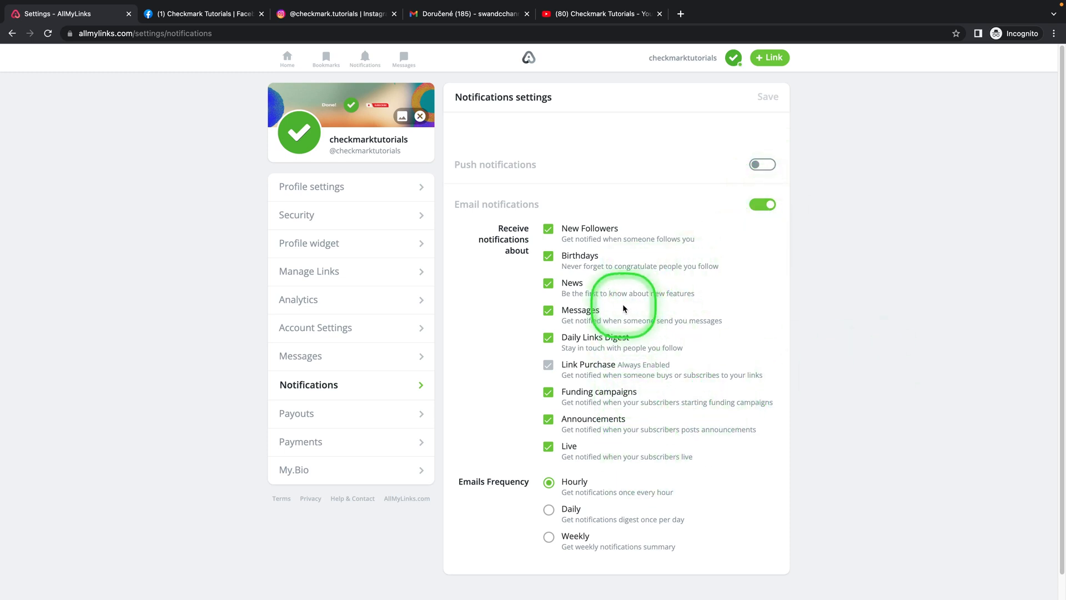
mouse_move(781, 411)
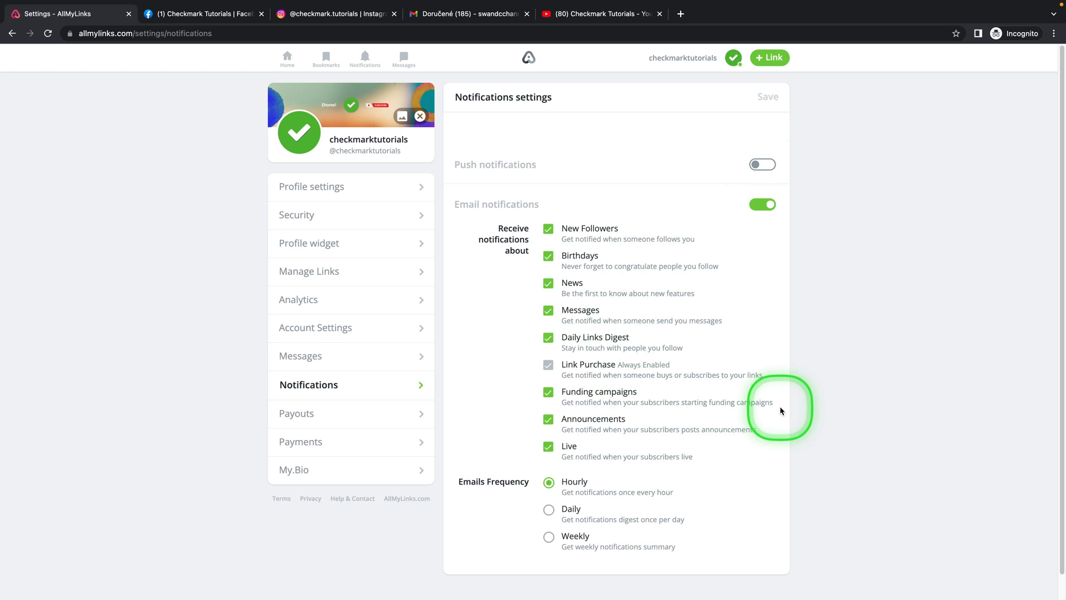
mouse_move(506, 486)
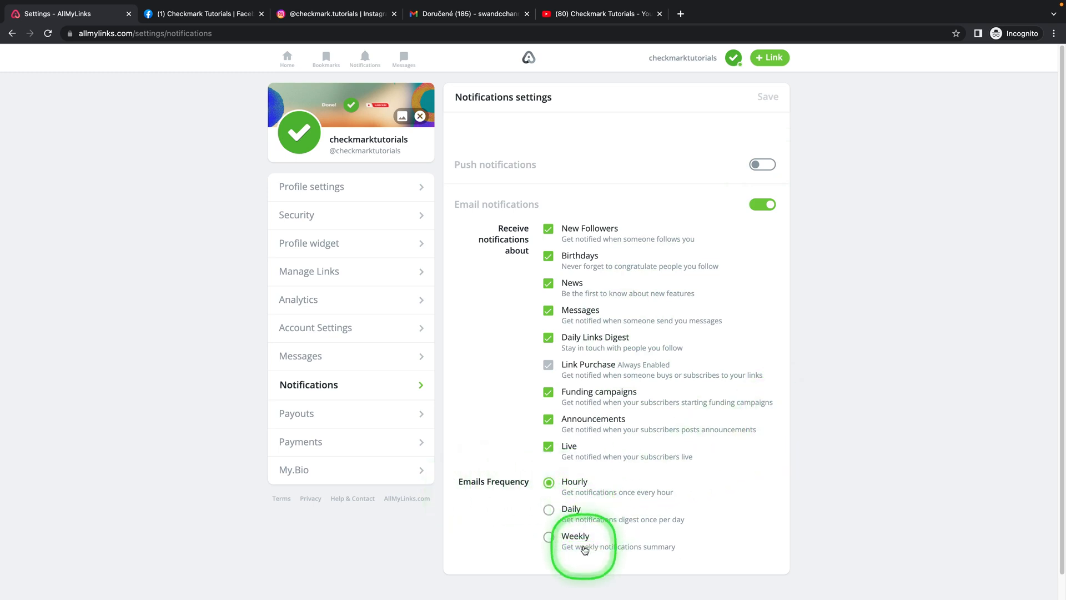
left_click(297, 413)
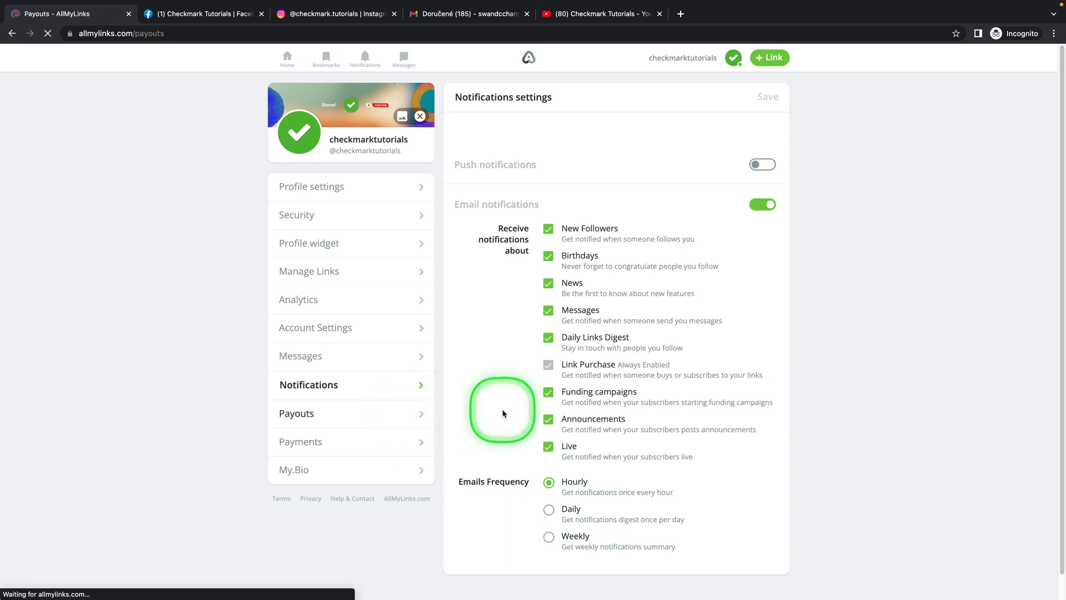
Check Payouts has no payment method, then view Payments Statements showing no purchases.
left_click(297, 413)
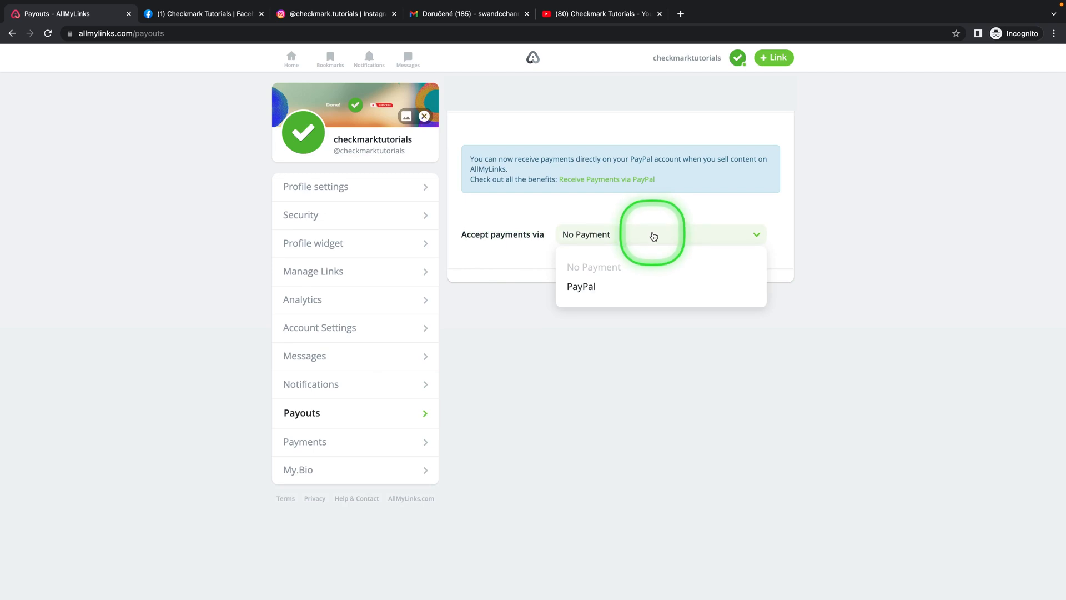
mouse_move(552, 339)
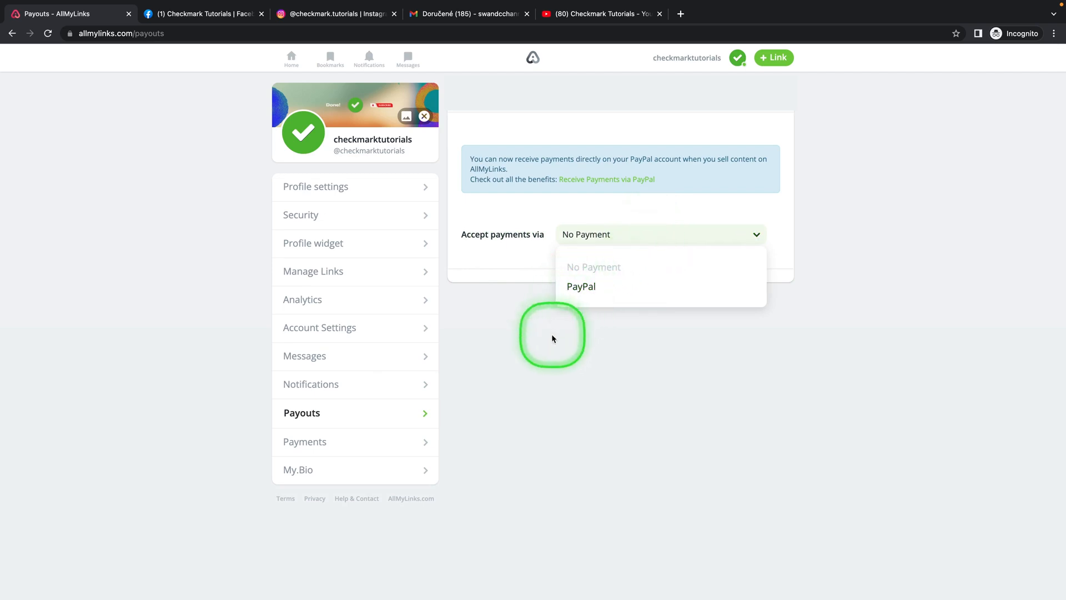
left_click(305, 441)
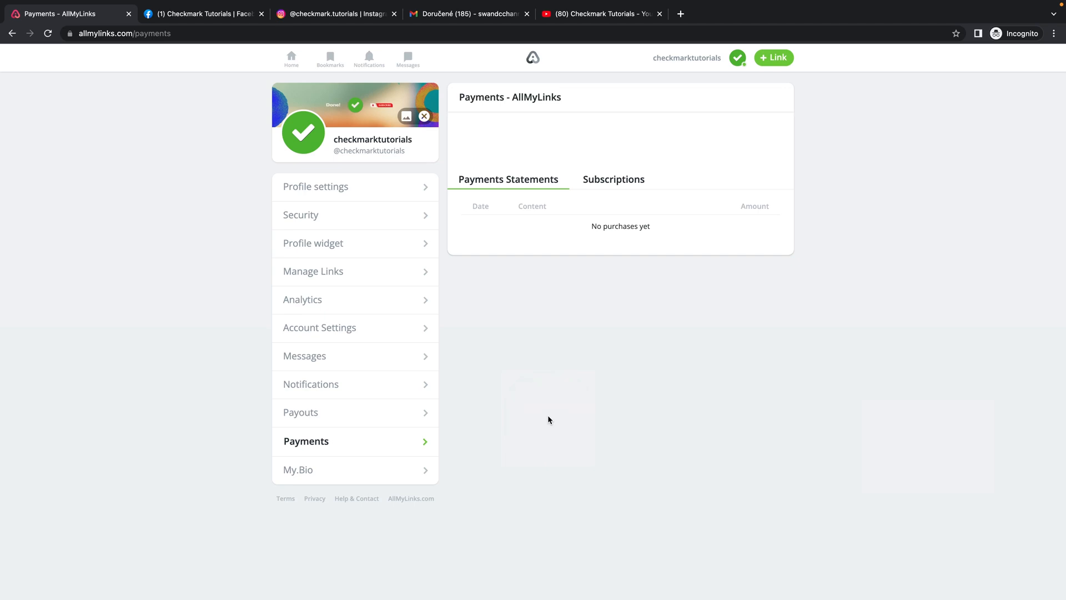
Use the avatar menu to return to the public profile page.
left_click(738, 57)
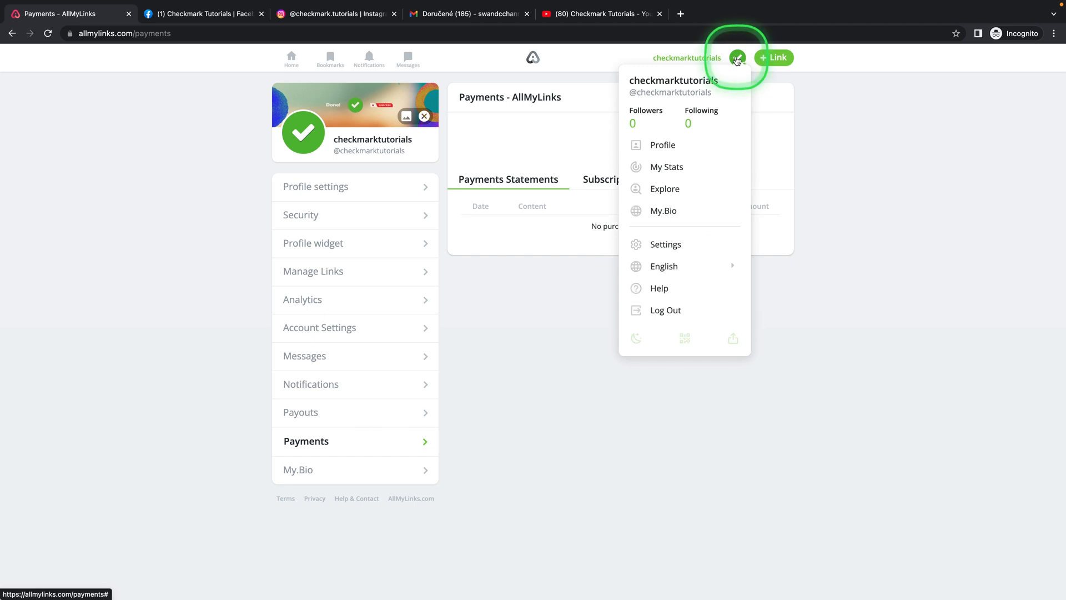
left_click(662, 144)
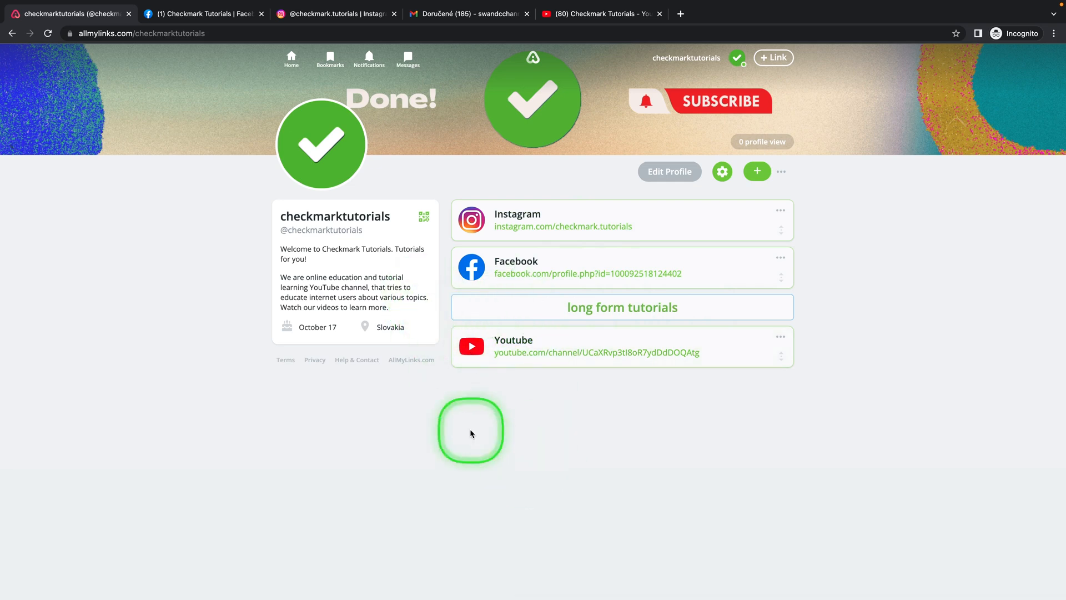
mouse_move(113, 259)
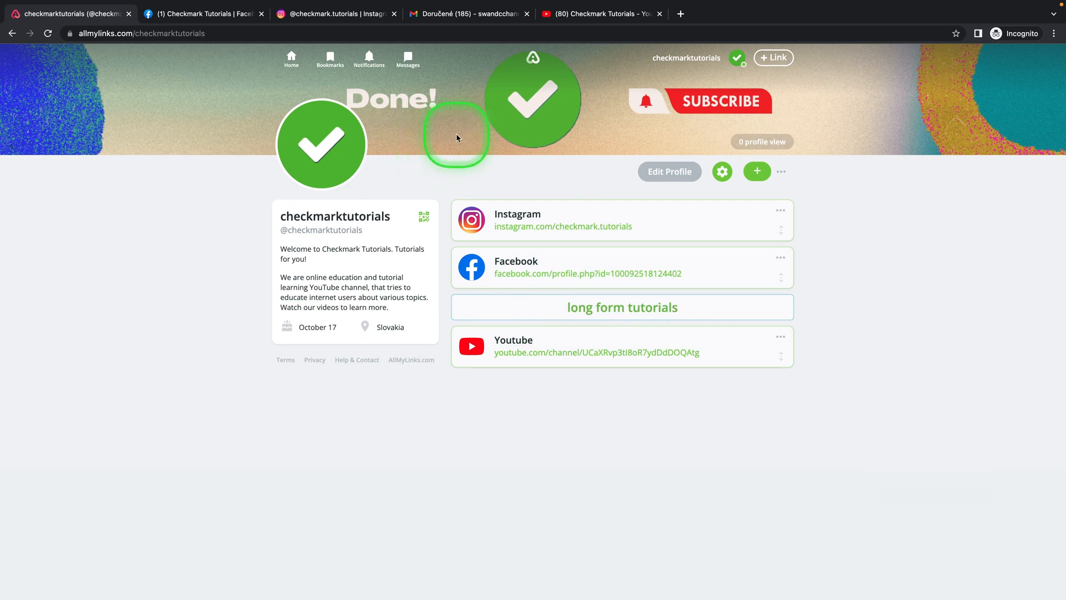
mouse_move(878, 202)
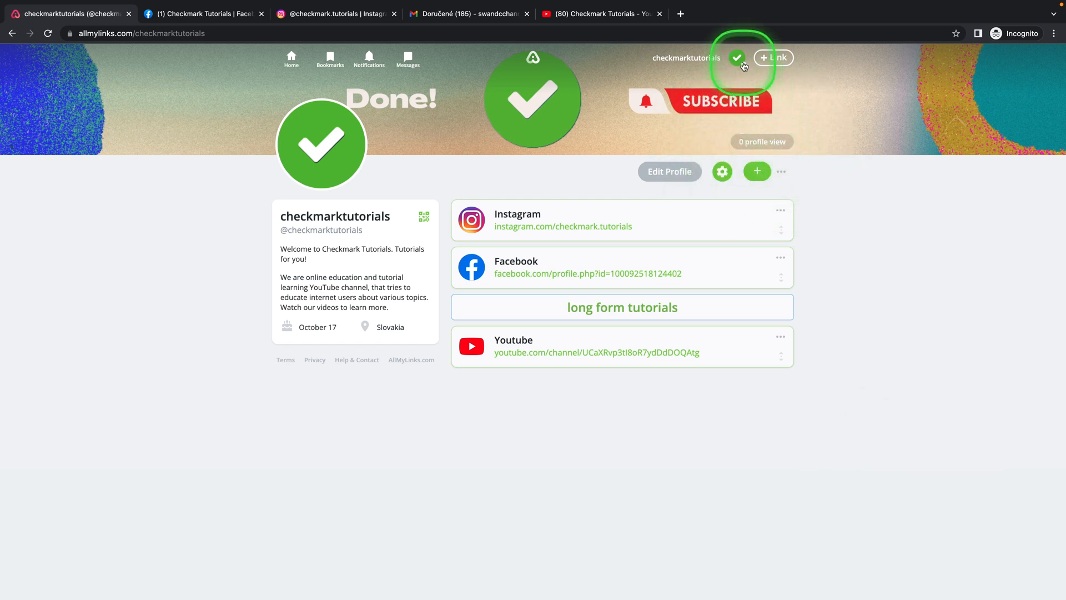
From the avatar menu, switch the public profile to the dark theme.
left_click(737, 58)
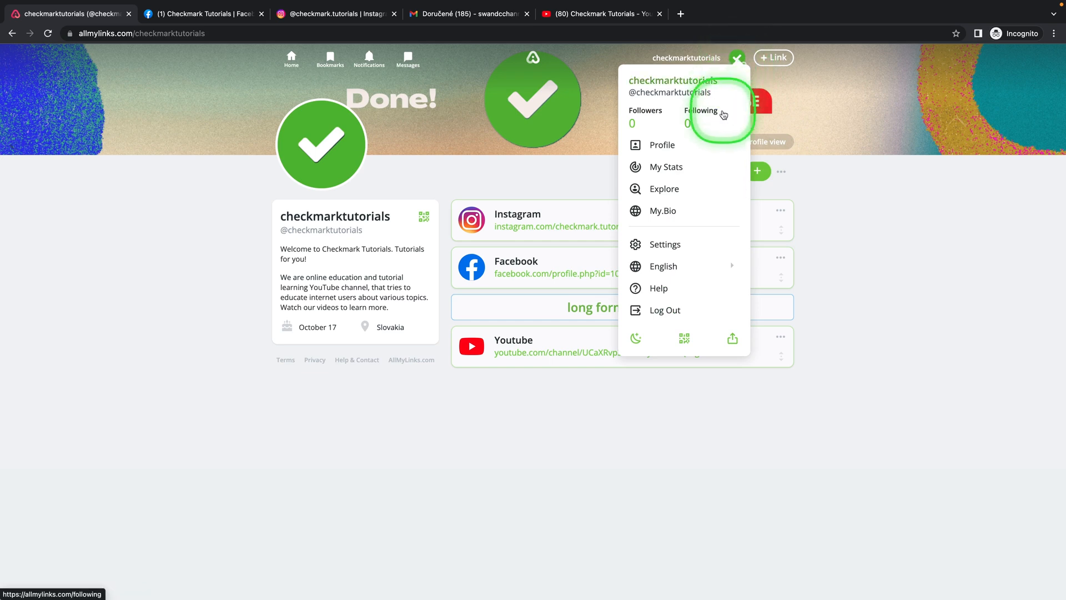
mouse_move(653, 248)
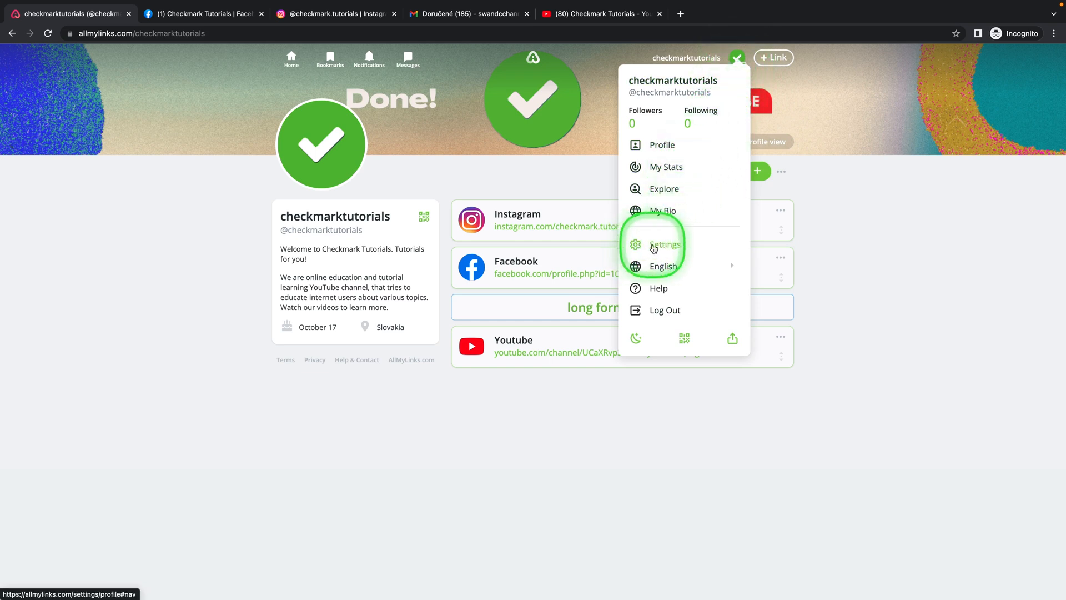
left_click(663, 265)
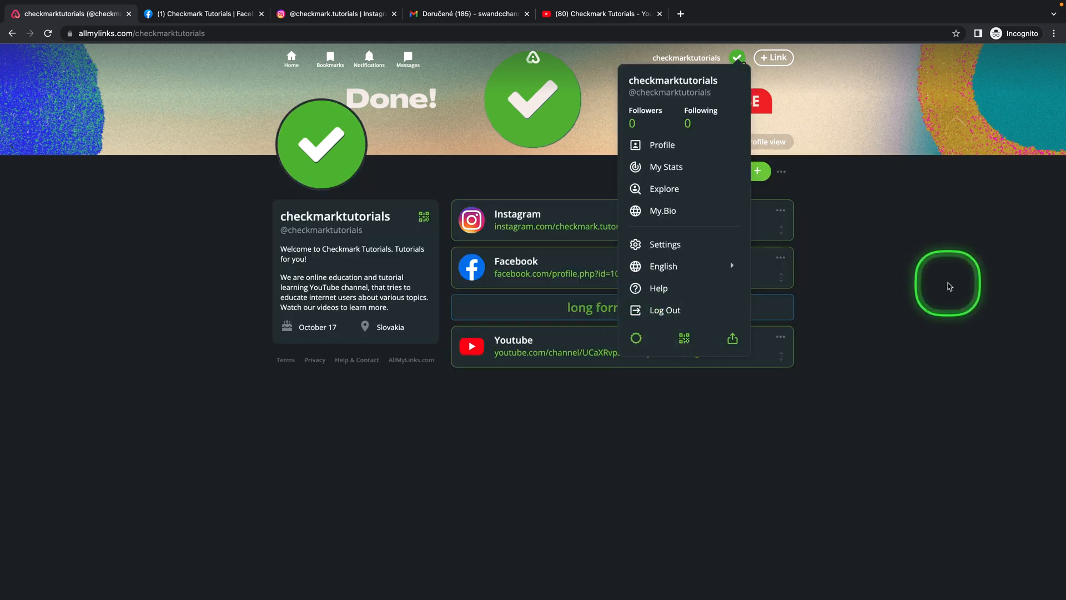
mouse_move(738, 61)
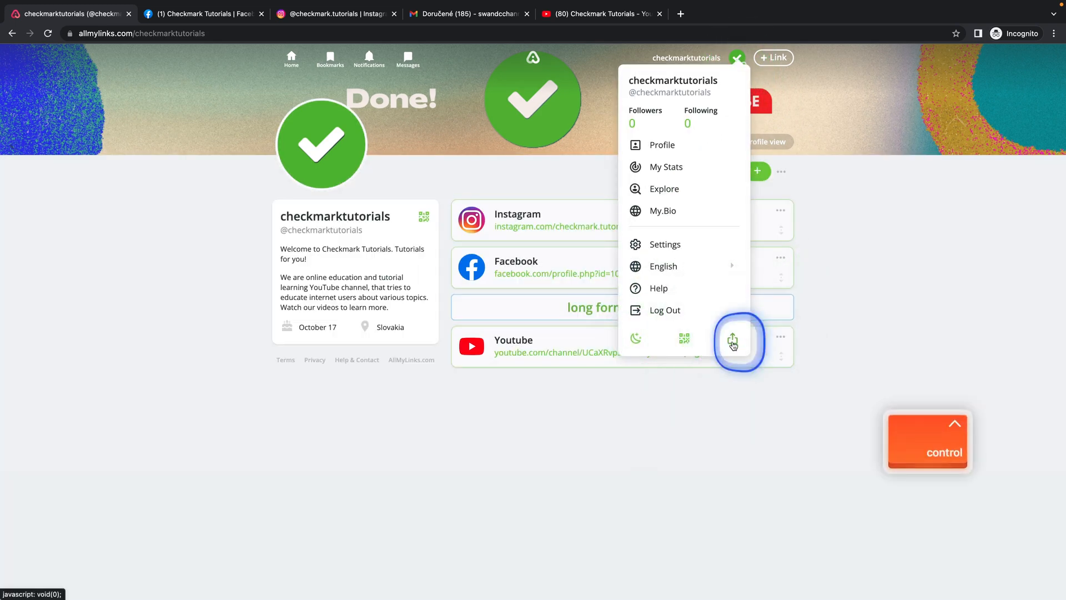
mouse_move(418, 137)
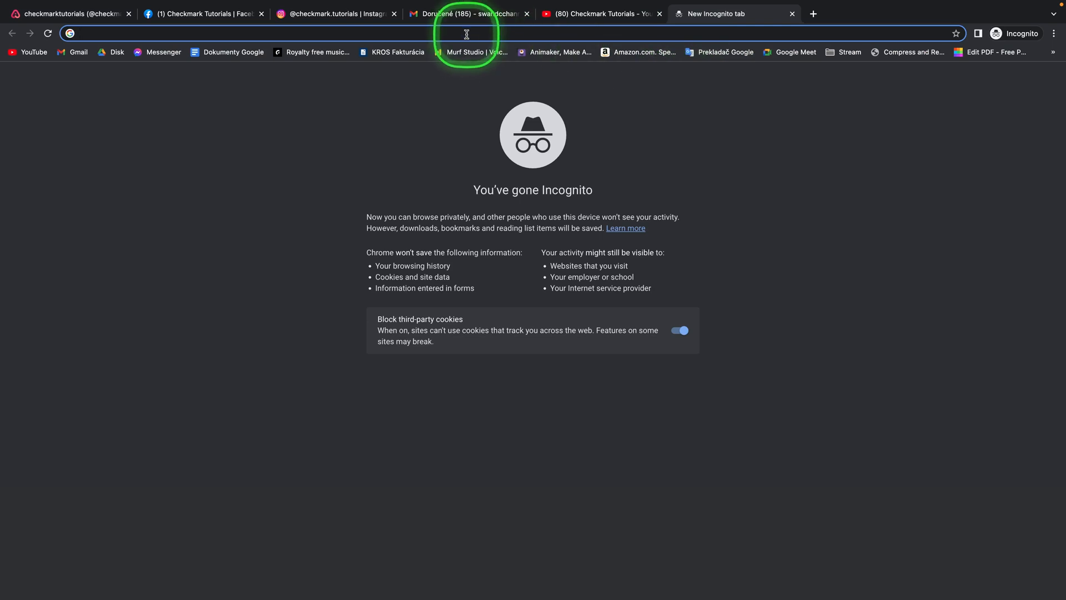
Load the pasted AllMyLinks profile link so the public profile appears in the second tab.
key("Return")
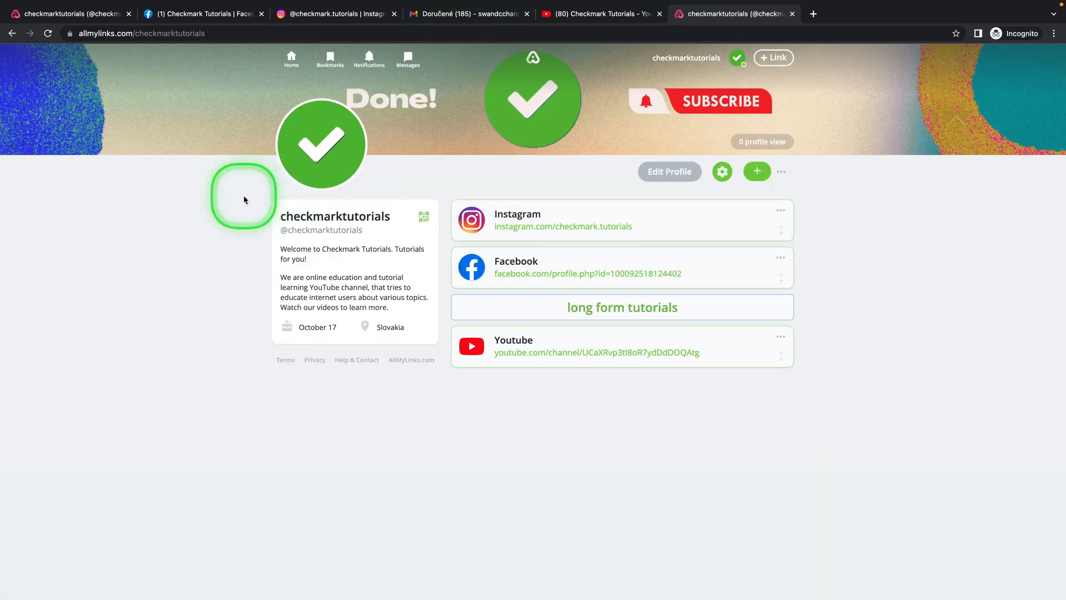
mouse_move(713, 111)
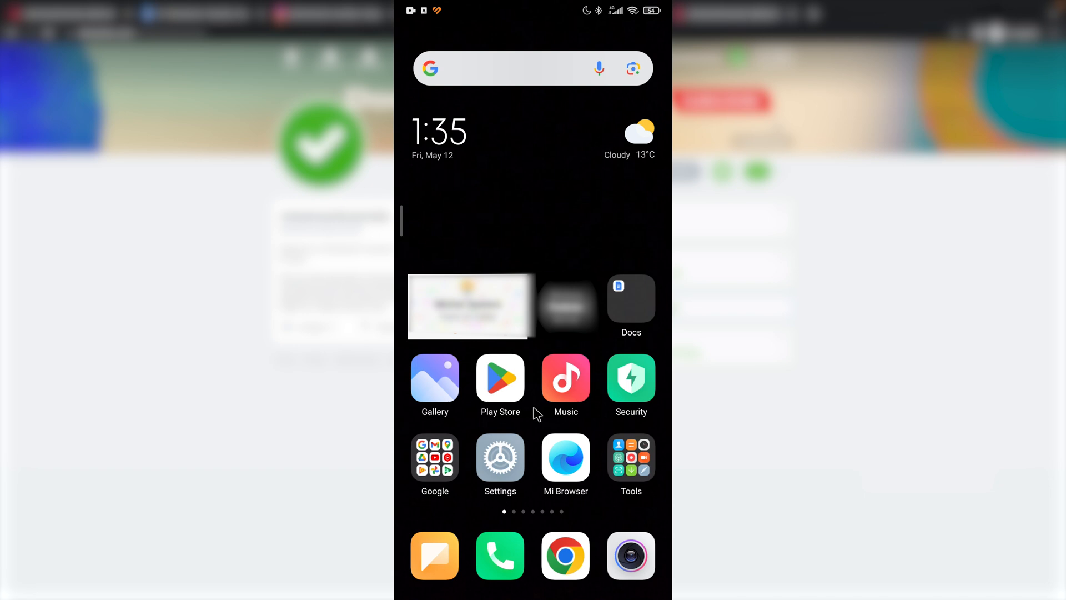
Install the AllMyLinks app from the Play Store and launch it to its sign-in screen.
left_click(500, 379)
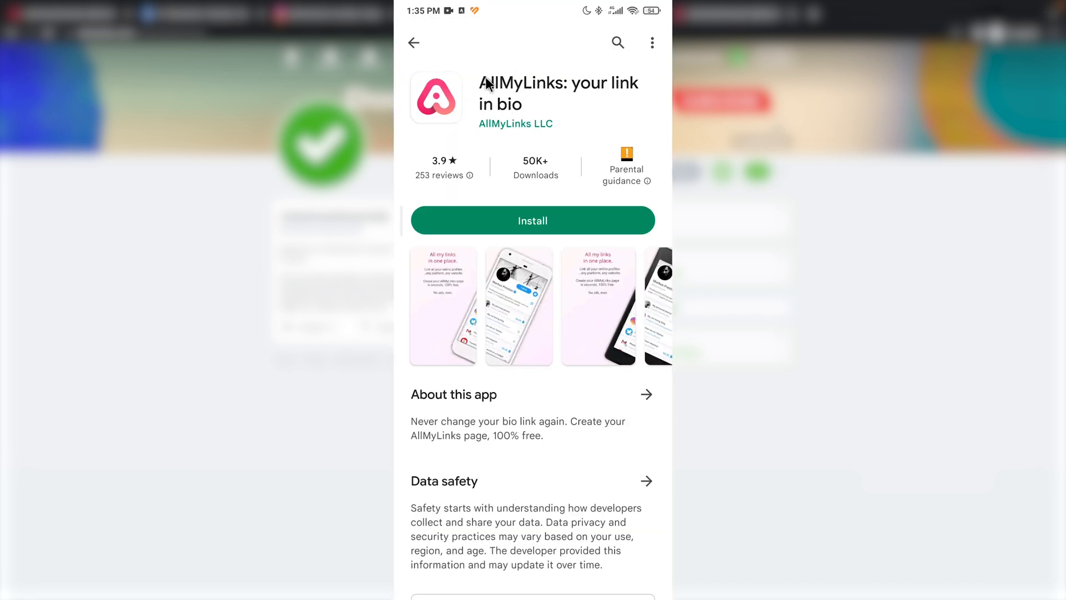
mouse_move(479, 112)
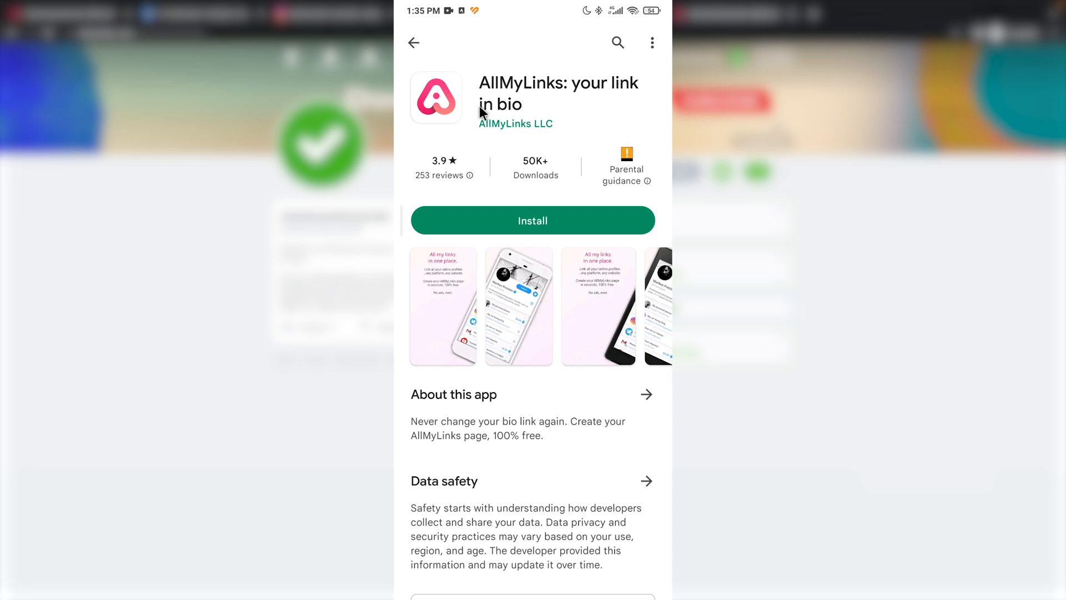
left_click(532, 220)
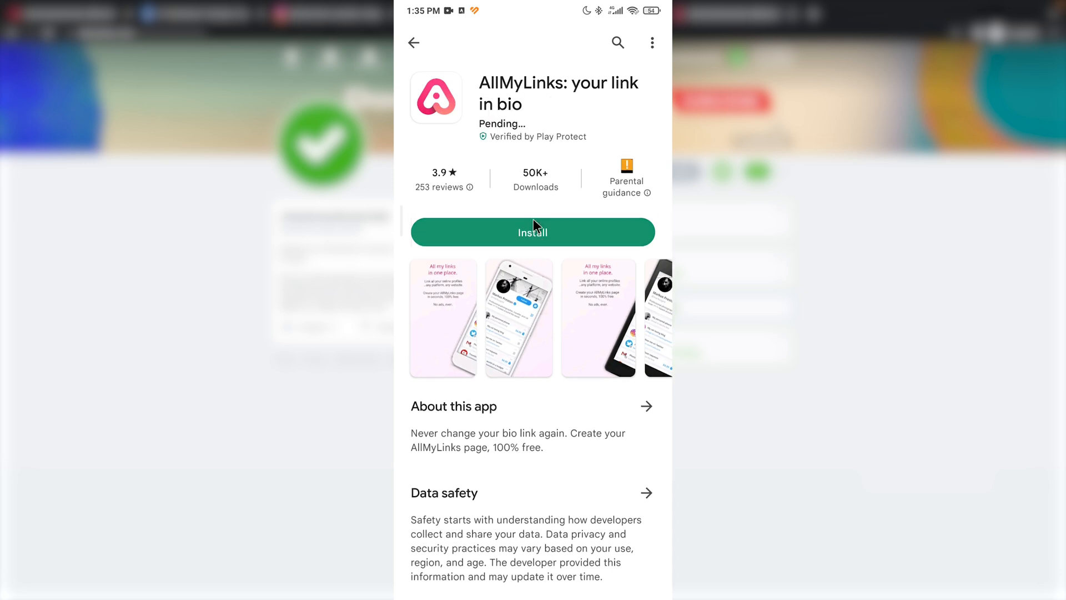
left_click(532, 231)
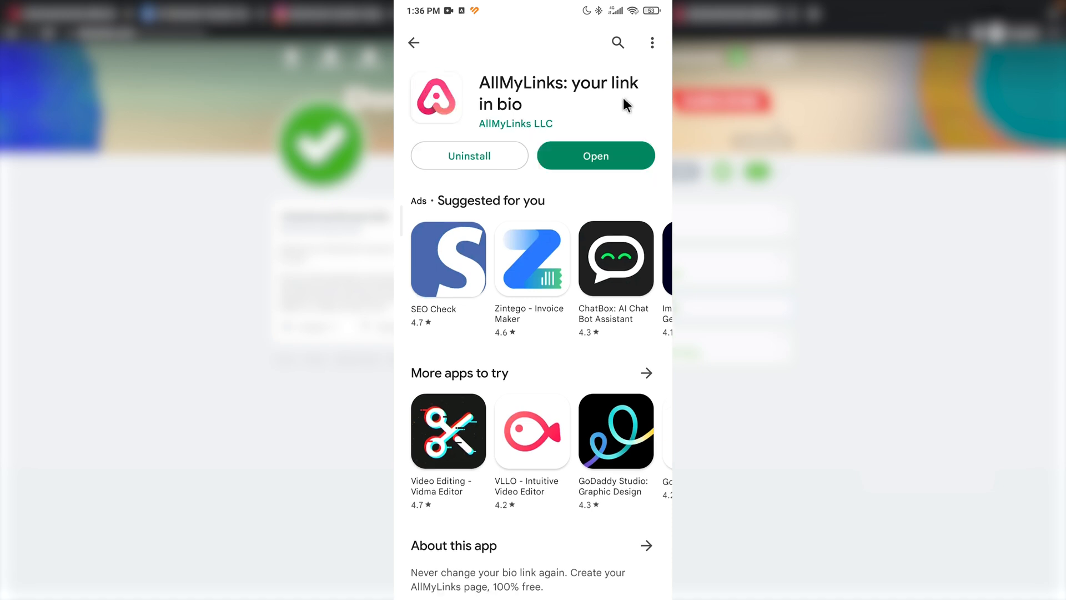
left_click(595, 156)
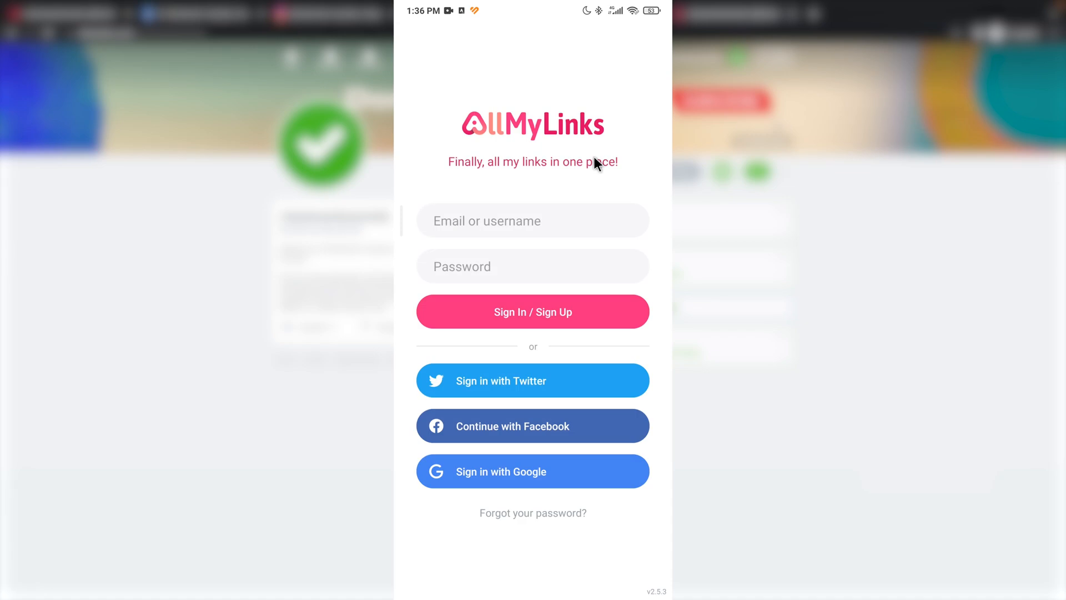
Sign in with email and password, pass the reCAPTCHA, and reach the home feed of links.
left_click(532, 219)
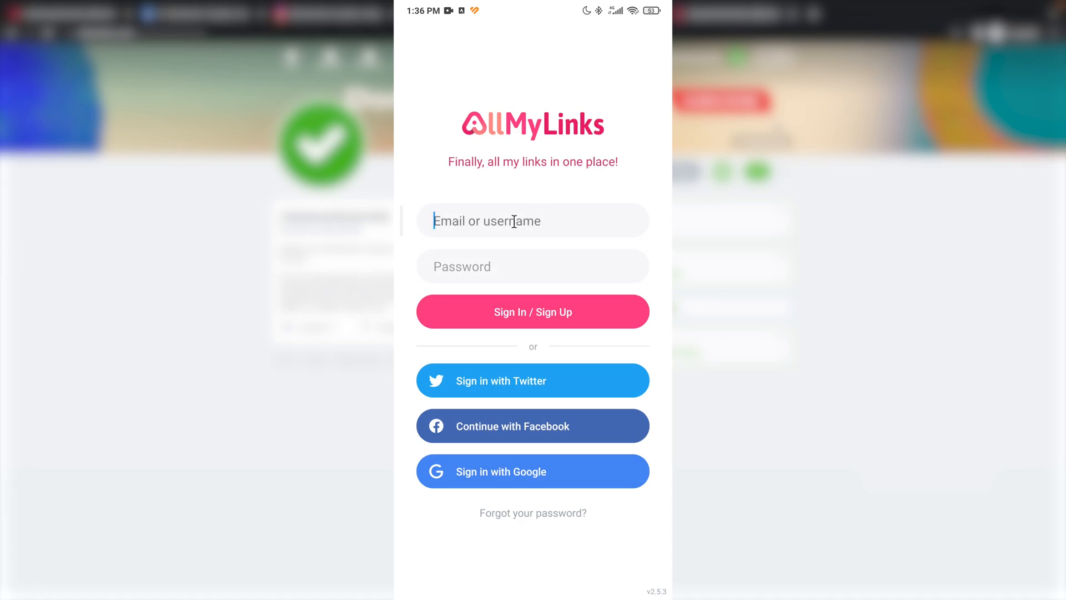
left_click(532, 311)
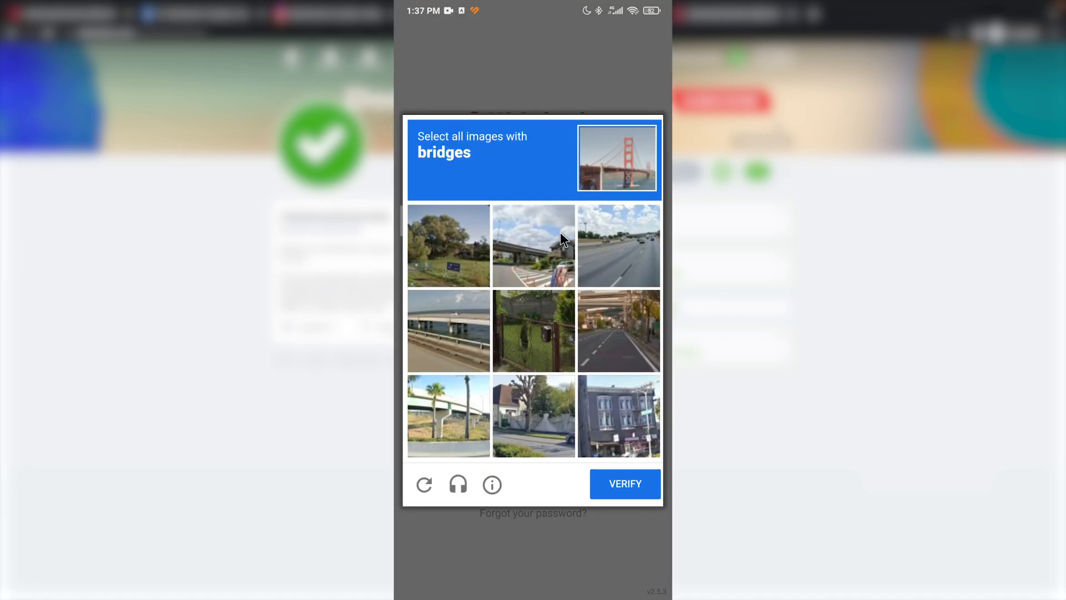
mouse_move(565, 233)
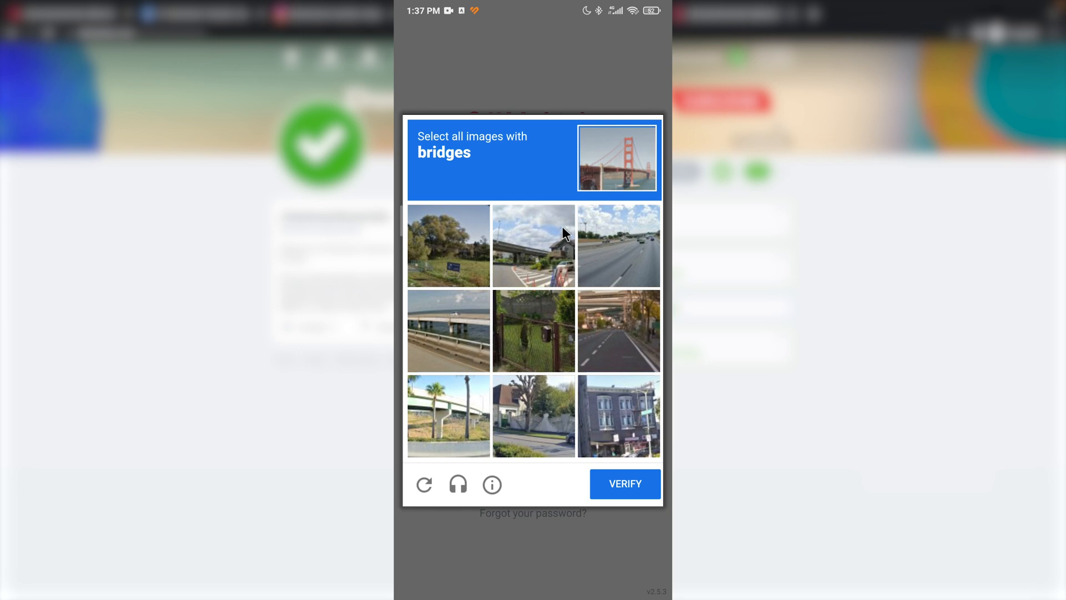
left_click(623, 484)
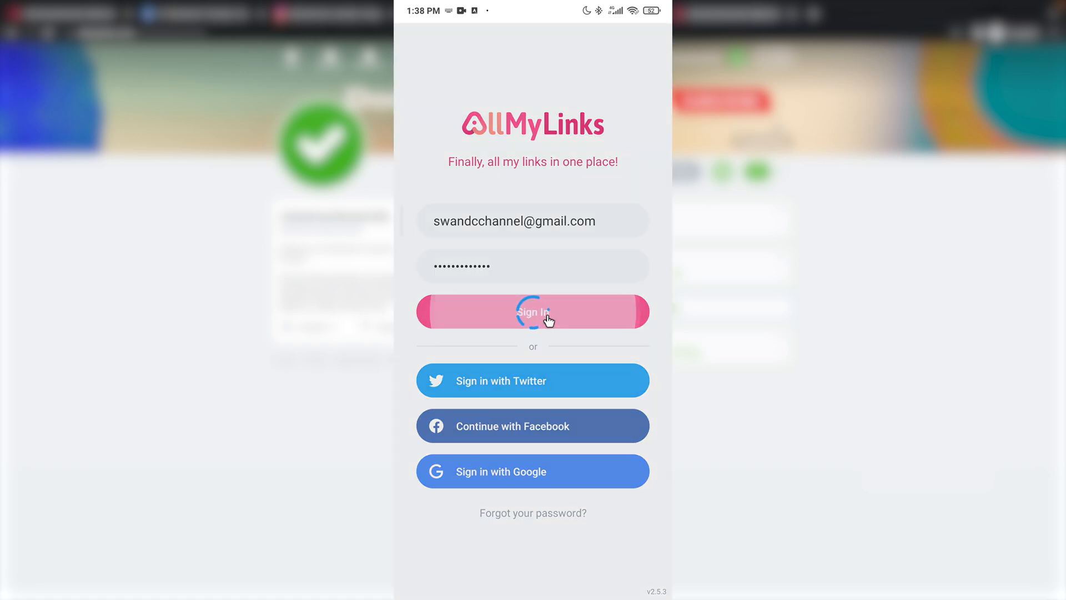
left_click(532, 311)
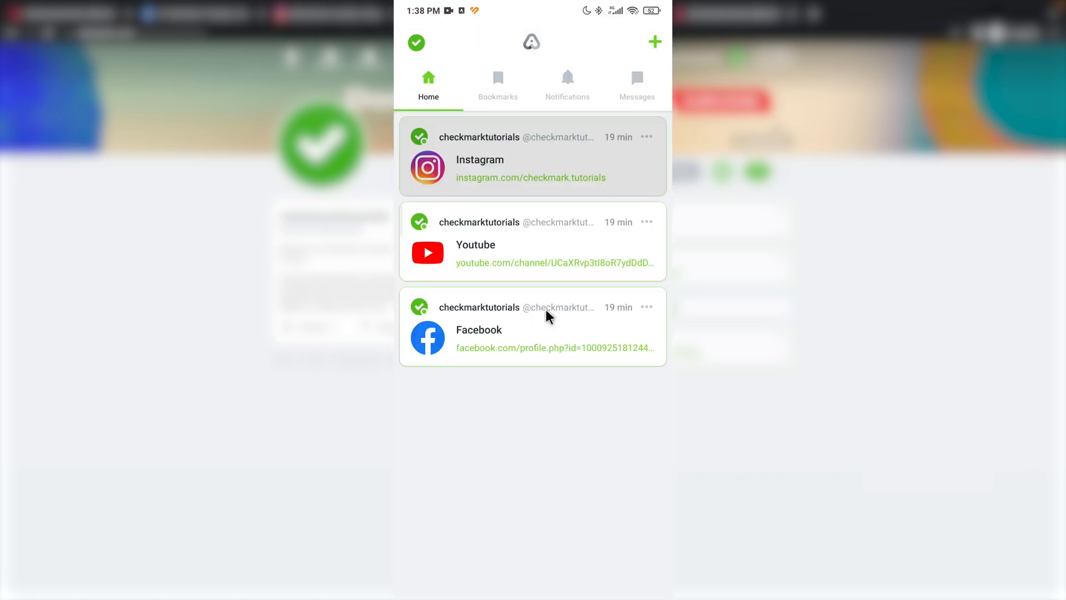
mouse_move(550, 310)
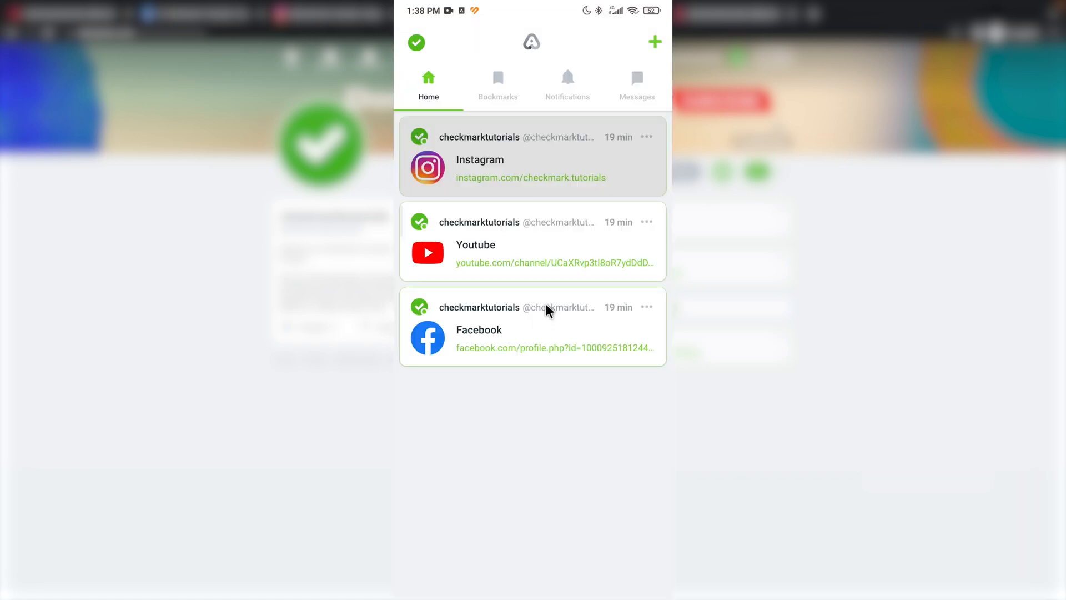
mouse_move(626, 302)
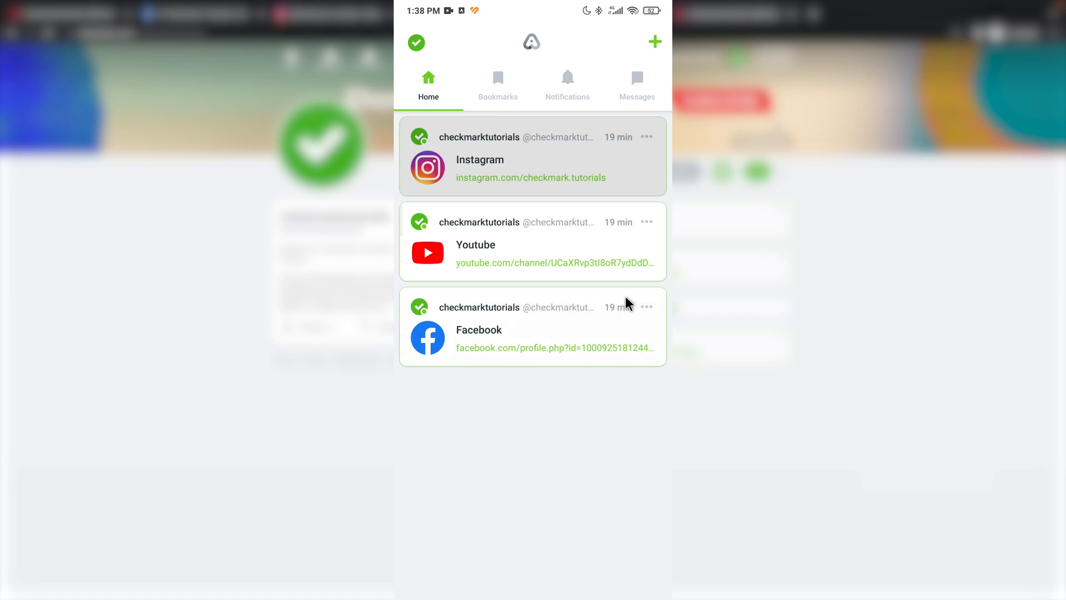
View the empty Bookmarks and Notifications pages, then move on to Messages.
left_click(497, 85)
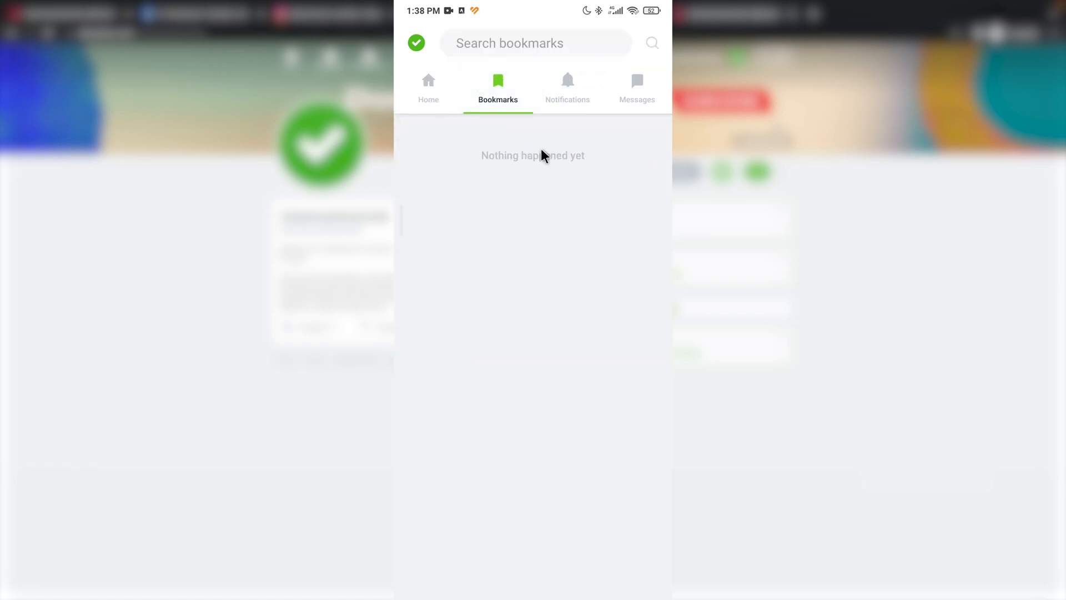
left_click(568, 87)
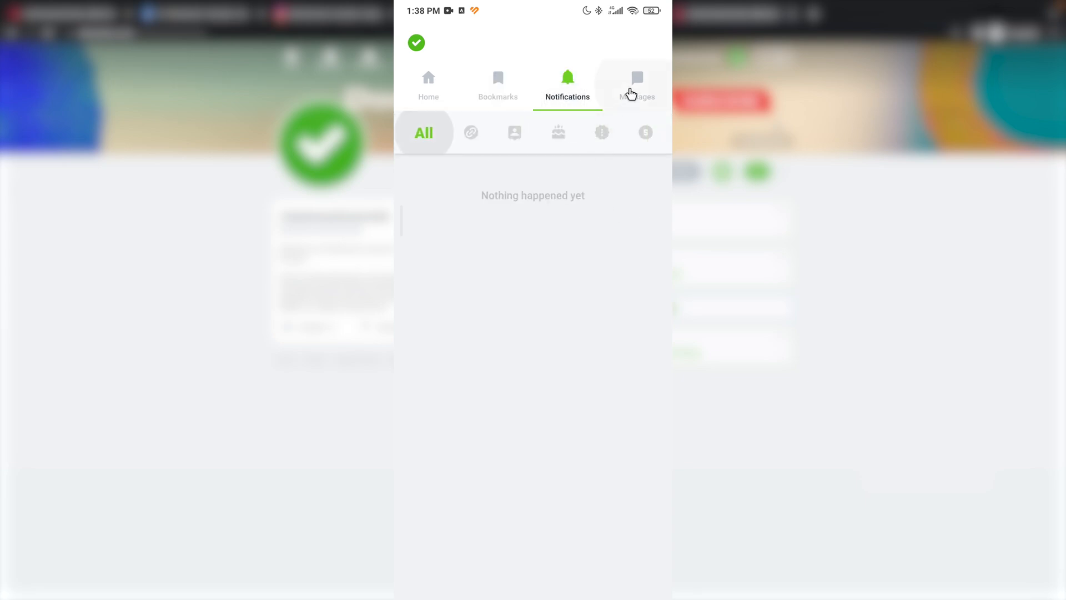
left_click(417, 43)
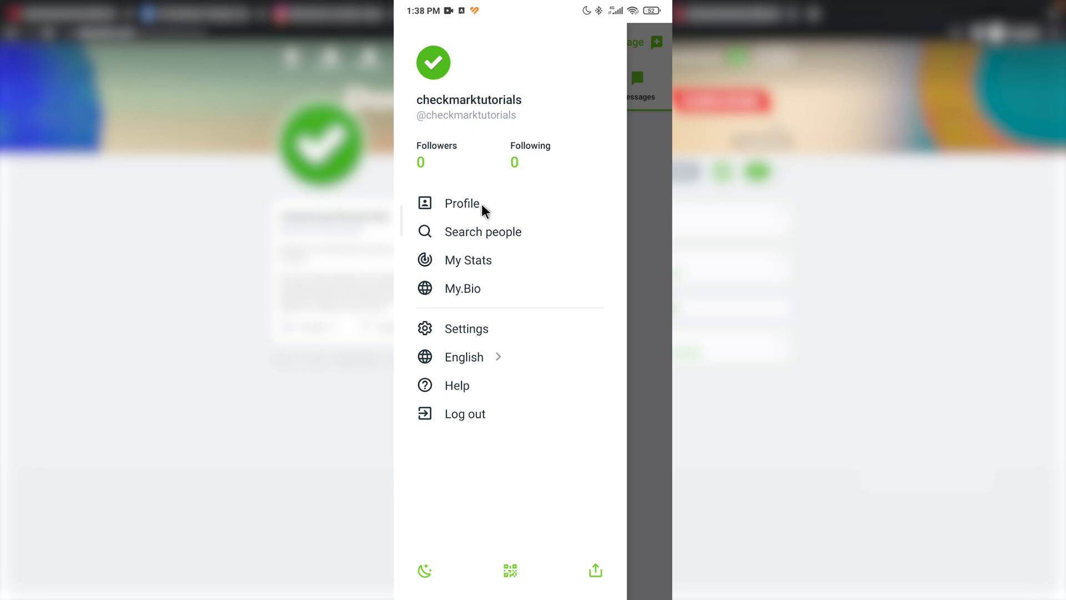
mouse_move(483, 328)
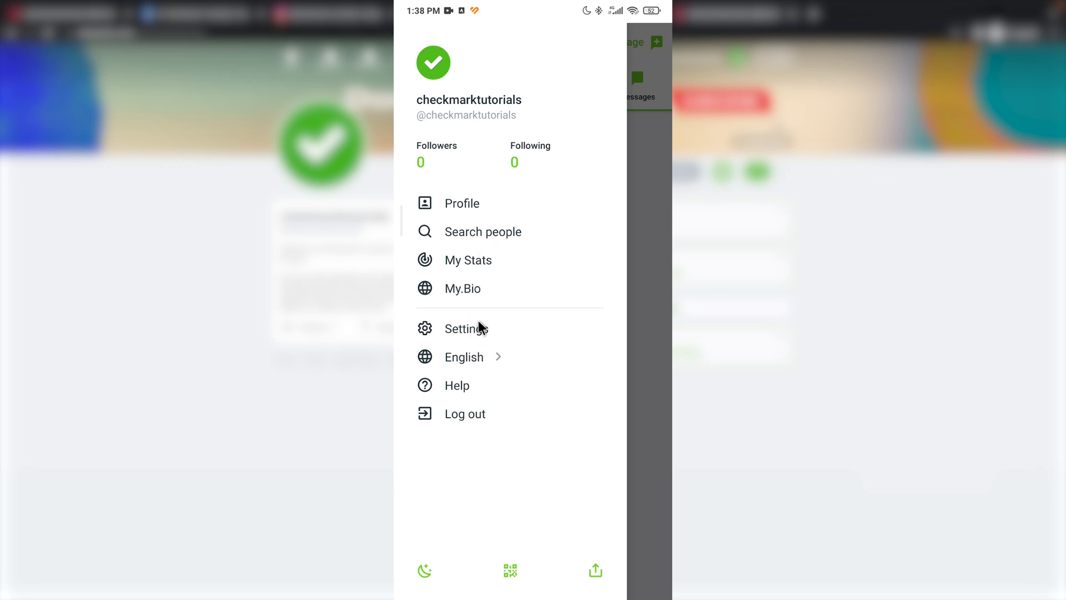
Show own profile from the side menu and expand its full bio above the grouped links.
left_click(462, 202)
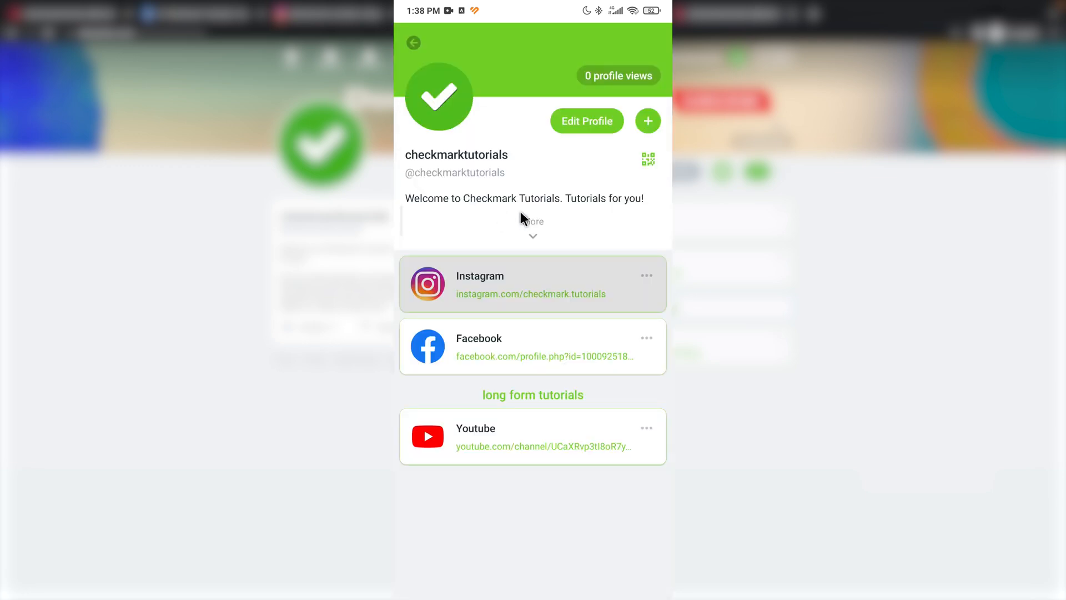
mouse_move(556, 177)
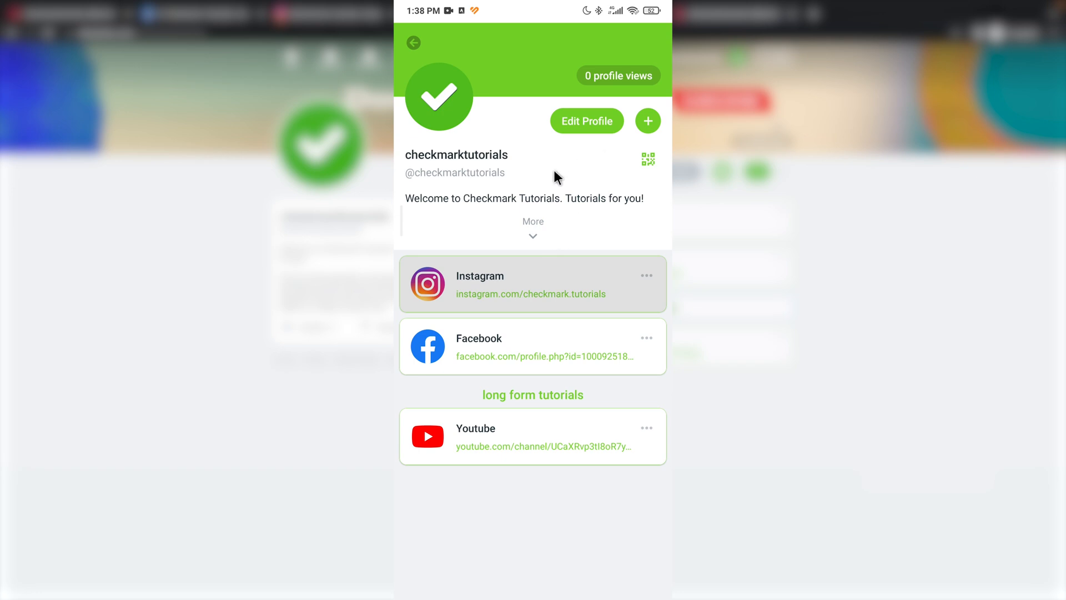
left_click(533, 221)
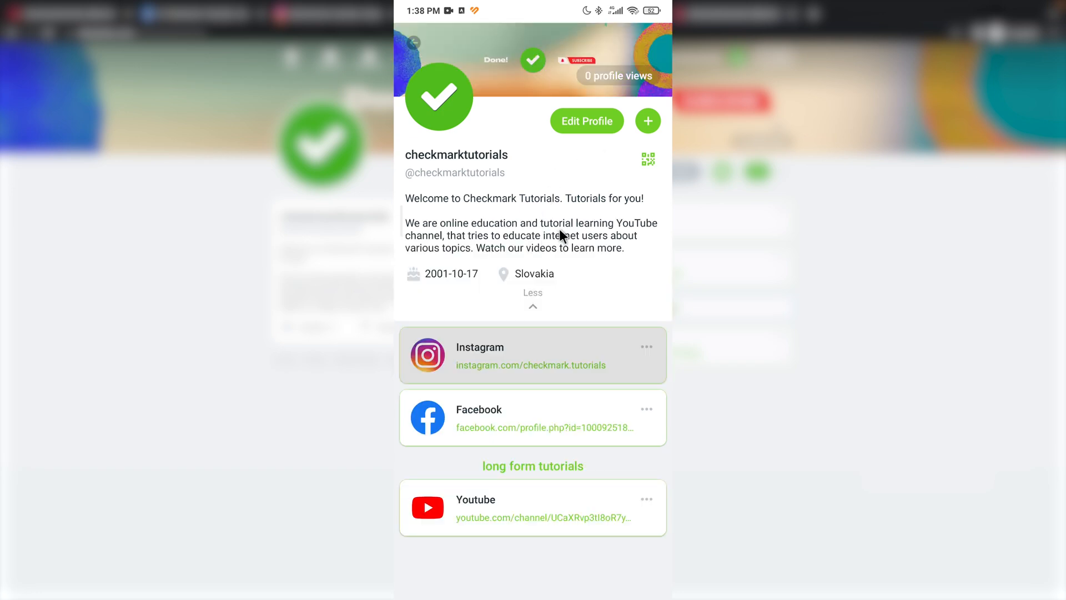